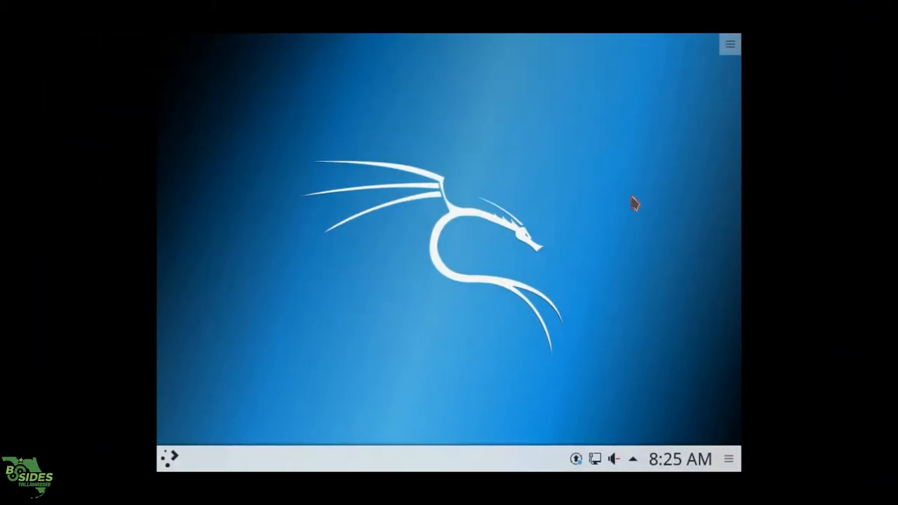
mouse_move(231, 365)
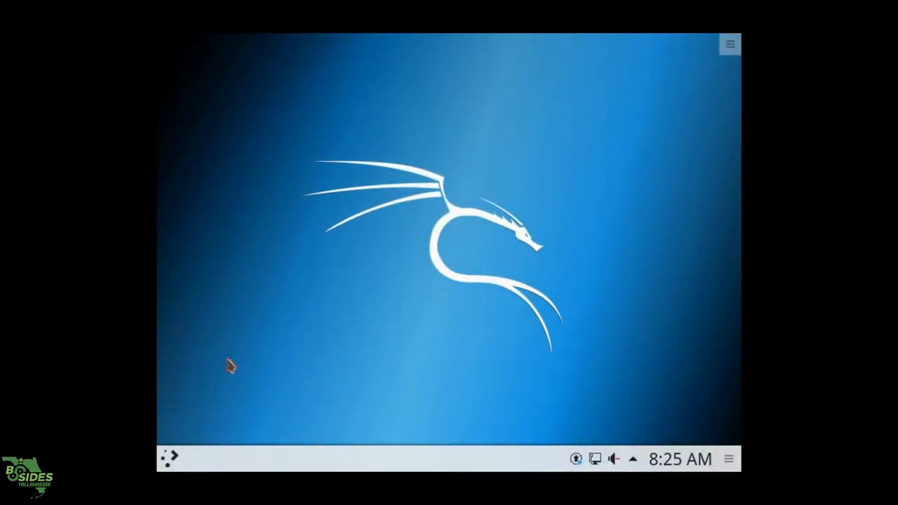
mouse_move(221, 378)
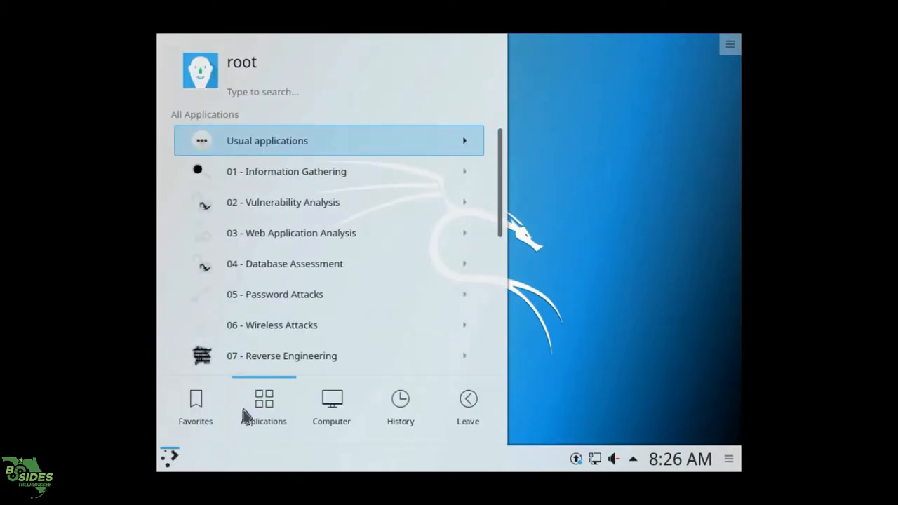
- Scroll to 13 - Social Engineering Tools and launch the Social-Engineer Toolkit
scroll(down, 3)
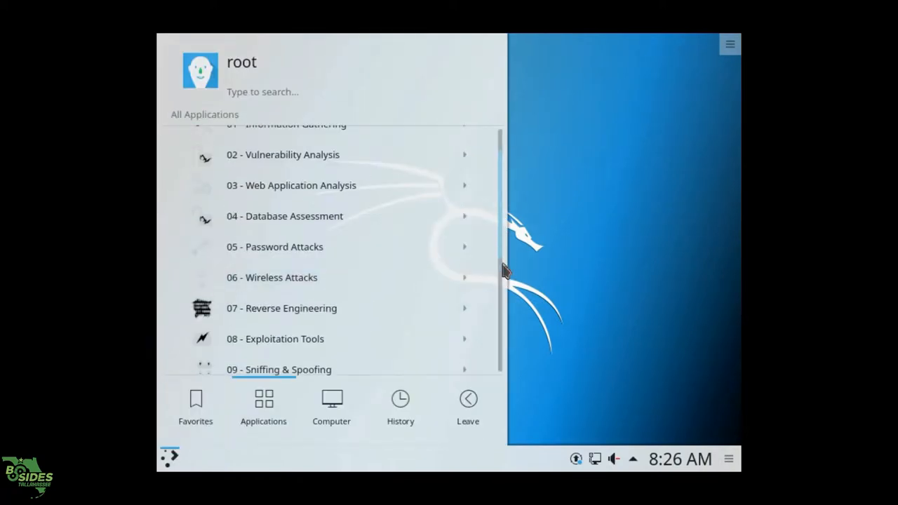
scroll(down, 3)
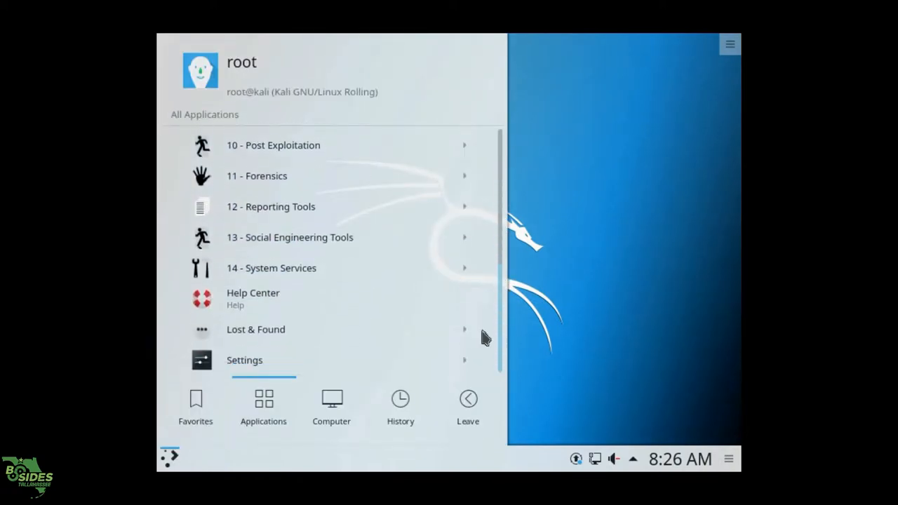
click(290, 237)
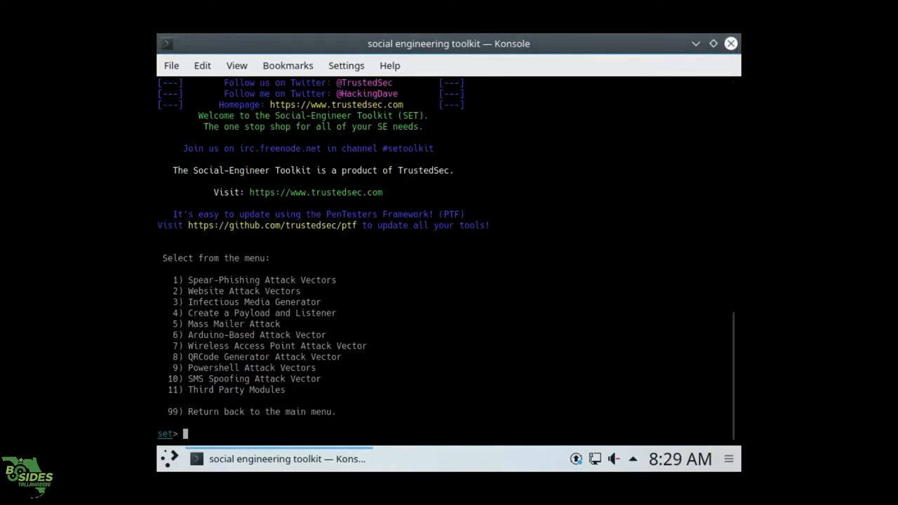
text(2)
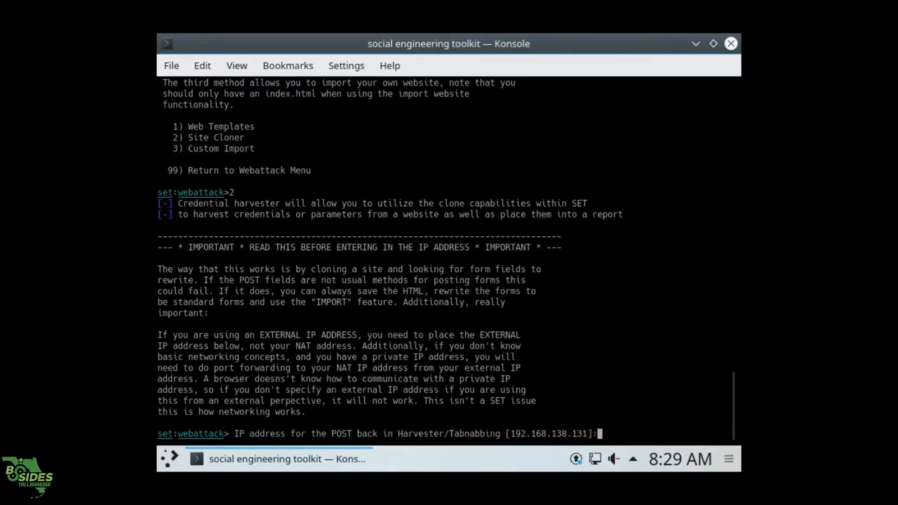
key(Return)
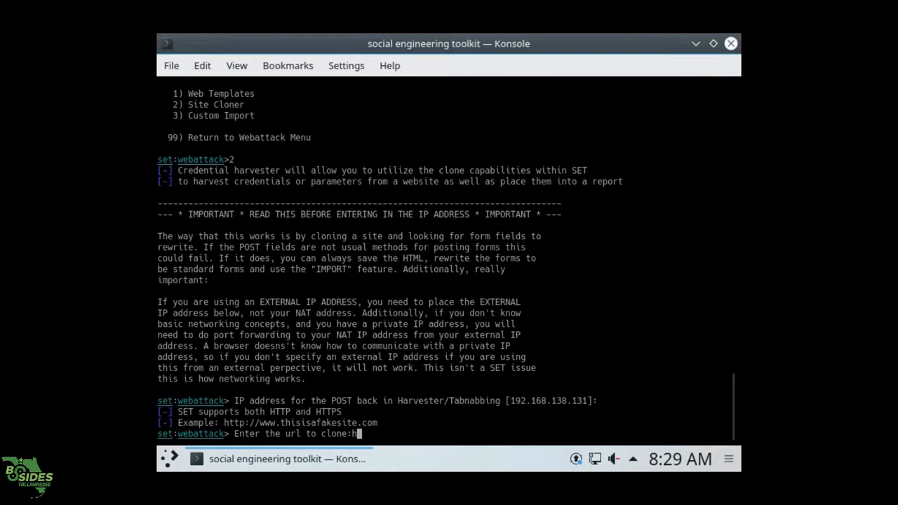
text(ttps://fac)
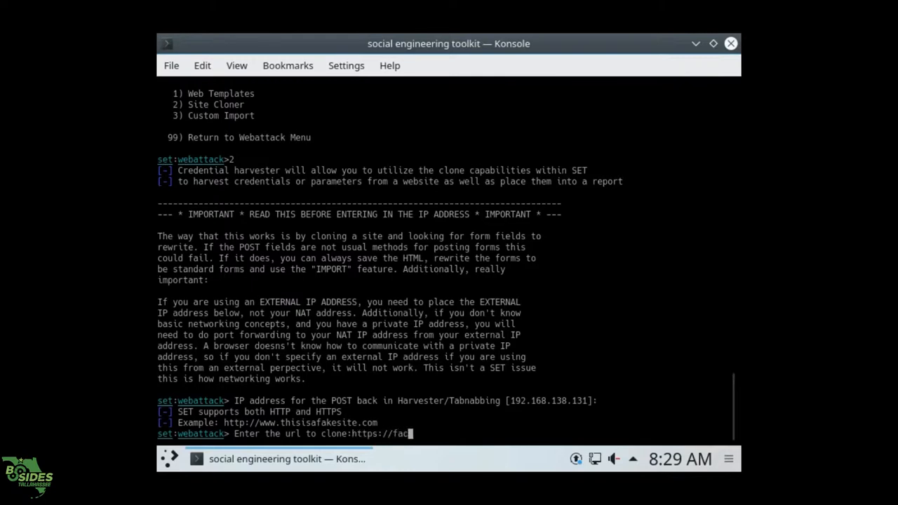
key(Return)
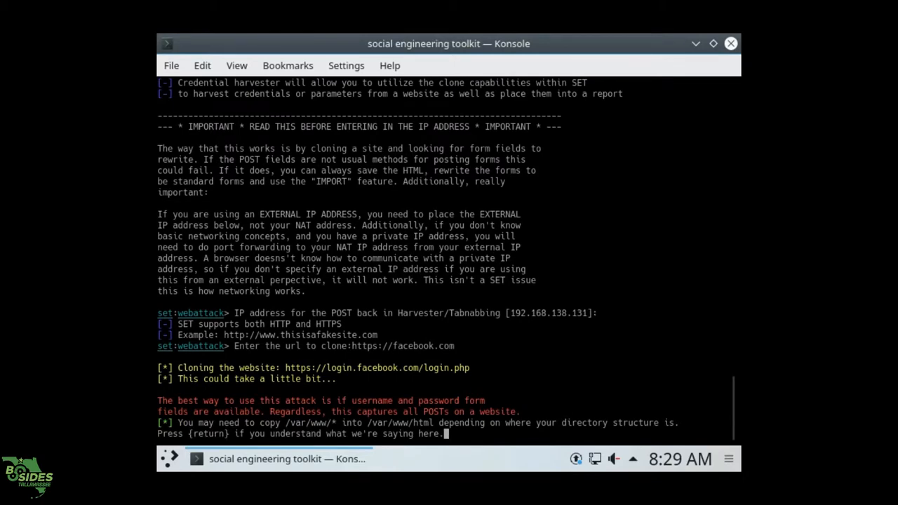
key(Return)
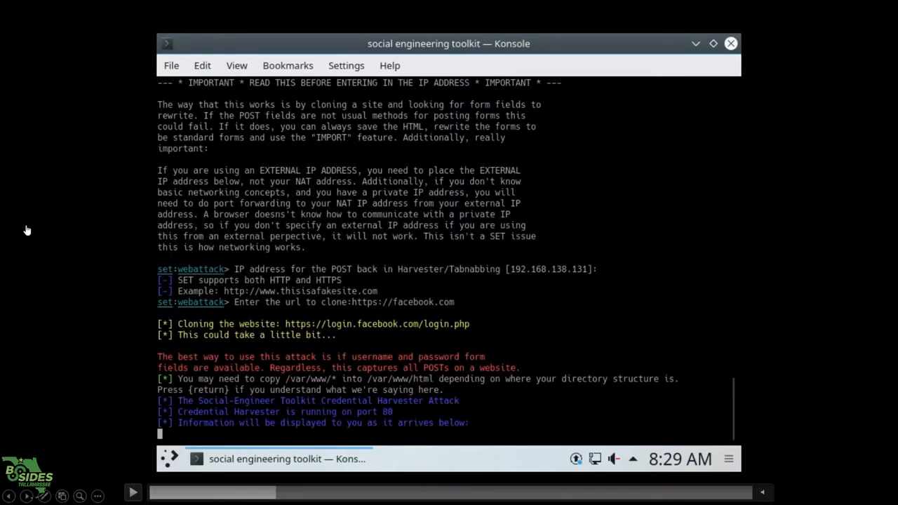
mouse_move(31, 241)
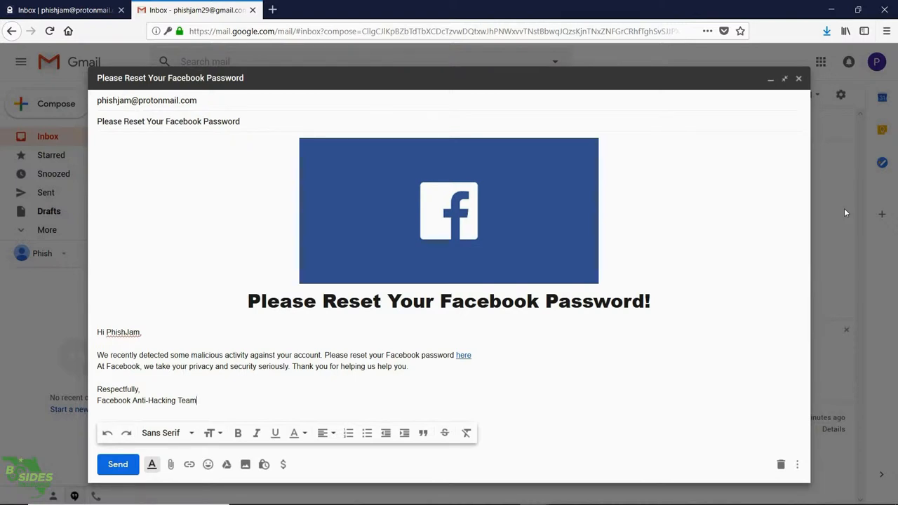
mouse_move(467, 352)
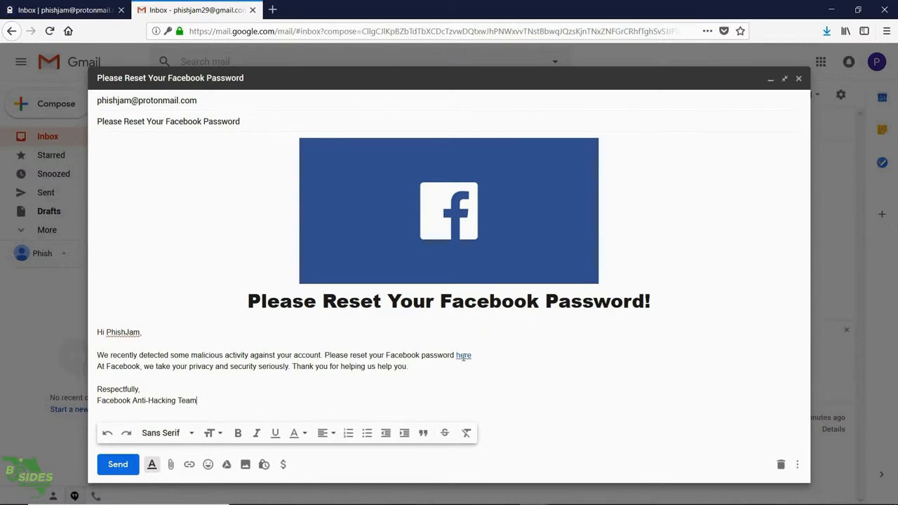
- Check the 'here' link target, send the password-reset email, and go to ProtonMail
right_click(463, 355)
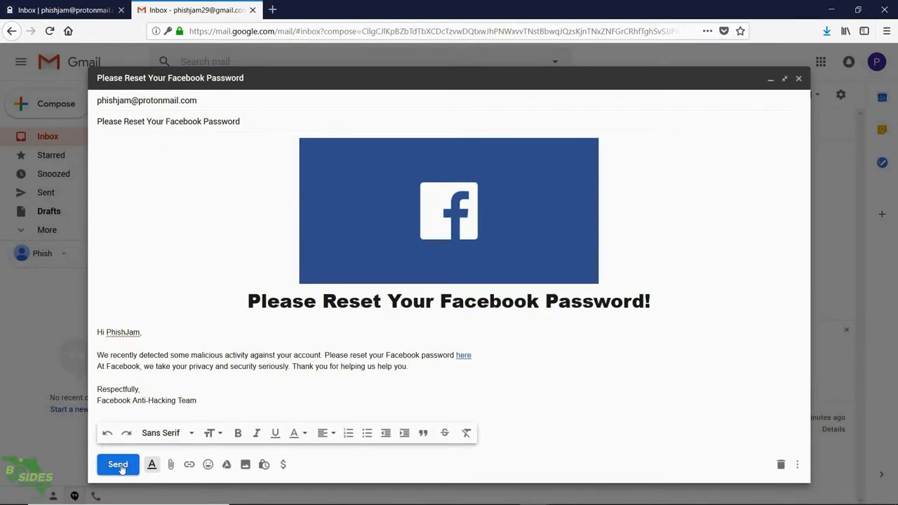
click(117, 464)
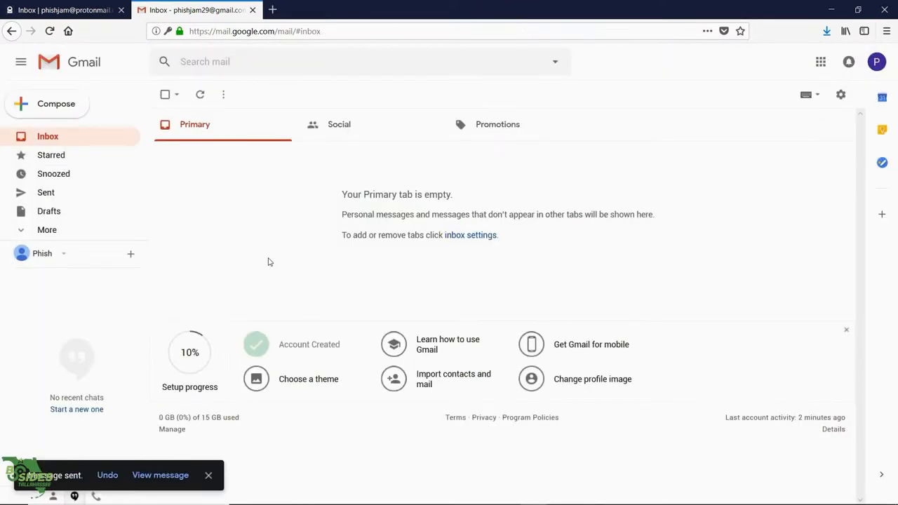
click(63, 9)
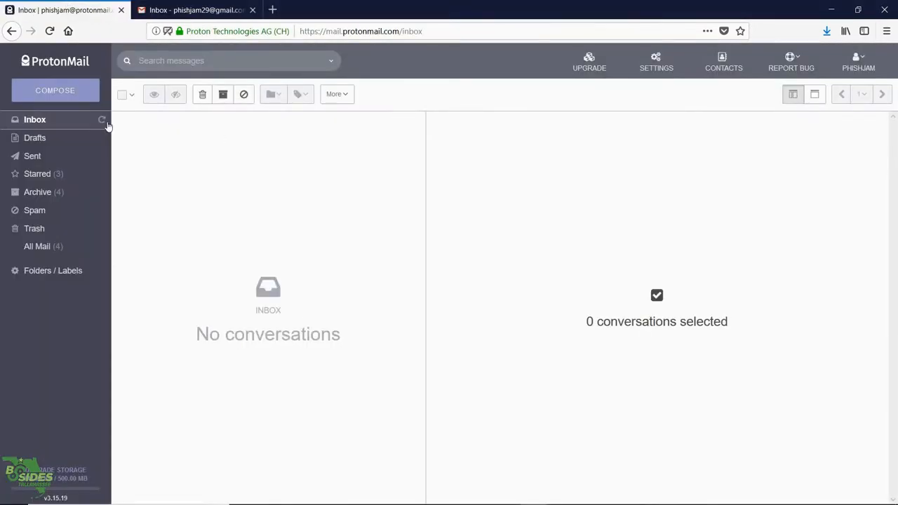
- Refresh the ProtonMail inbox, open the reset email and follow its 'here' link
click(102, 119)
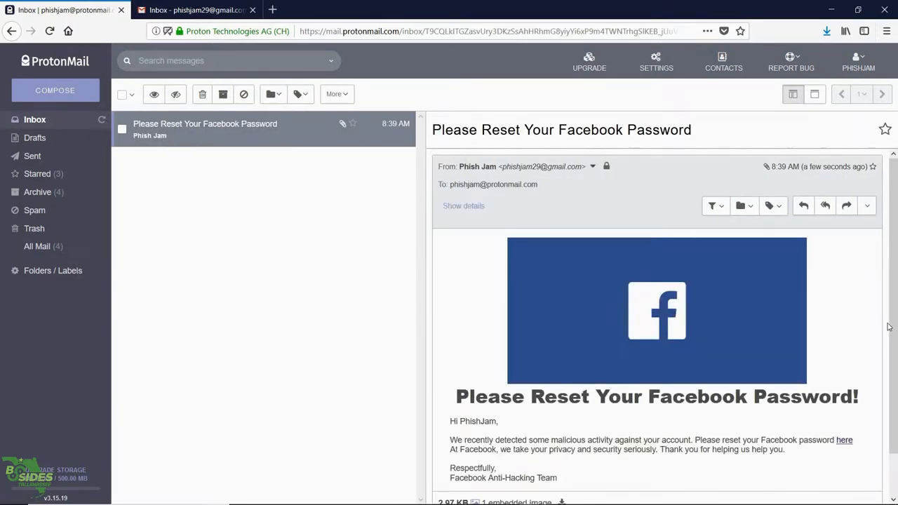
scroll(down, 3)
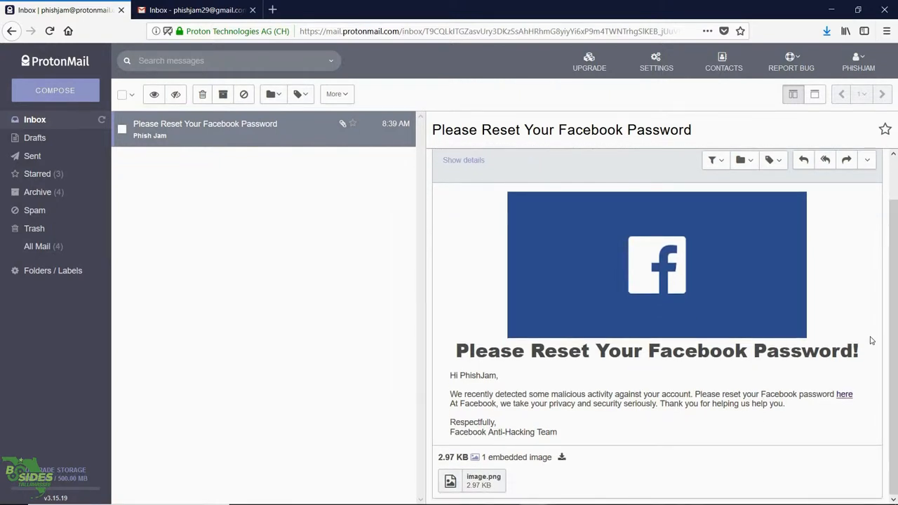
click(463, 160)
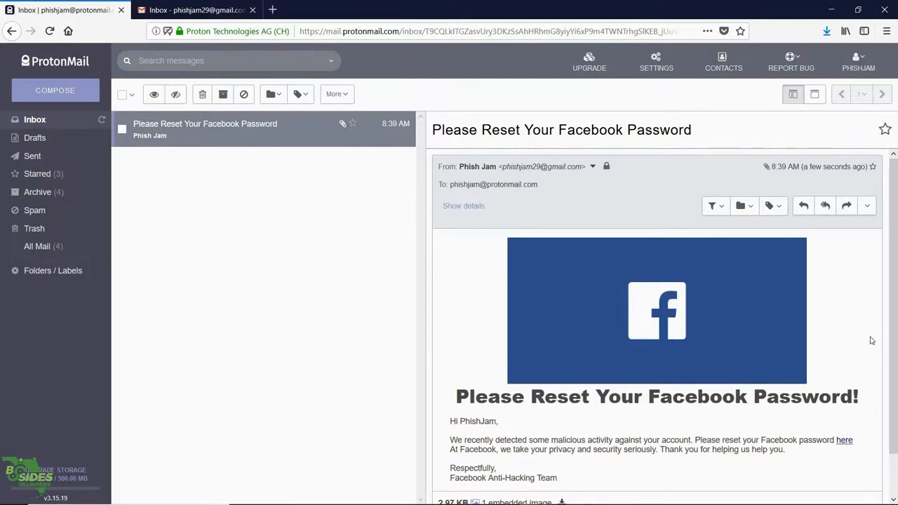
mouse_move(547, 166)
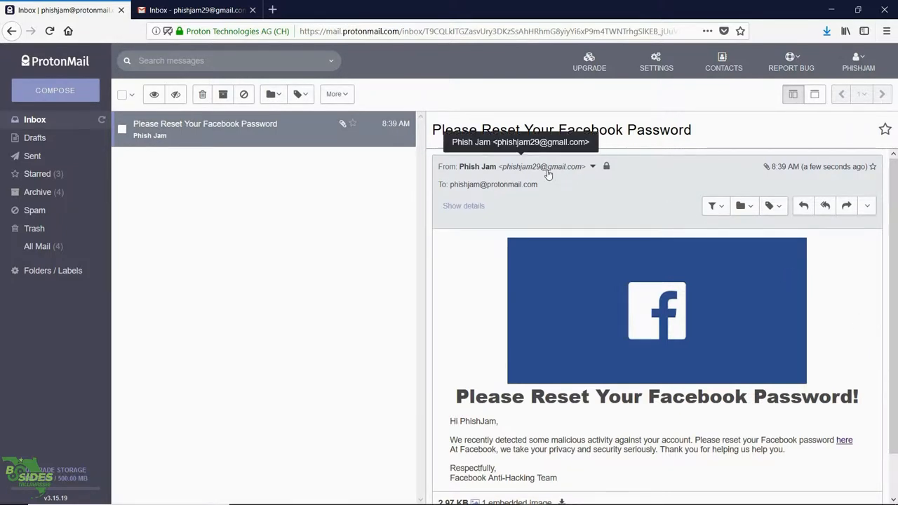
mouse_move(848, 264)
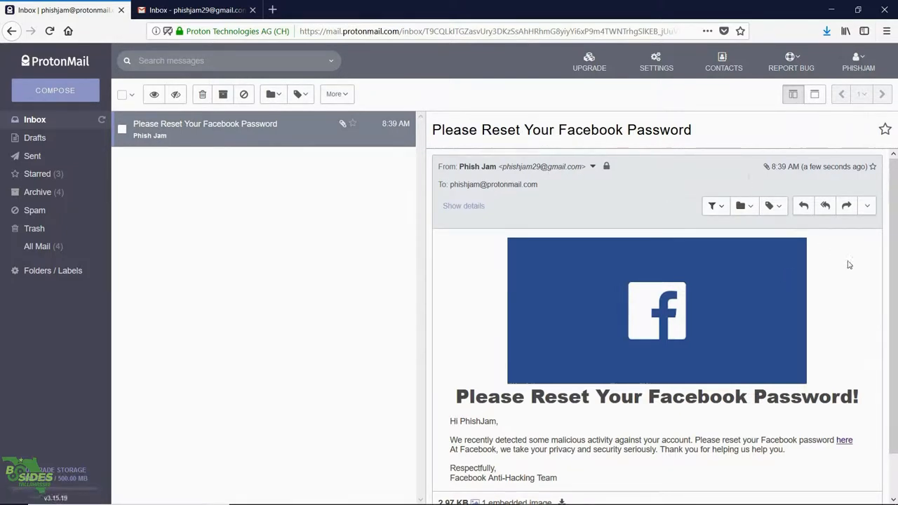
mouse_move(866, 321)
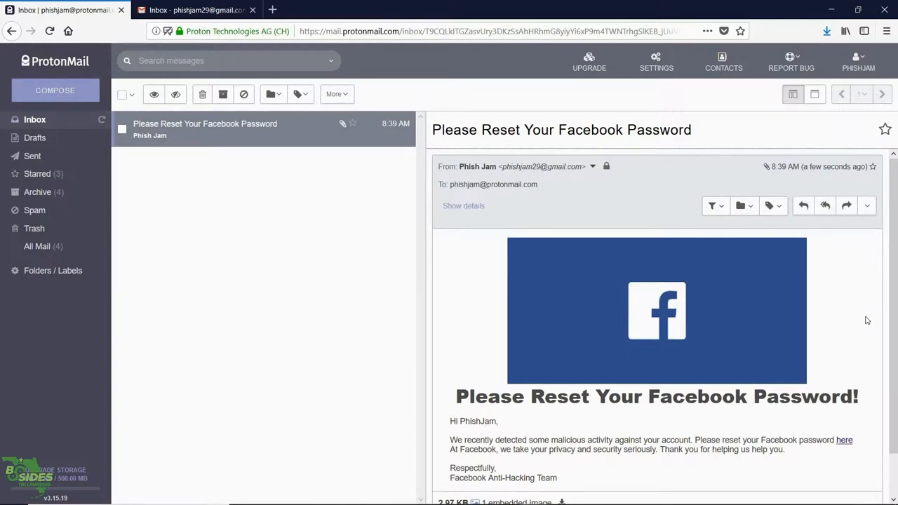
scroll(down, 3)
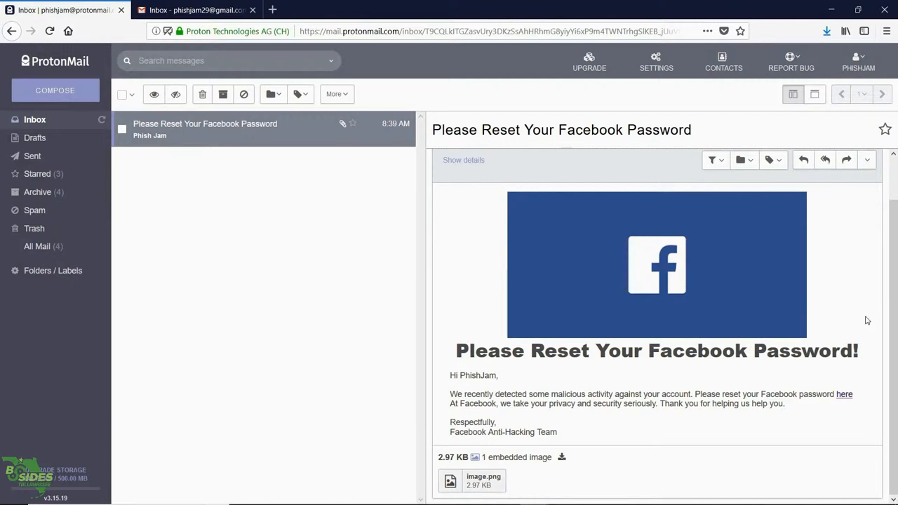
mouse_move(870, 379)
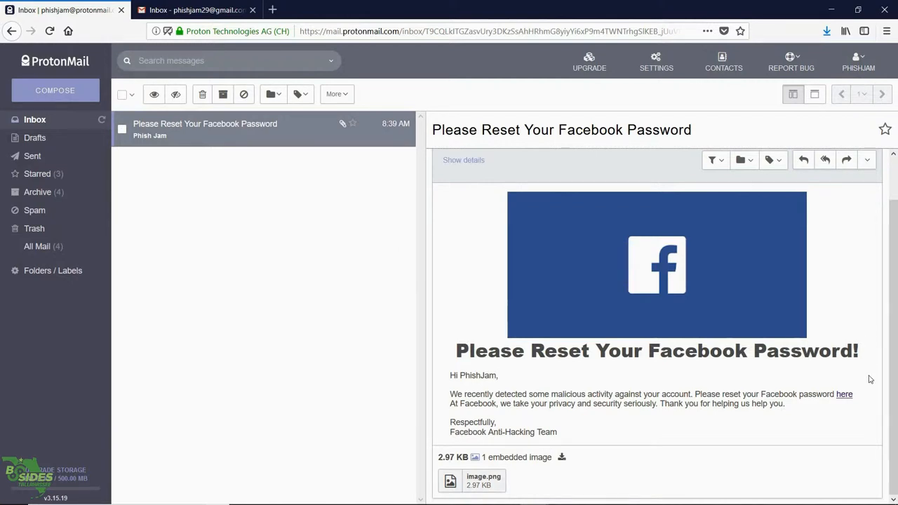
mouse_move(845, 394)
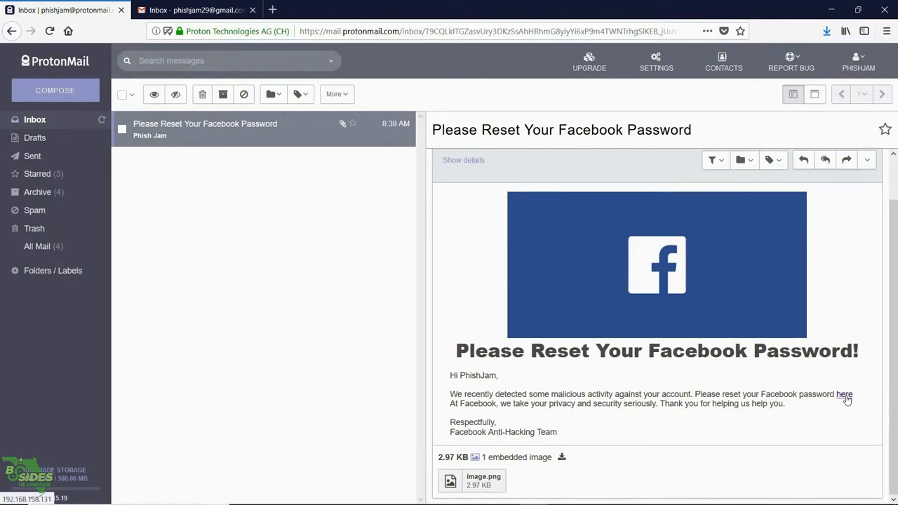
click(844, 393)
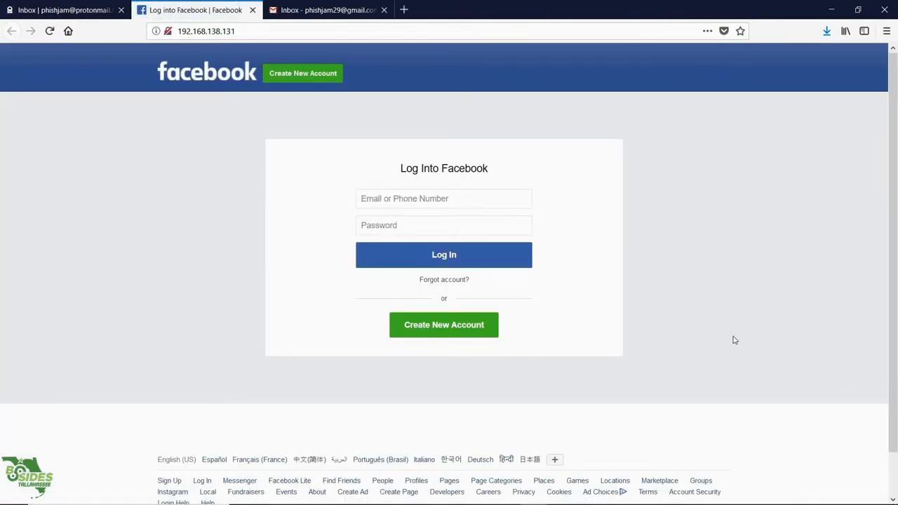
mouse_move(658, 235)
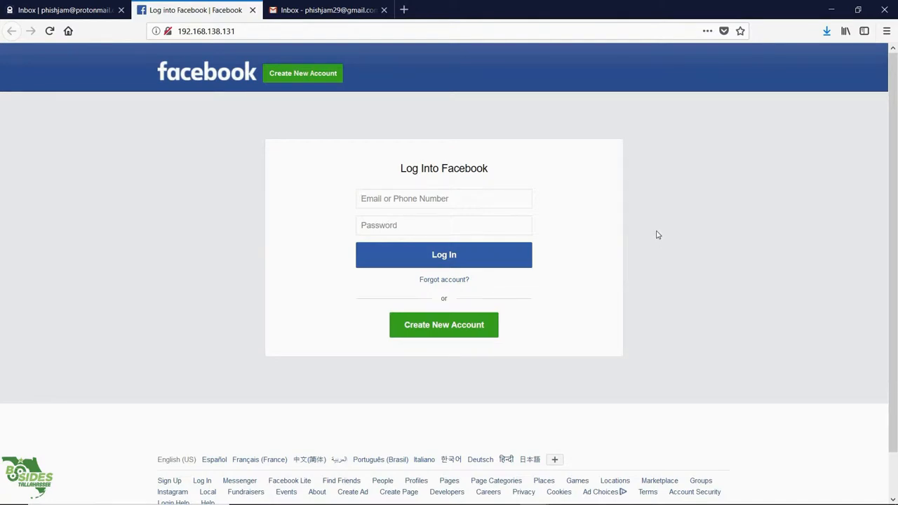
mouse_move(489, 108)
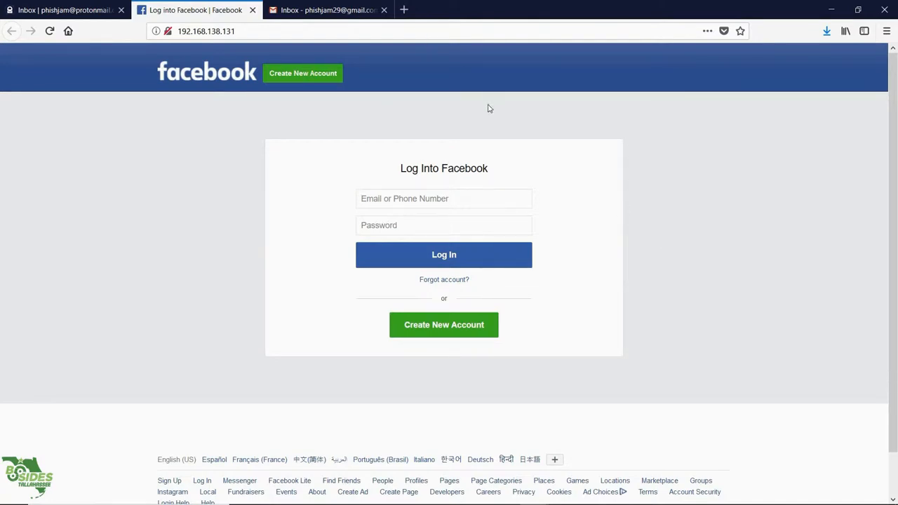
- Enter 'te' as the email, submit the cloned login, and decline saving it
click(444, 198)
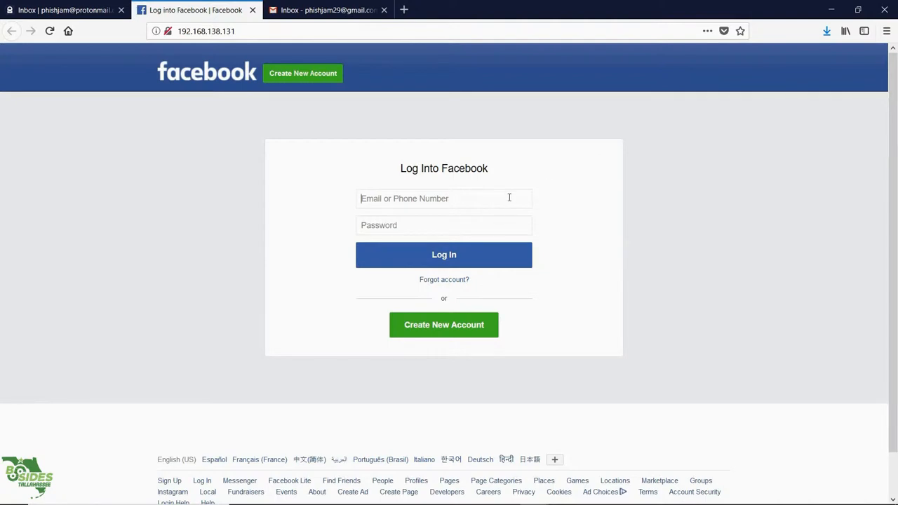
text(test)
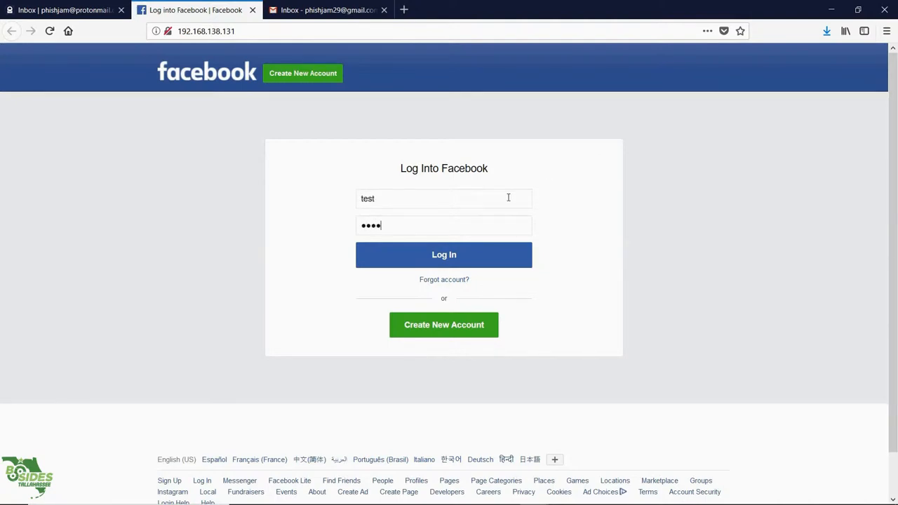
click(443, 255)
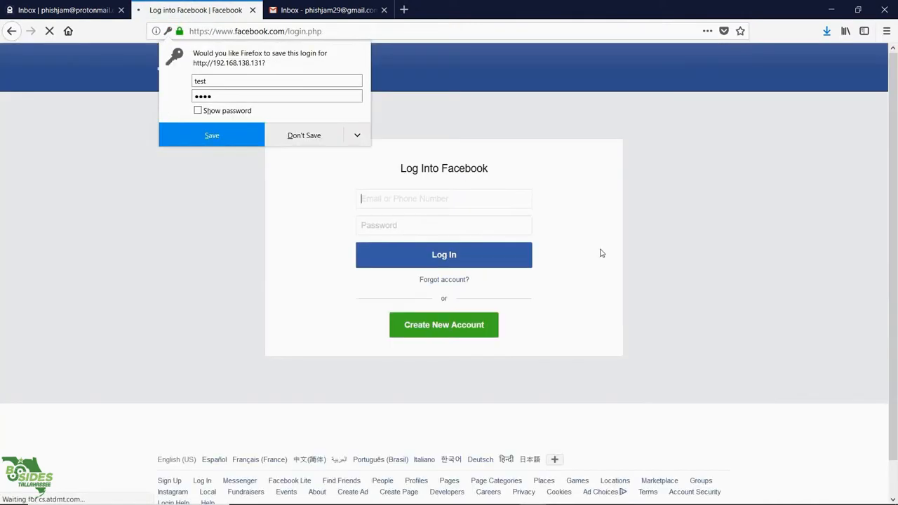
click(303, 135)
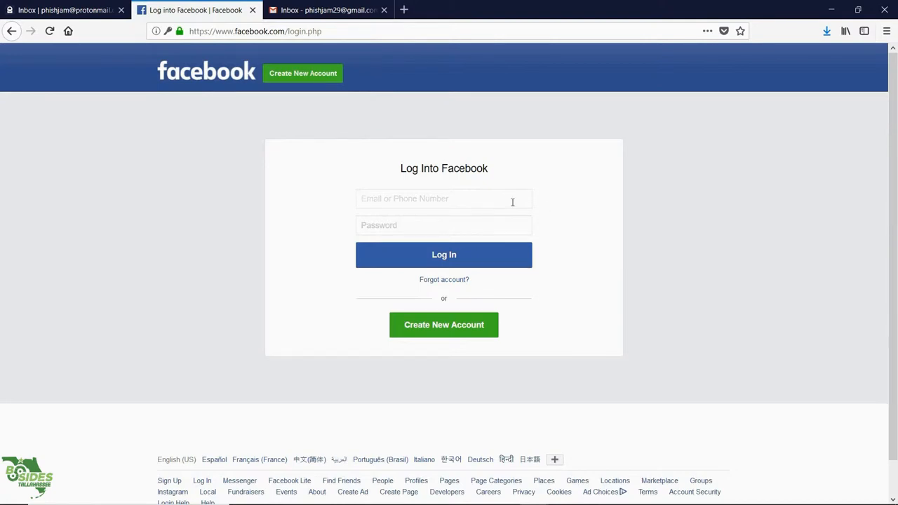
- Resubmit the login using 'test' and decline Firefox's save-login prompt
text(test)
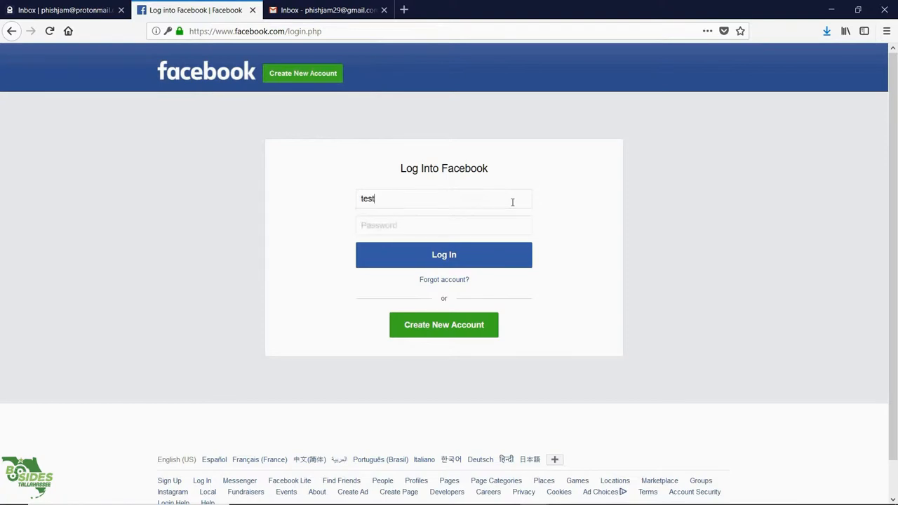
click(443, 254)
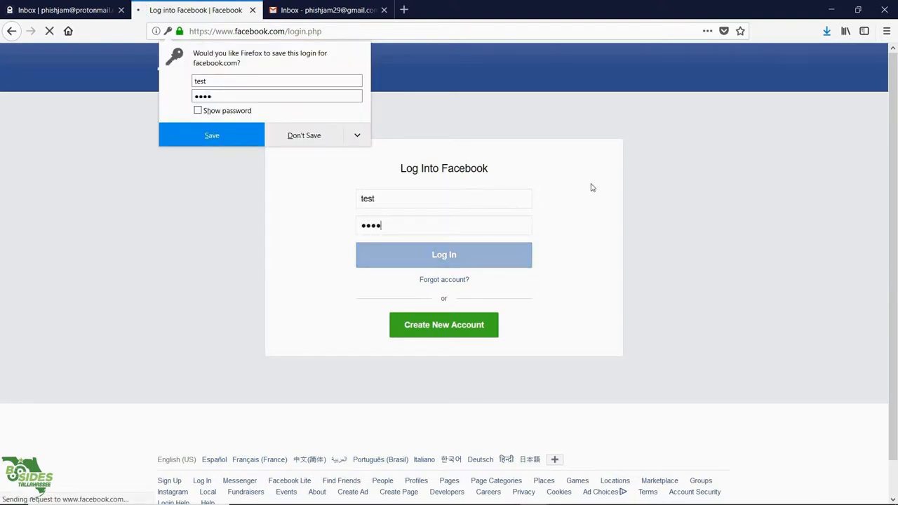
click(304, 135)
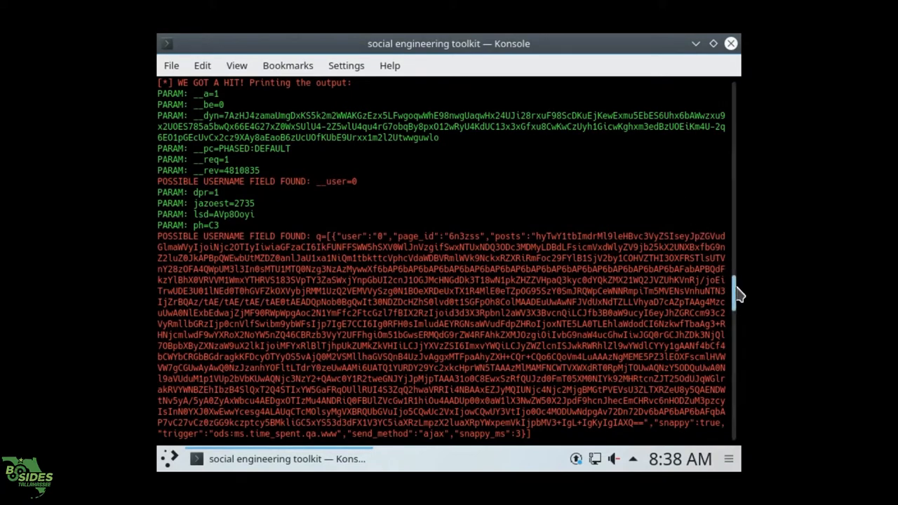
- Scroll the harvester output down to the captured fields email=test and pass=test
scroll(down, 3)
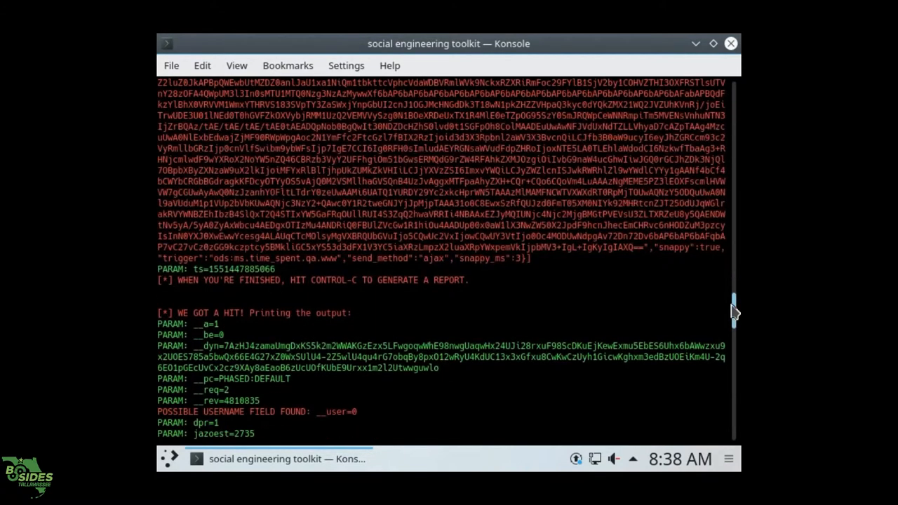
scroll(down, 3)
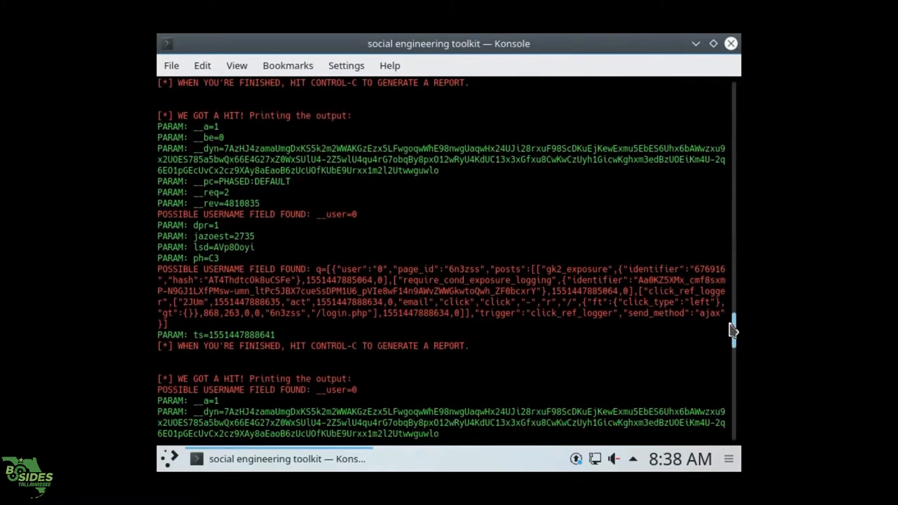
scroll(down, 3)
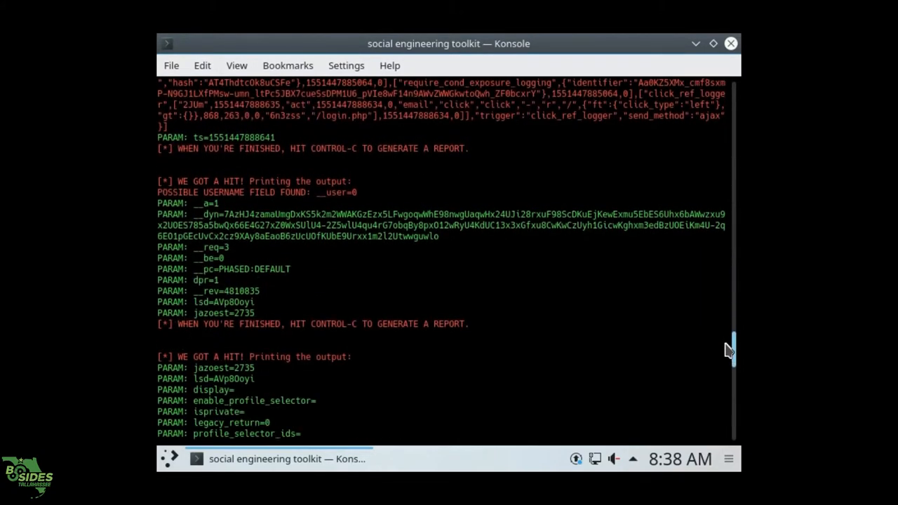
scroll(down, 3)
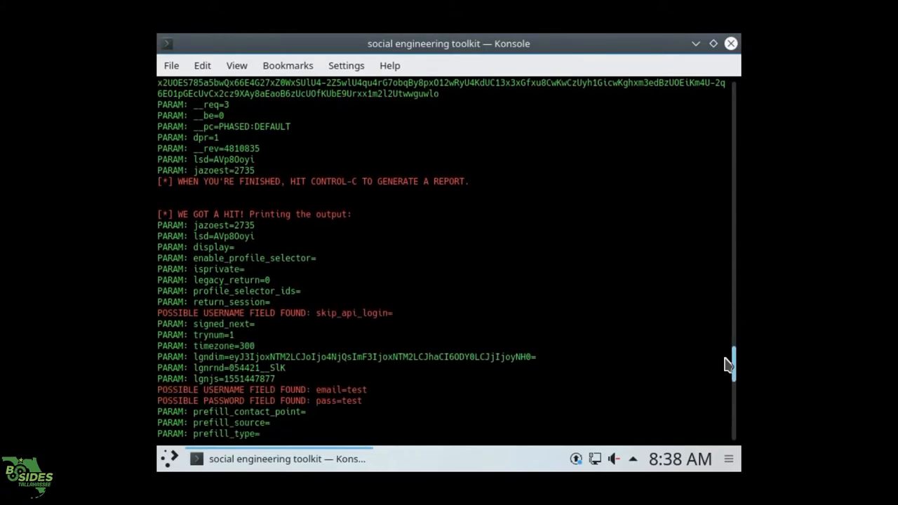
scroll(down, 3)
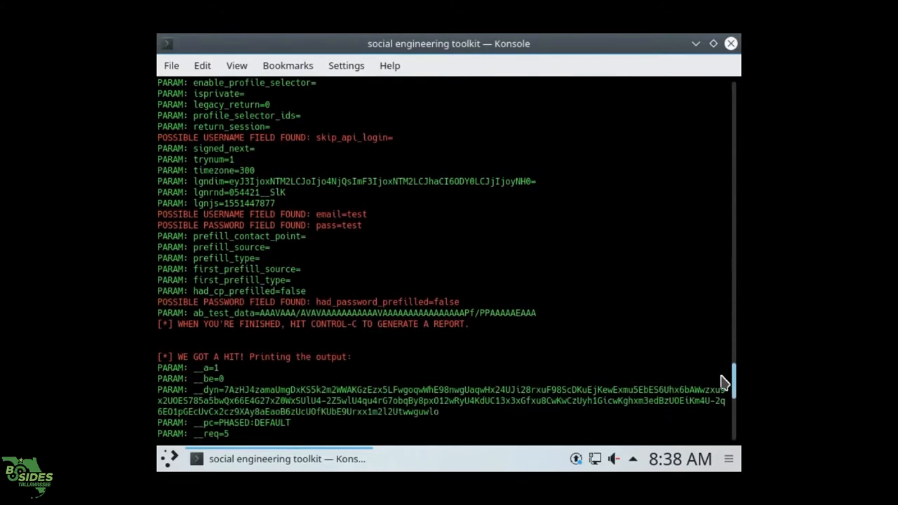
scroll(down, 3)
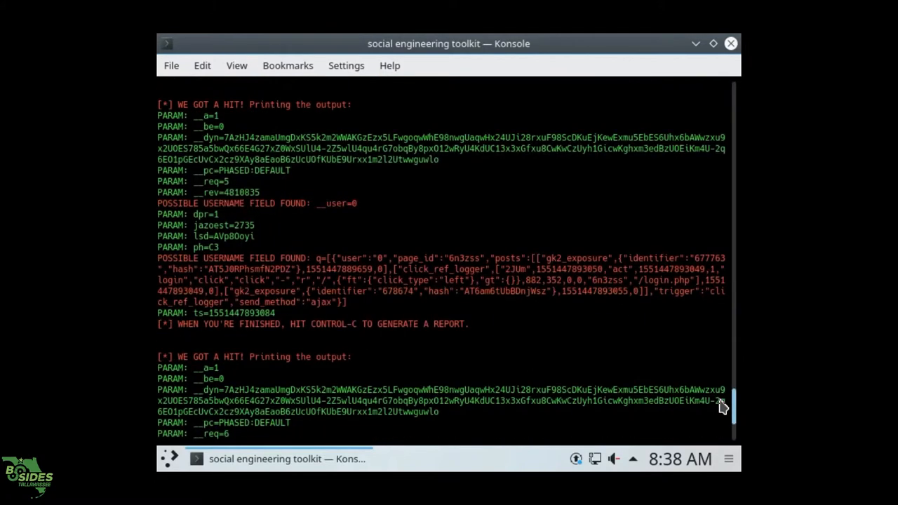
scroll(down, 3)
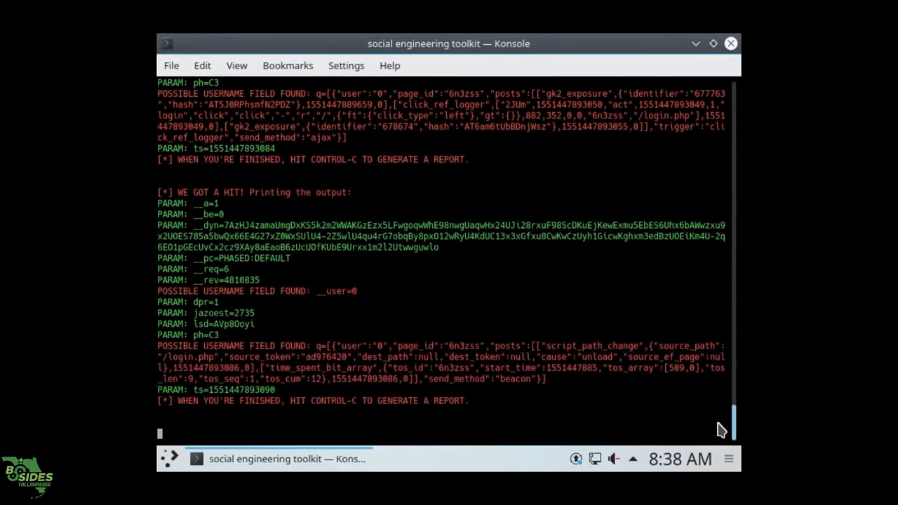
mouse_move(627, 301)
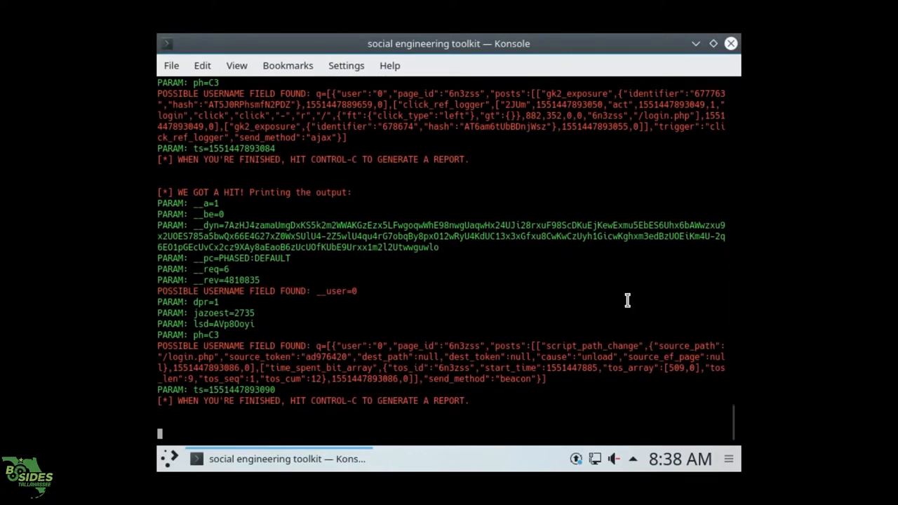
mouse_move(627, 300)
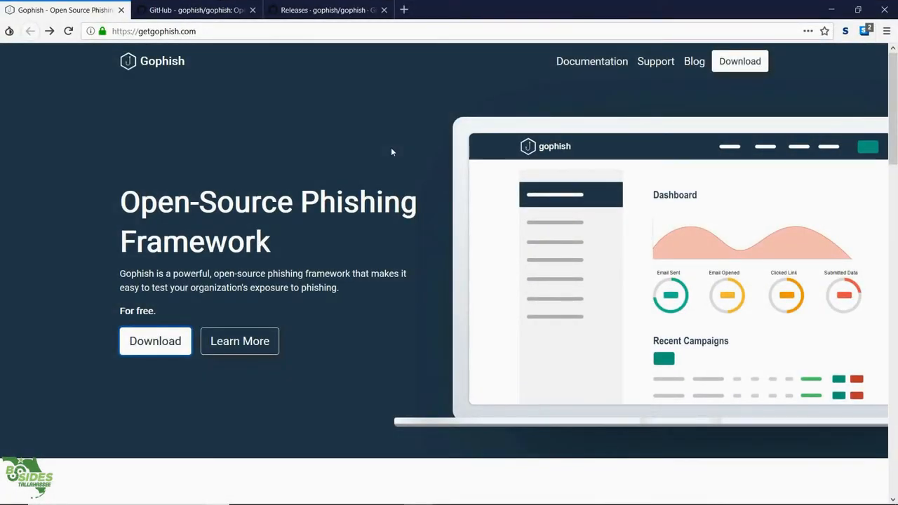
- Go to the Gophish GitHub releases page and scroll to the Assets list
click(197, 10)
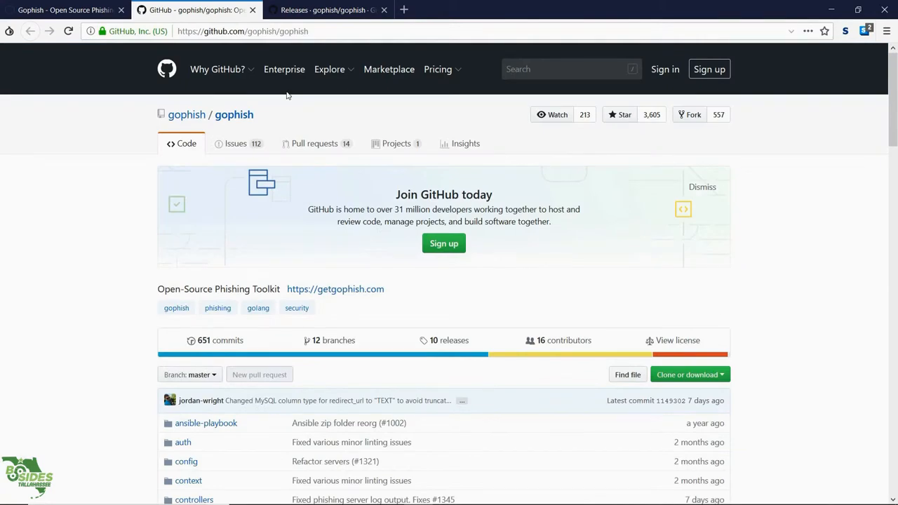
mouse_move(636, 237)
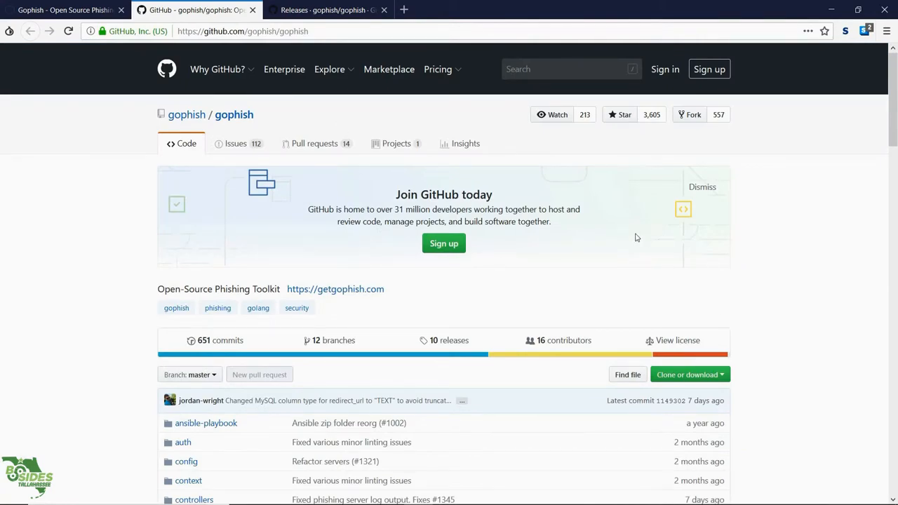
mouse_move(431, 92)
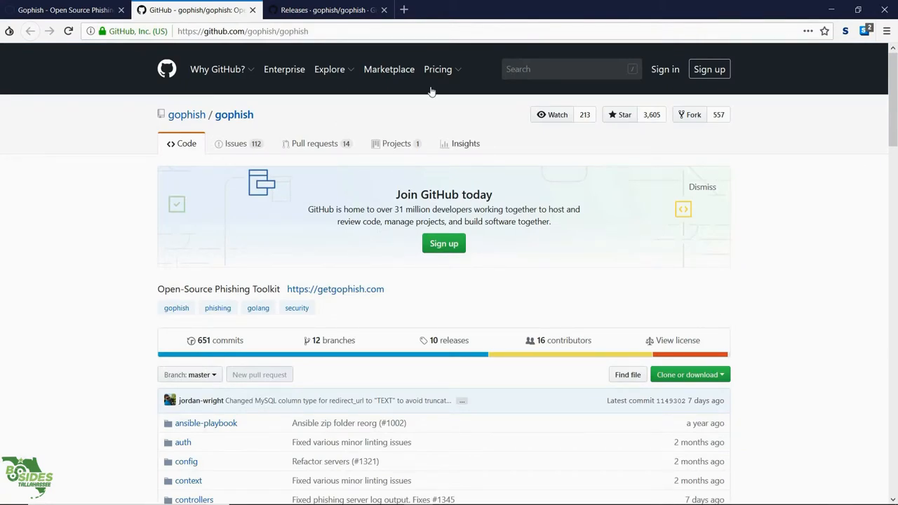
click(326, 9)
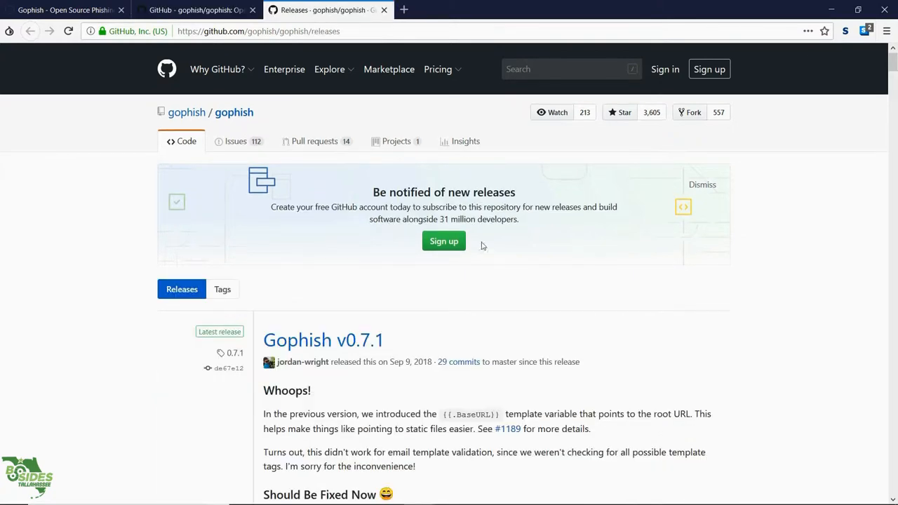
mouse_move(550, 281)
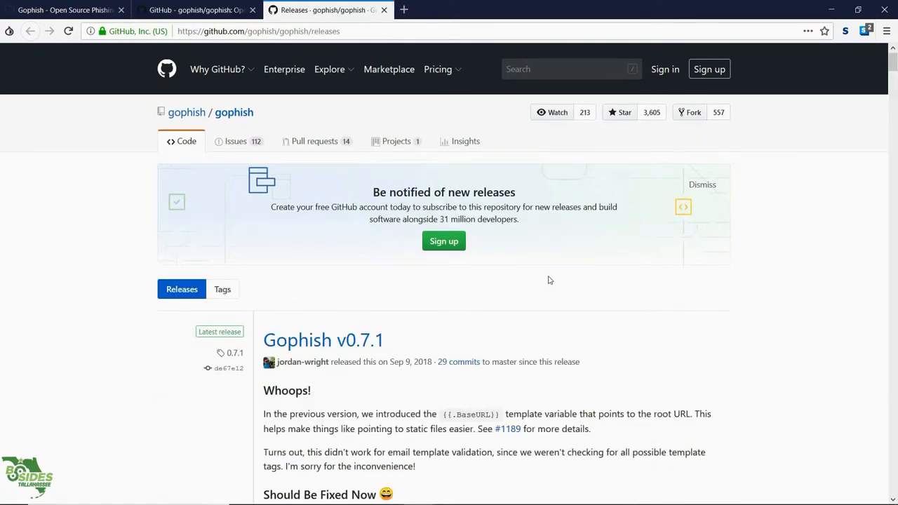
scroll(down, 3)
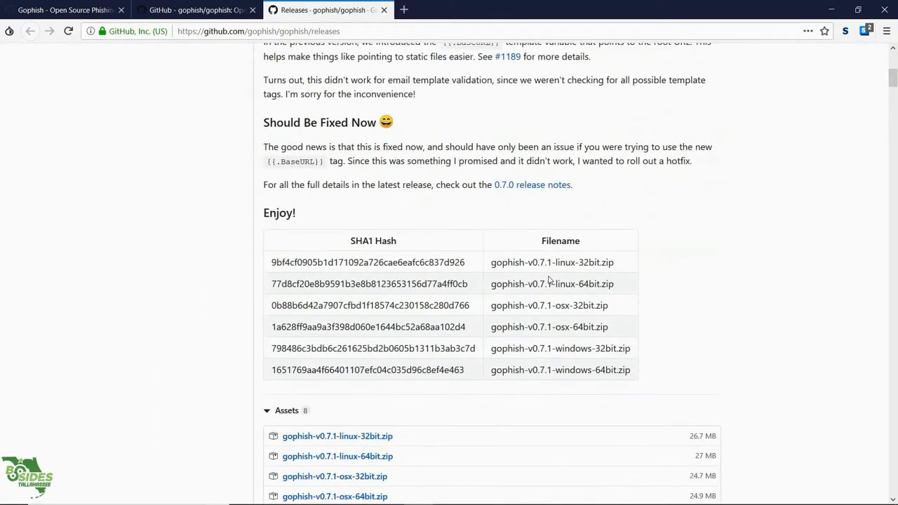
scroll(down, 3)
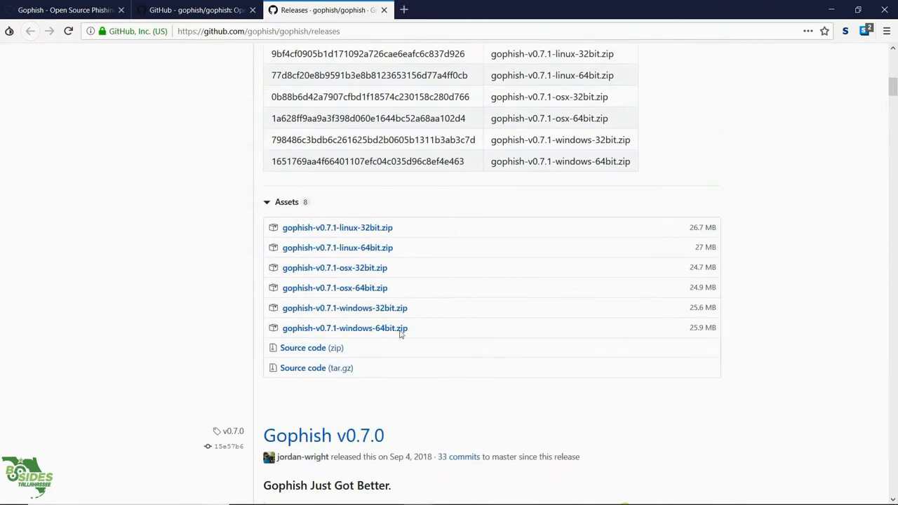
- Download gophish-v0.7.1-windows-64bit.zip, confirming Download file and Save File
click(344, 328)
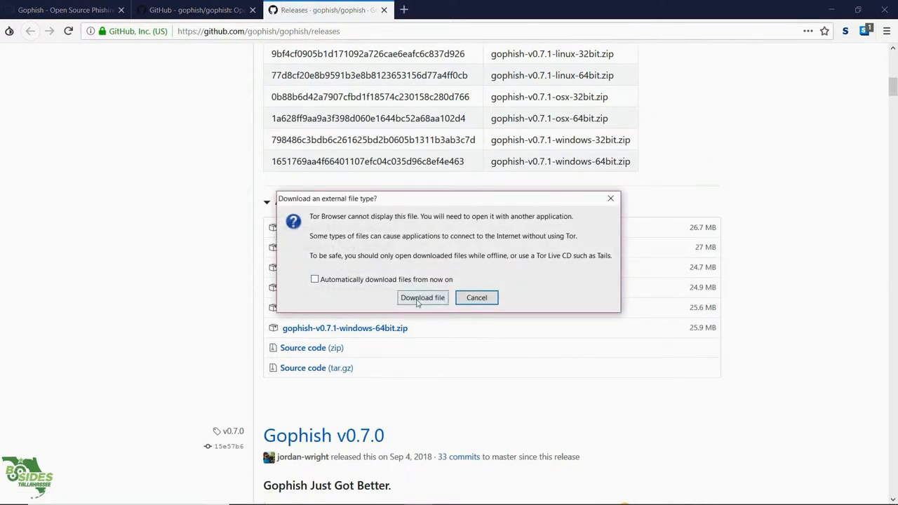
click(422, 297)
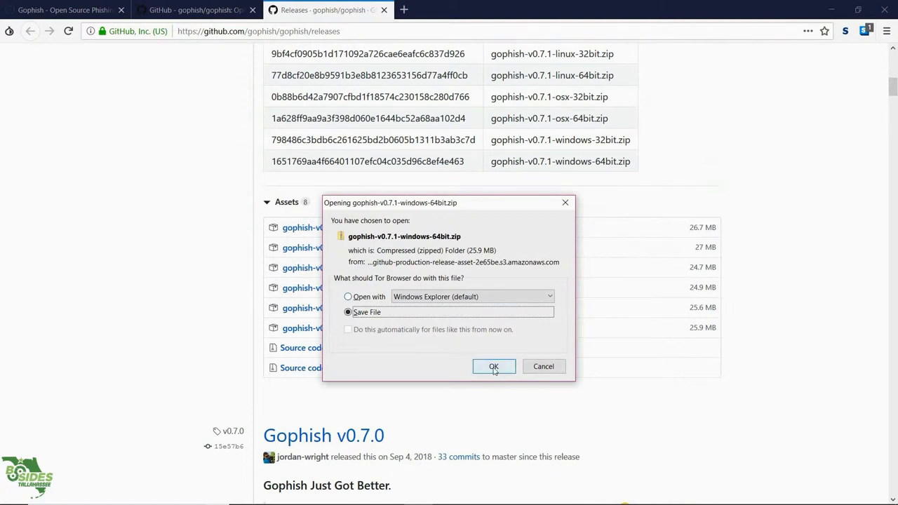
click(493, 366)
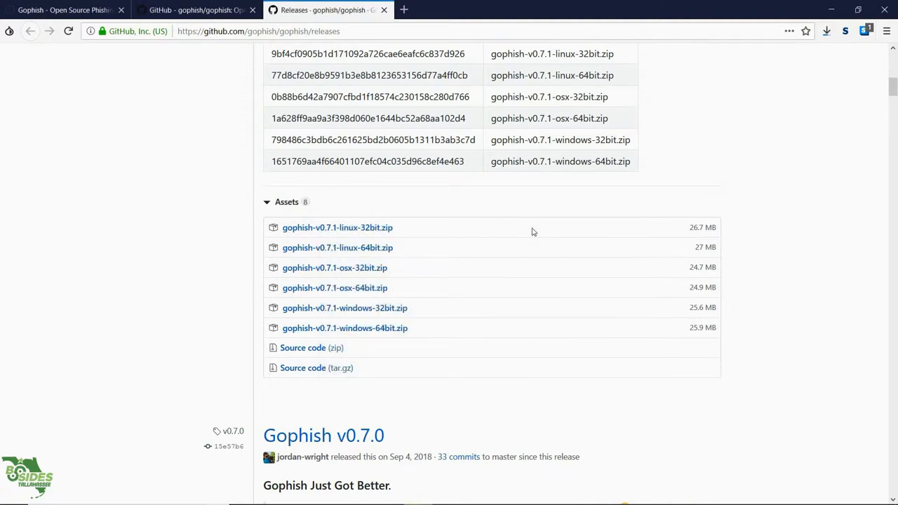
mouse_move(832, 149)
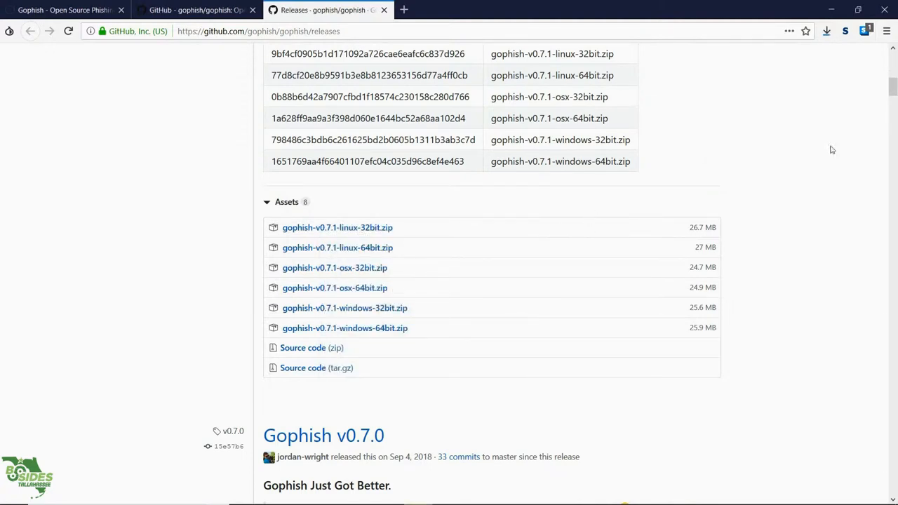
click(344, 327)
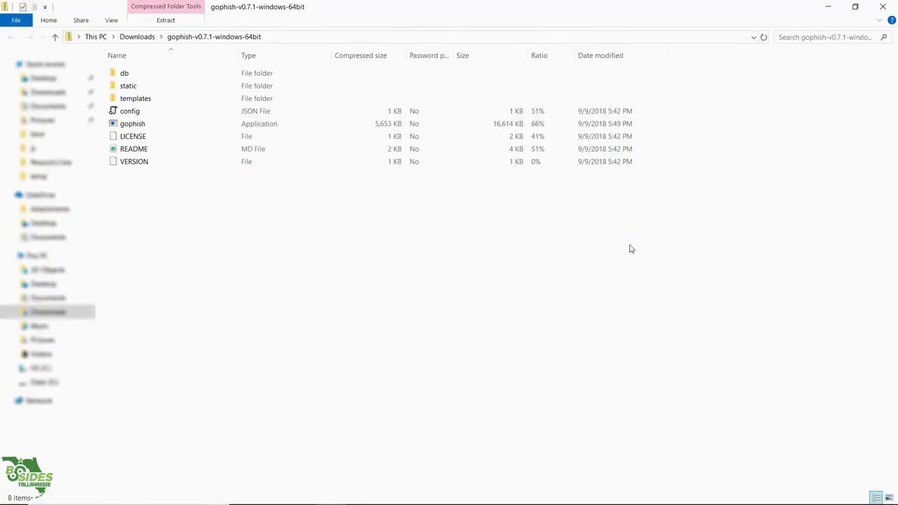
- Run gophish.exe from the GoPhish folder past SmartScreen and maximize its console
click(130, 111)
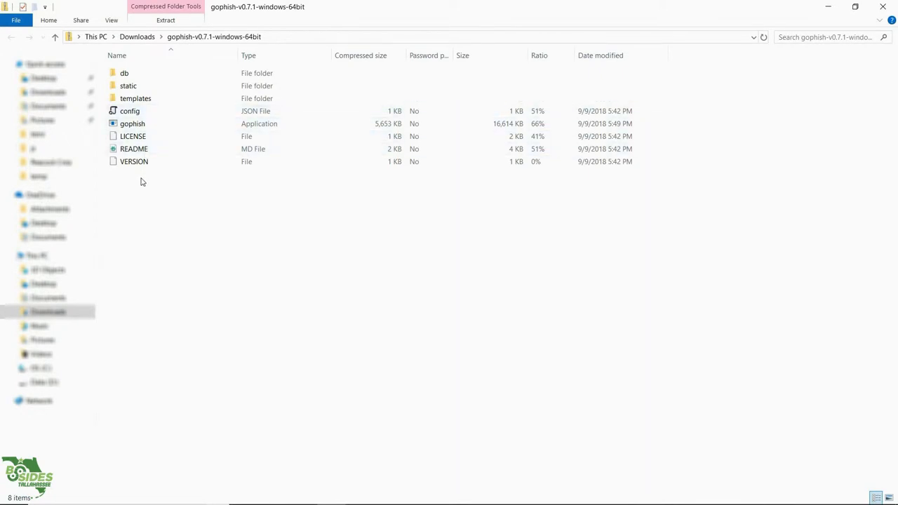
double_click(131, 123)
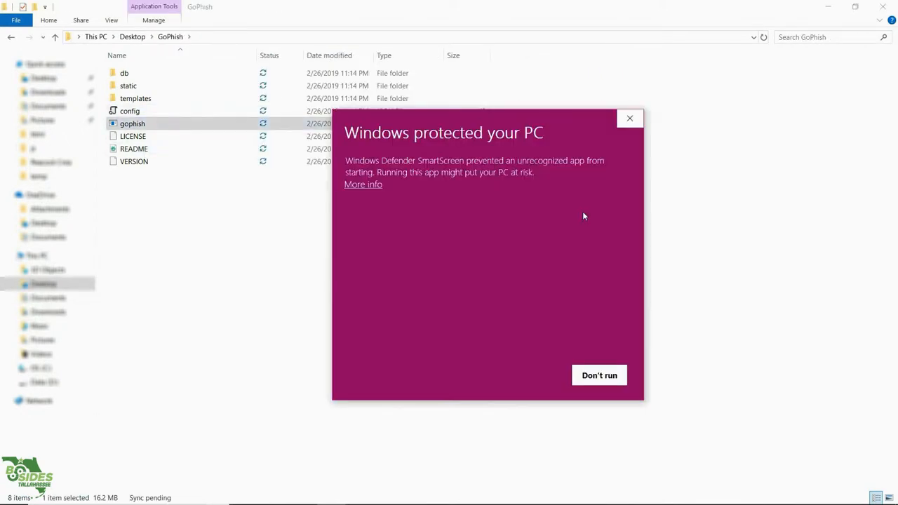
mouse_move(413, 187)
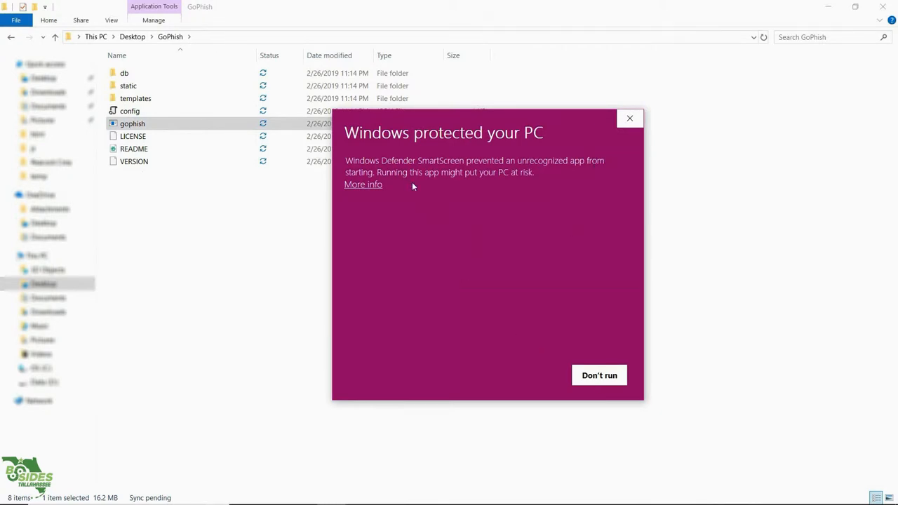
click(362, 184)
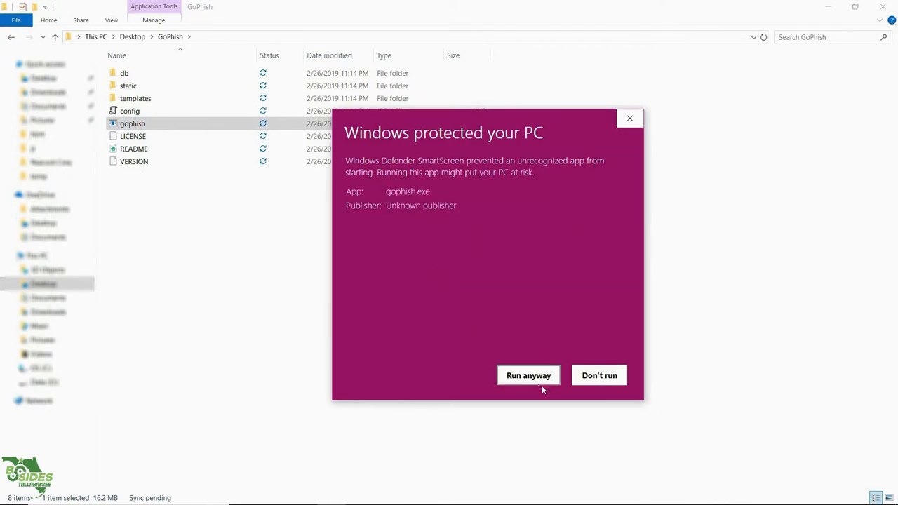
click(528, 375)
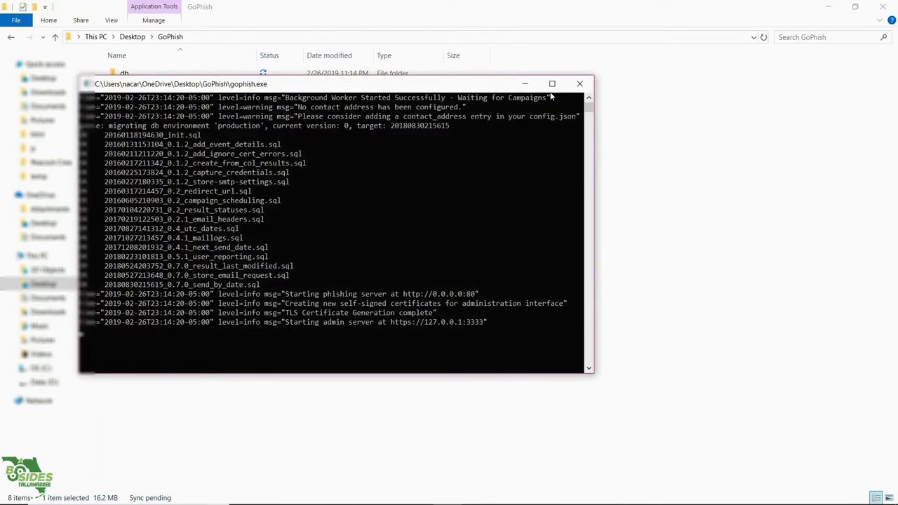
click(551, 83)
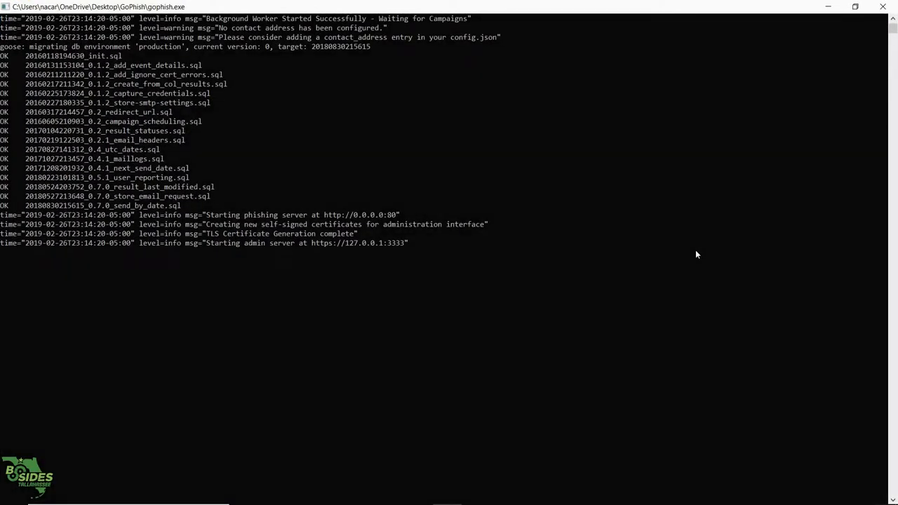
mouse_move(400, 267)
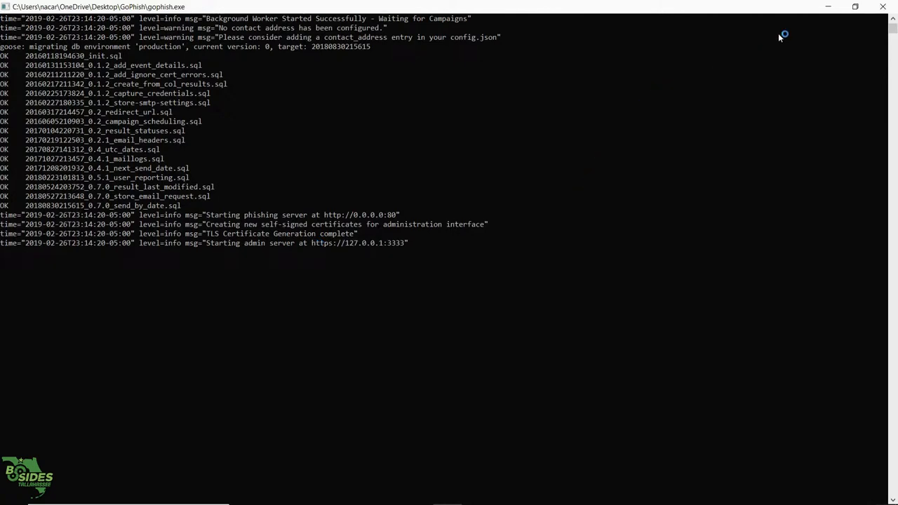
mouse_move(787, 56)
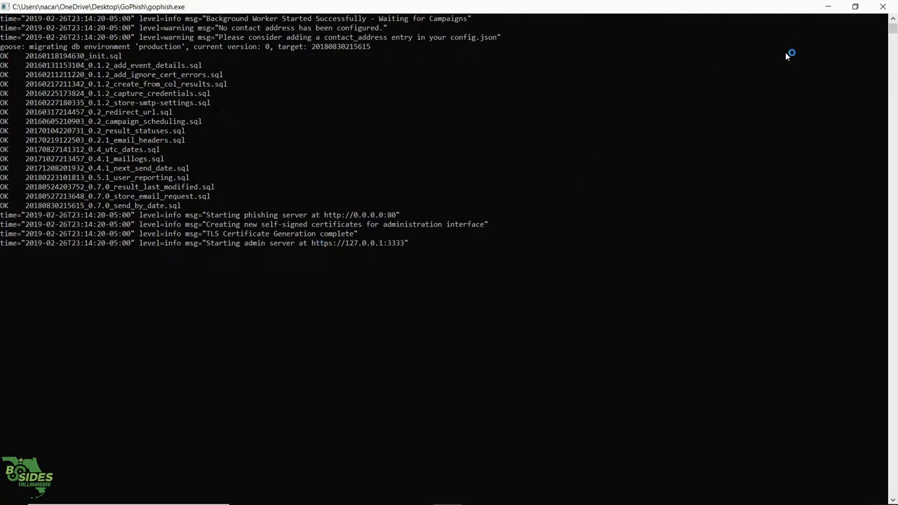
mouse_move(774, 38)
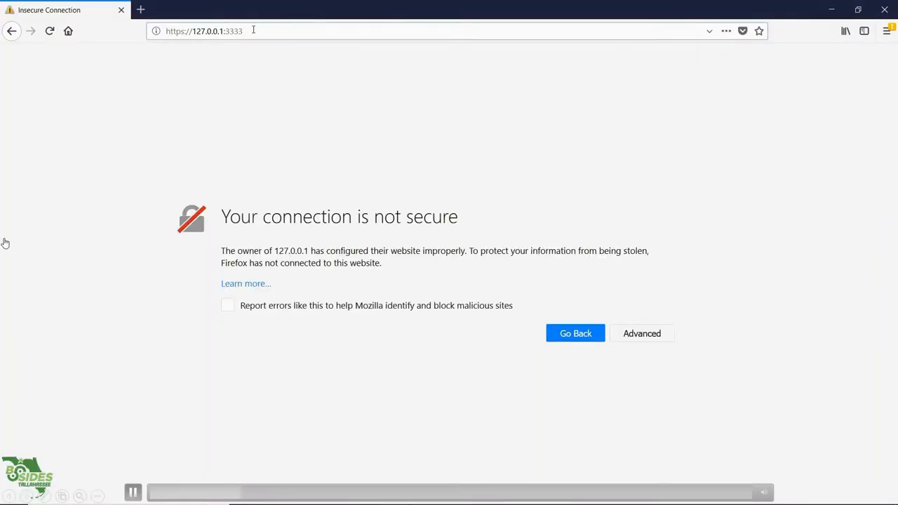
- Add a security exception for the self-signed certificate and sign in as admin
click(641, 333)
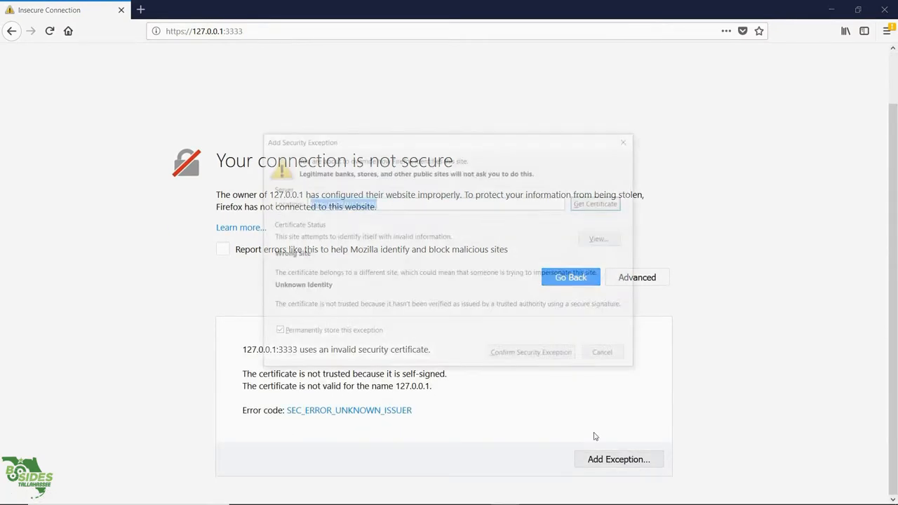
click(531, 352)
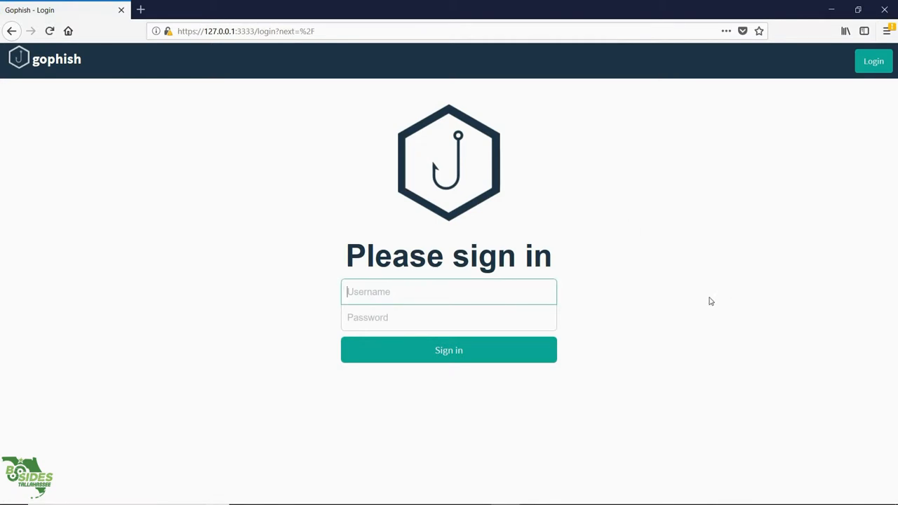
mouse_move(568, 297)
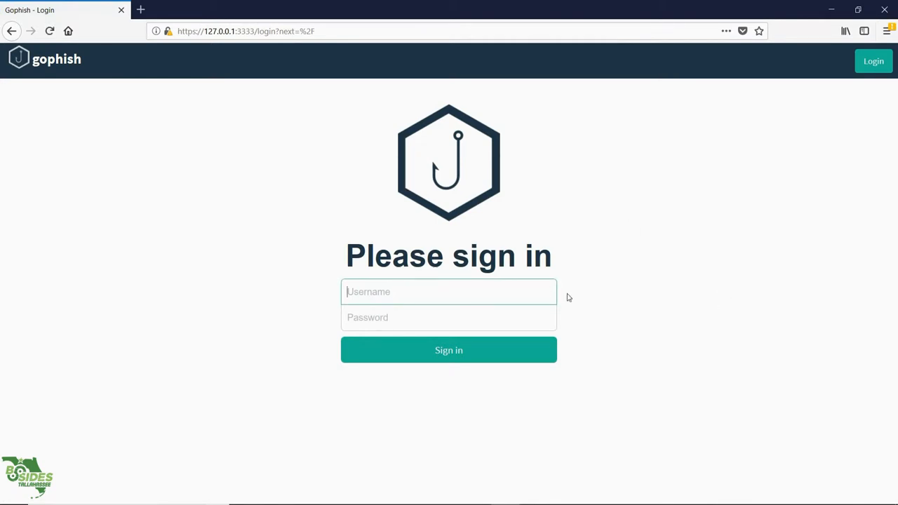
text(admin)
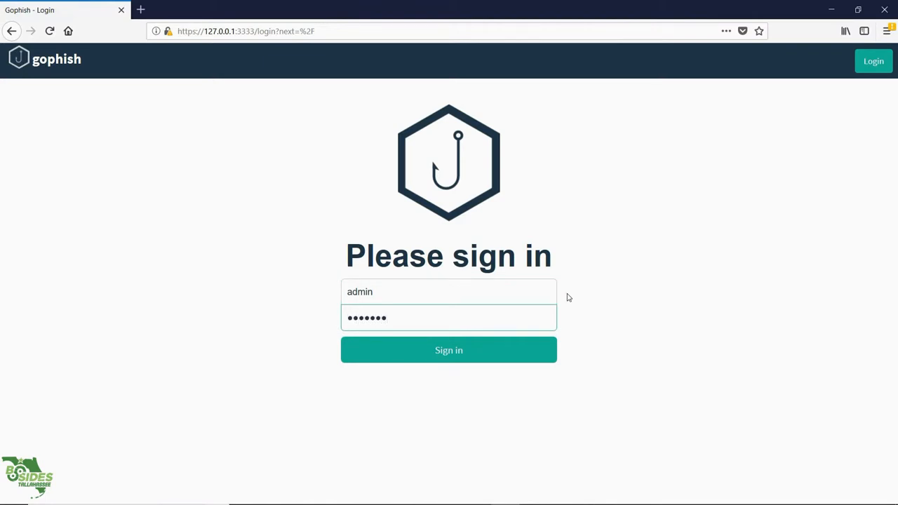
click(448, 350)
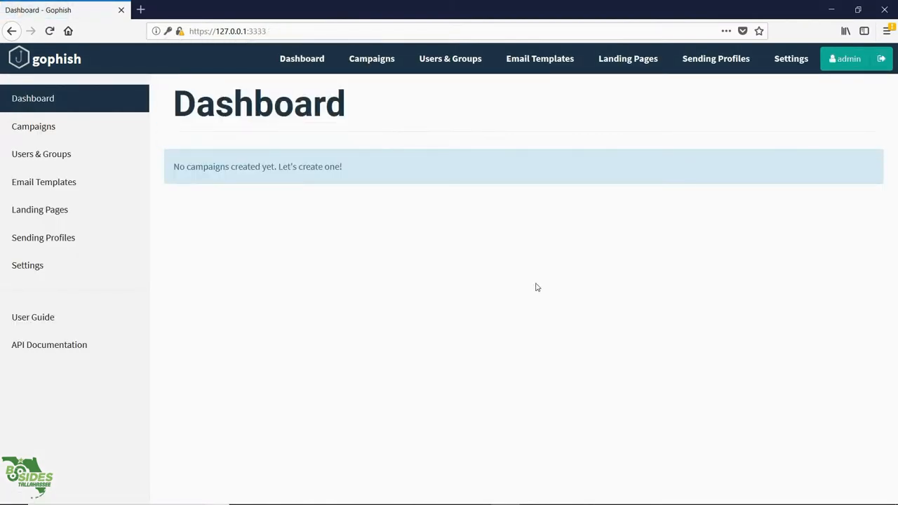
click(40, 209)
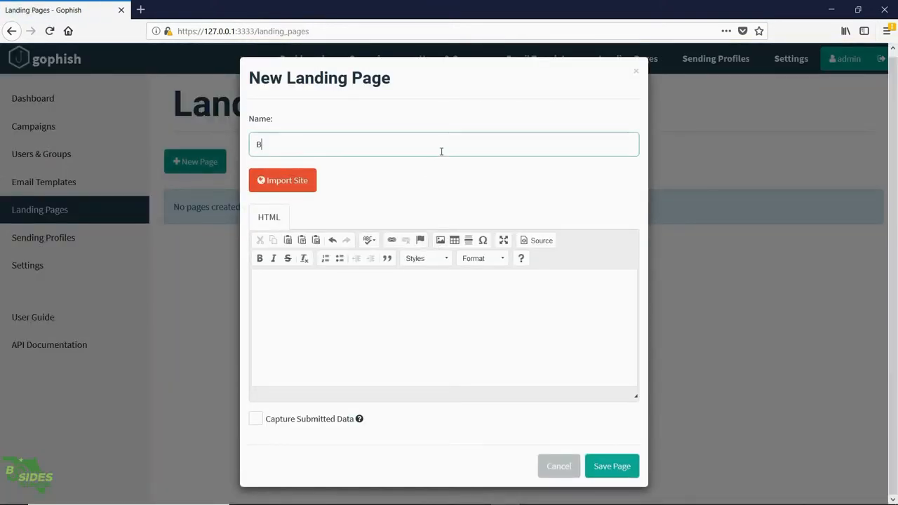
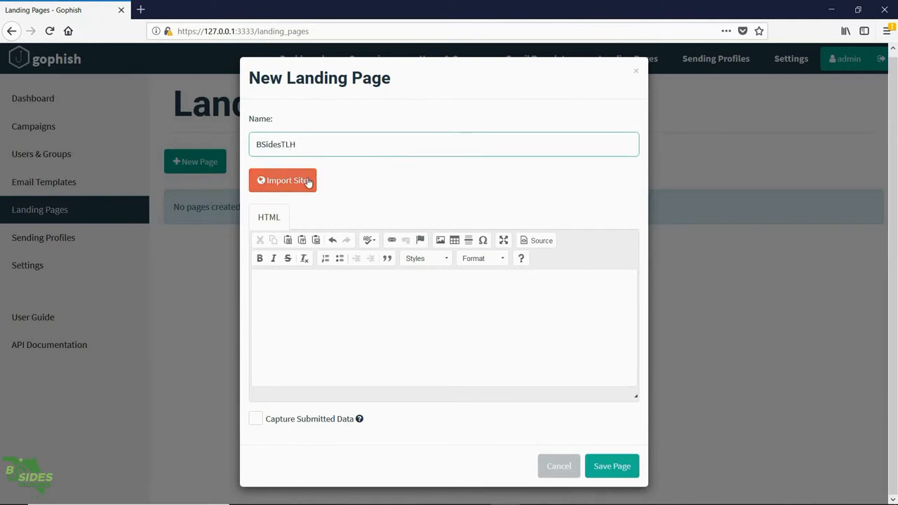
click(283, 180)
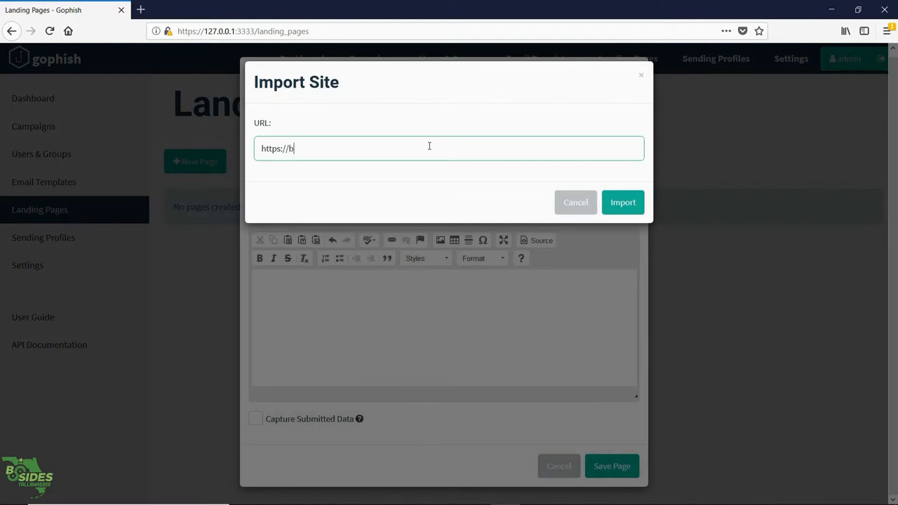
text(sidestlh.)
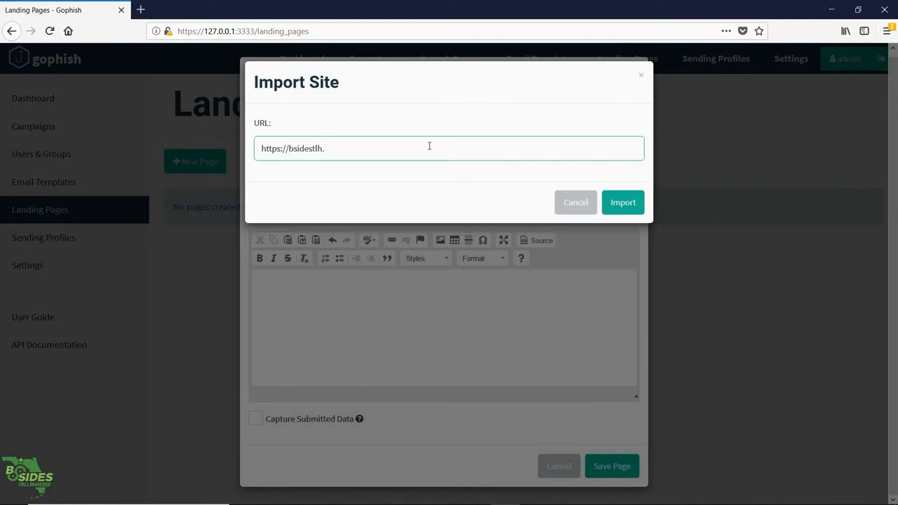
text(org)
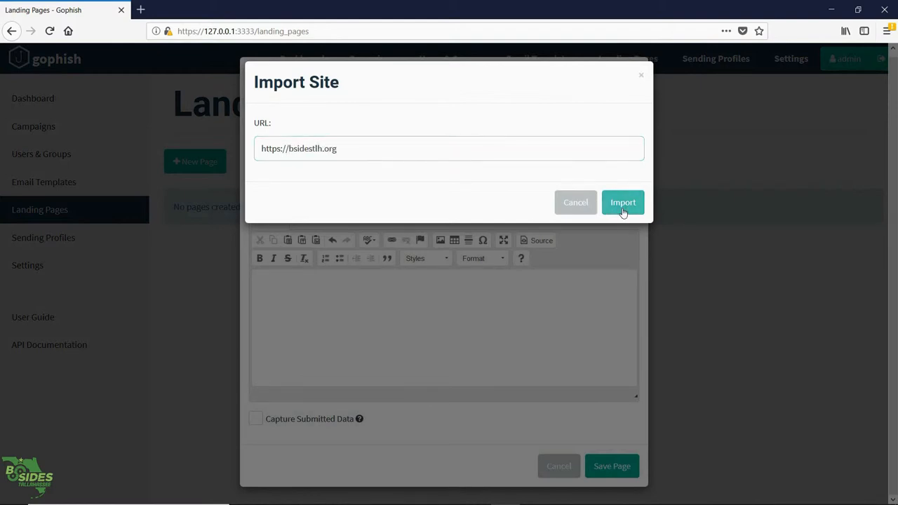
click(622, 202)
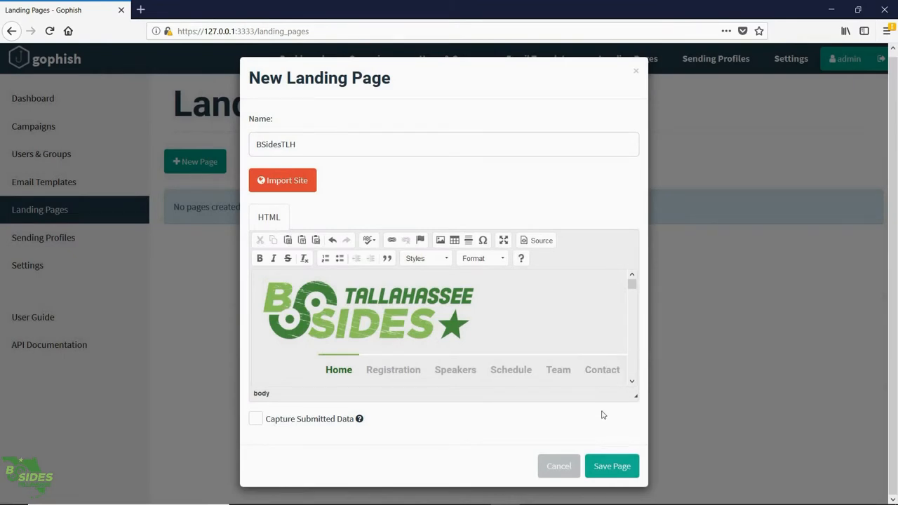
click(611, 465)
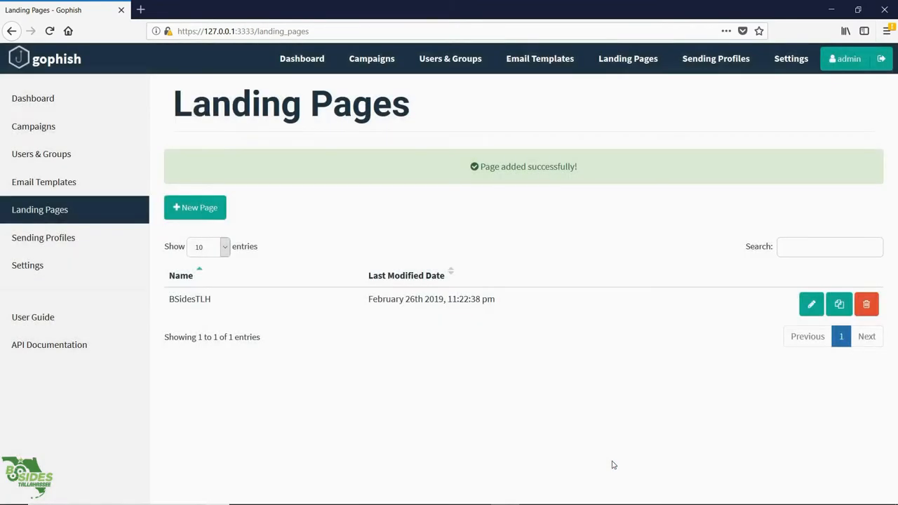
click(195, 207)
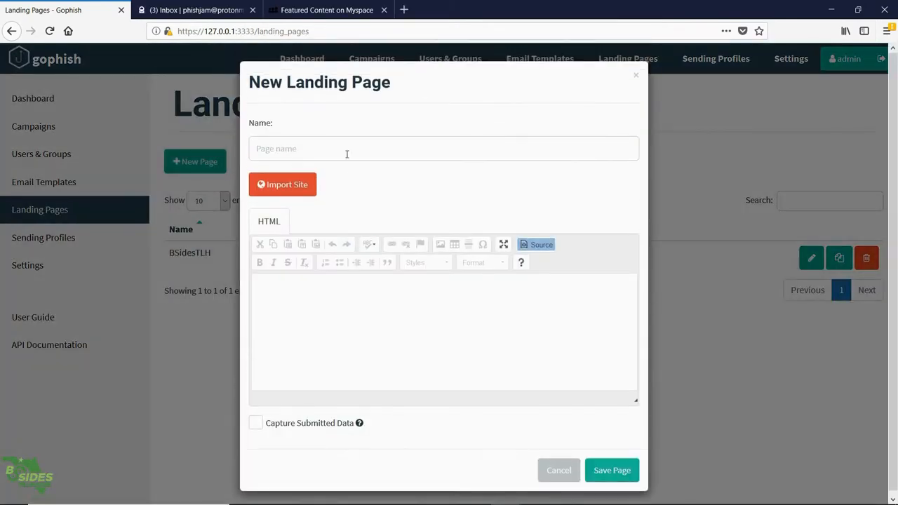
click(282, 183)
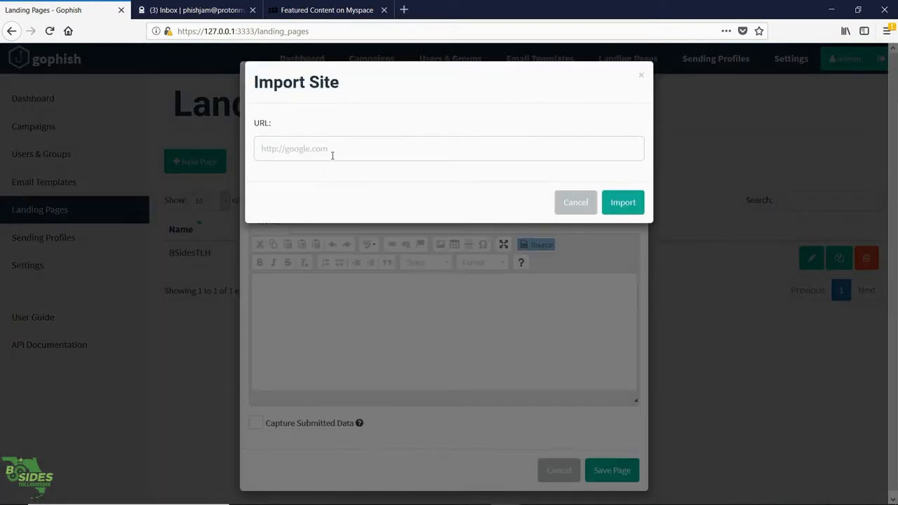
text(https://myspace.com/signin)
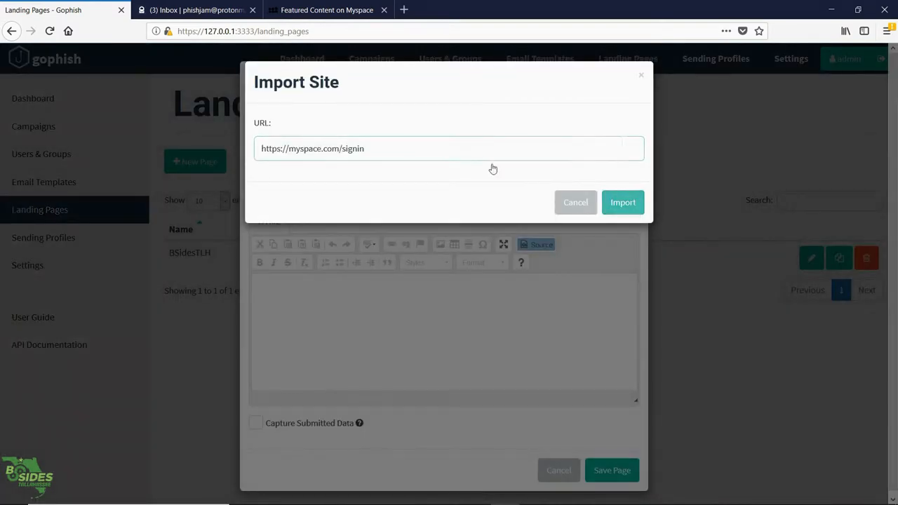
click(622, 202)
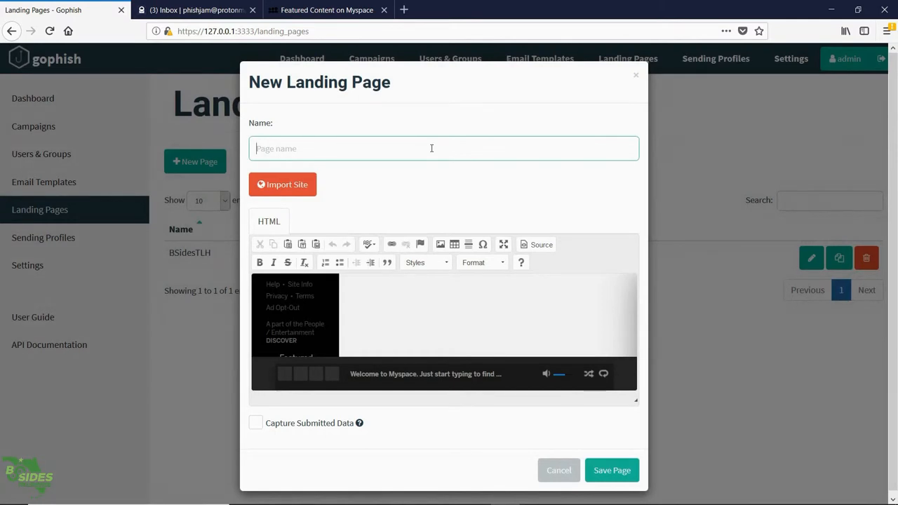
text(MySpace)
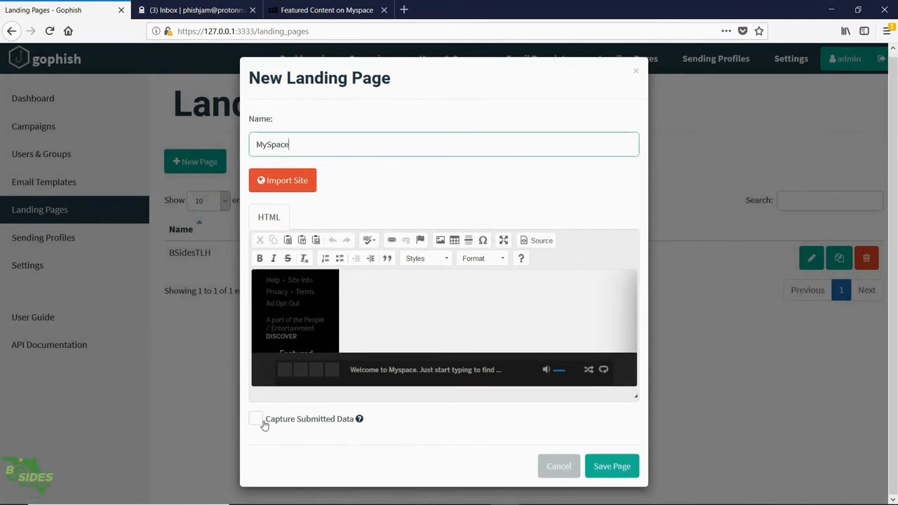
click(255, 419)
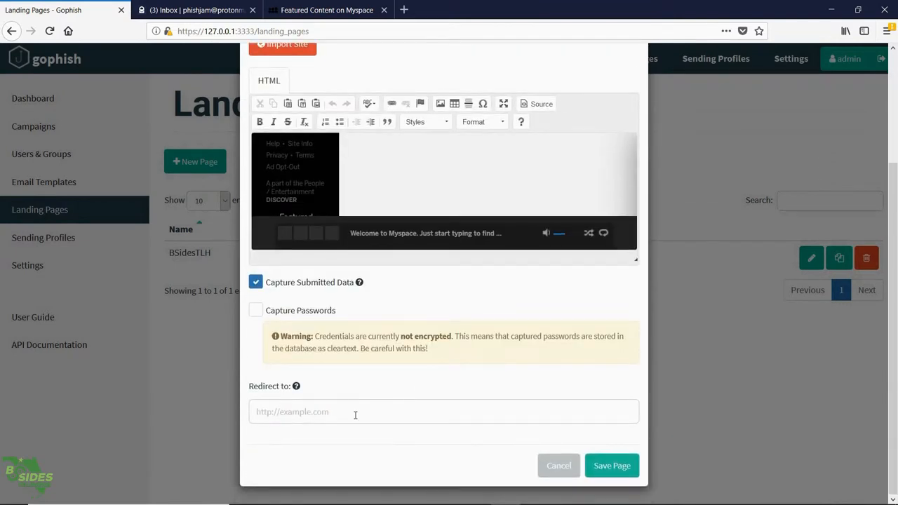
click(354, 411)
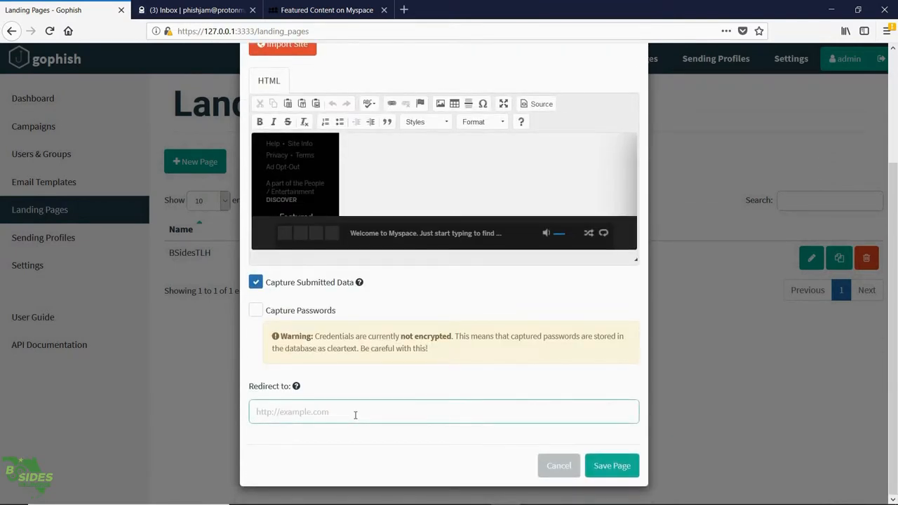
text(https://myspace.com/signin)
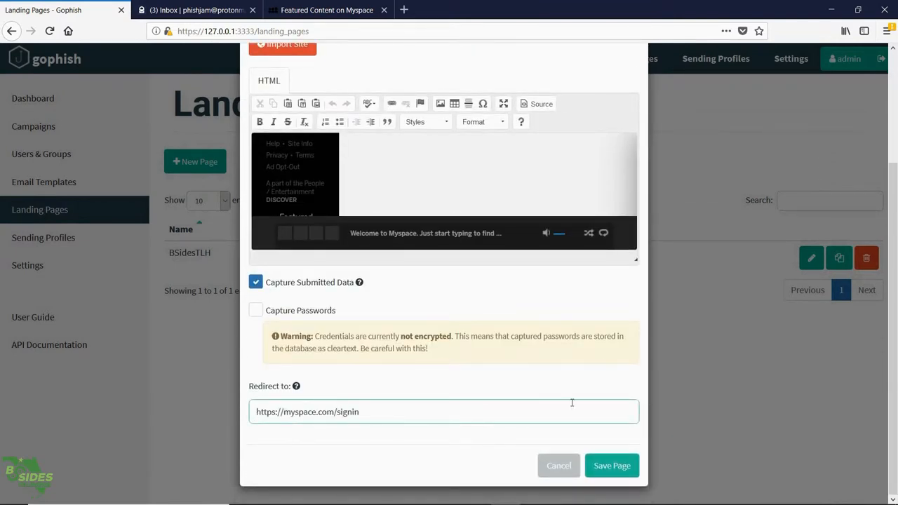
click(611, 465)
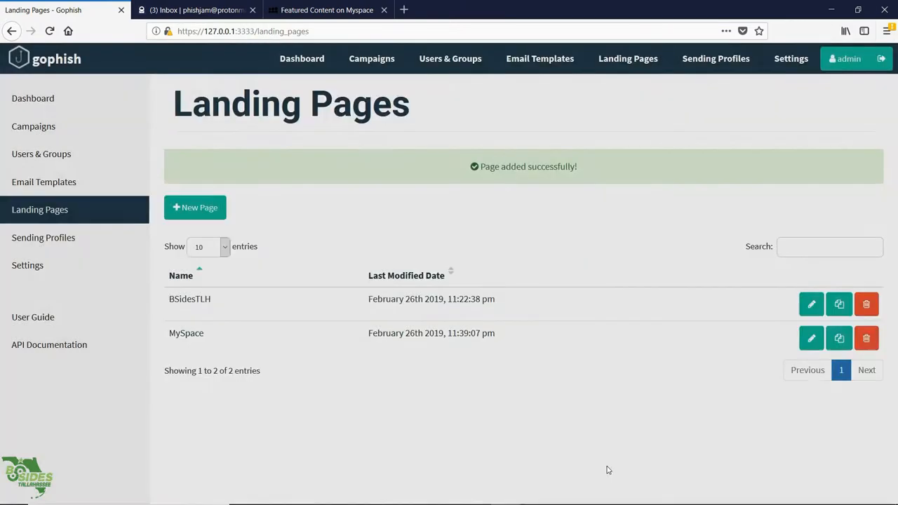
mouse_move(551, 404)
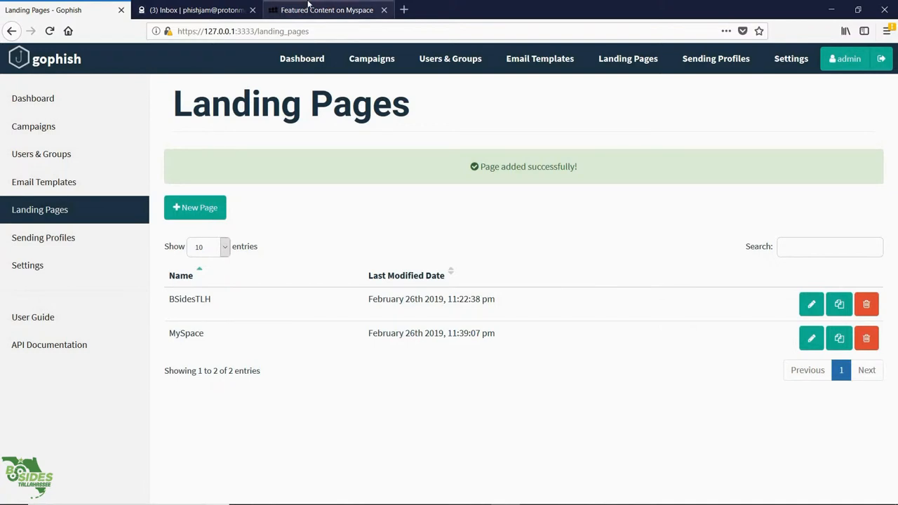
- Open the Myspace forgot-password page and start the I'm not a robot check
click(326, 9)
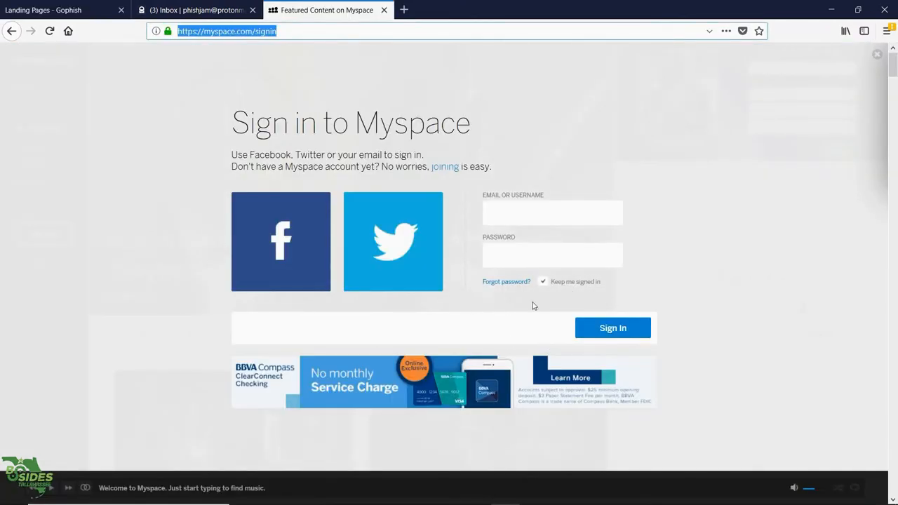
click(505, 281)
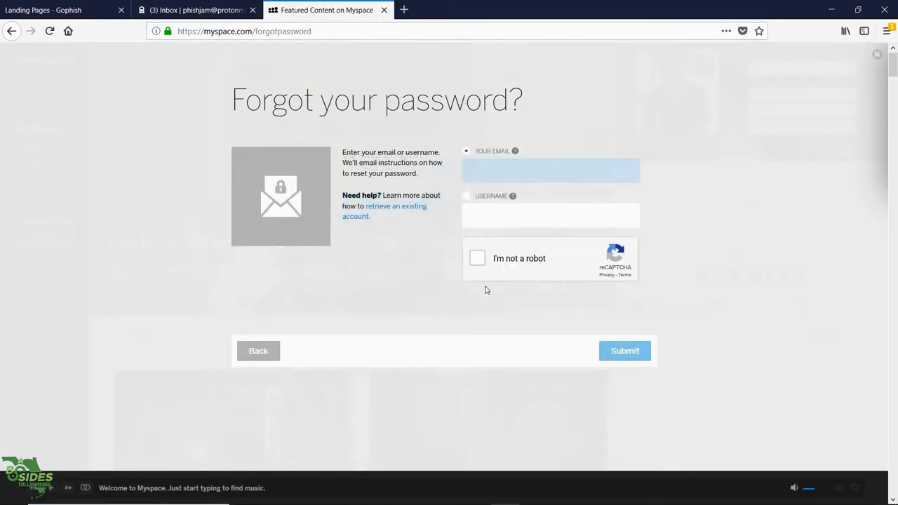
click(551, 170)
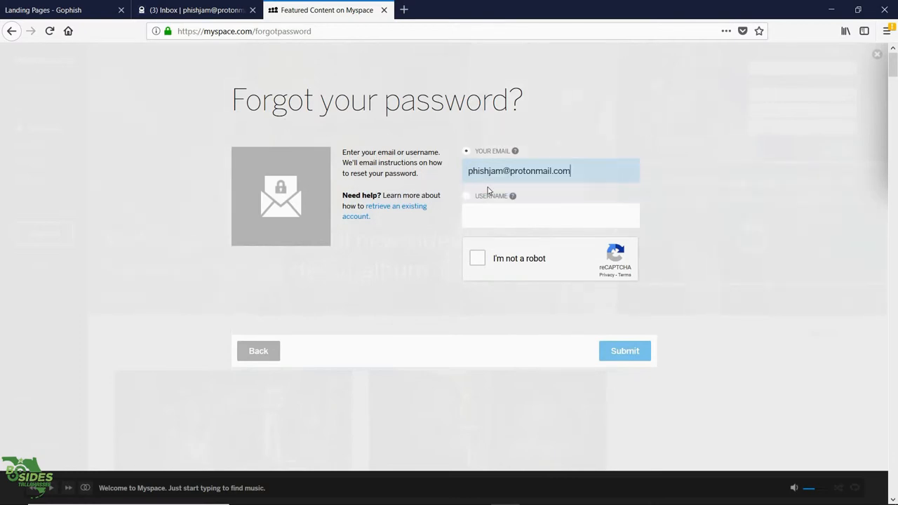
click(477, 258)
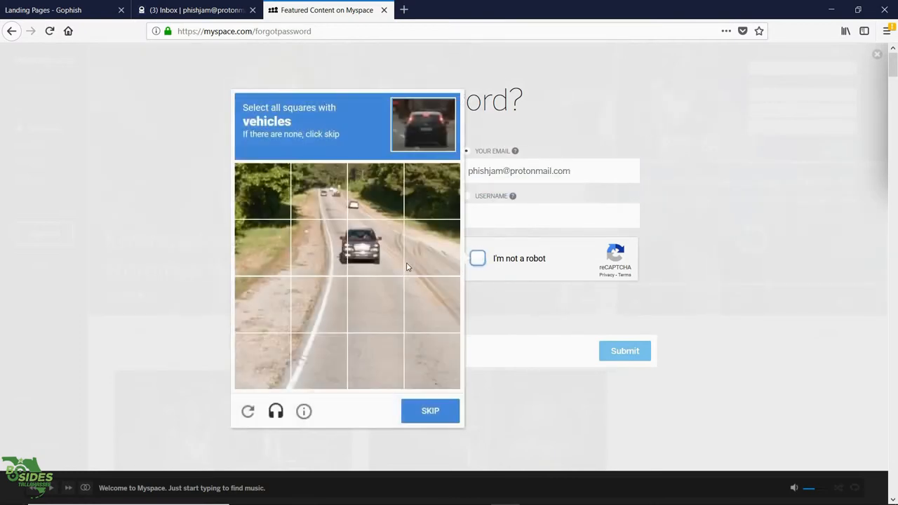
- Solve the reCAPTCHA image challenges for vehicles, traffic lights and fire hydrants
click(375, 247)
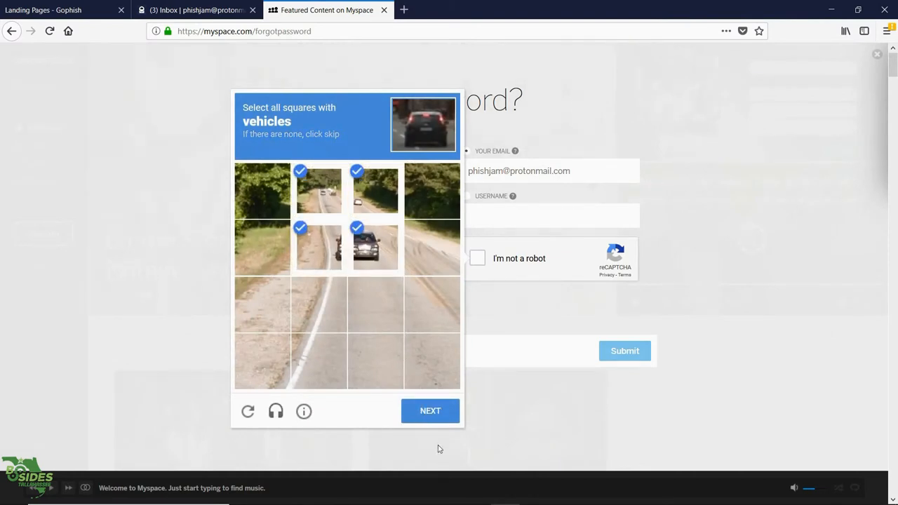
click(430, 411)
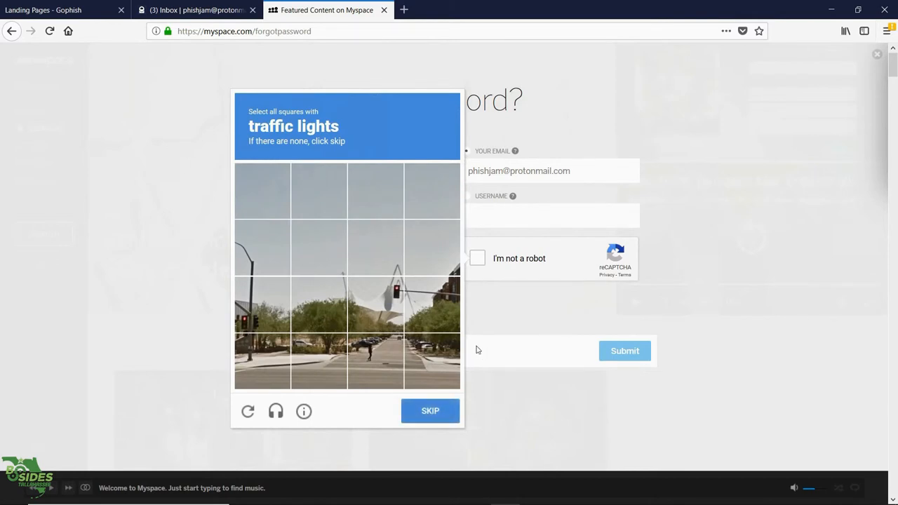
click(375, 304)
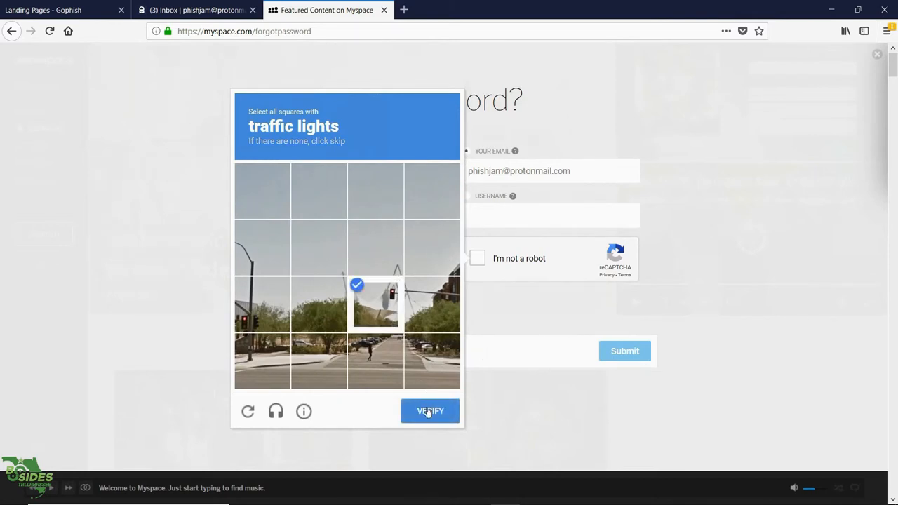
click(430, 410)
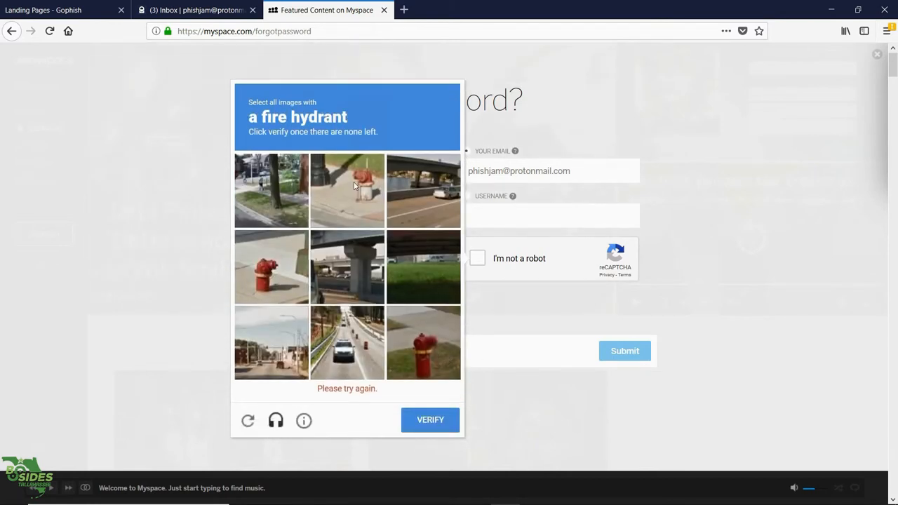
click(423, 352)
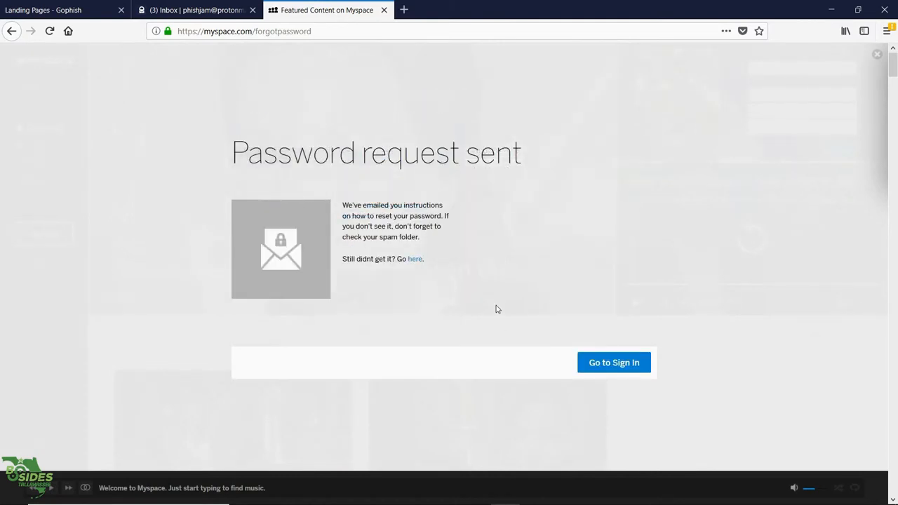
mouse_move(356, 126)
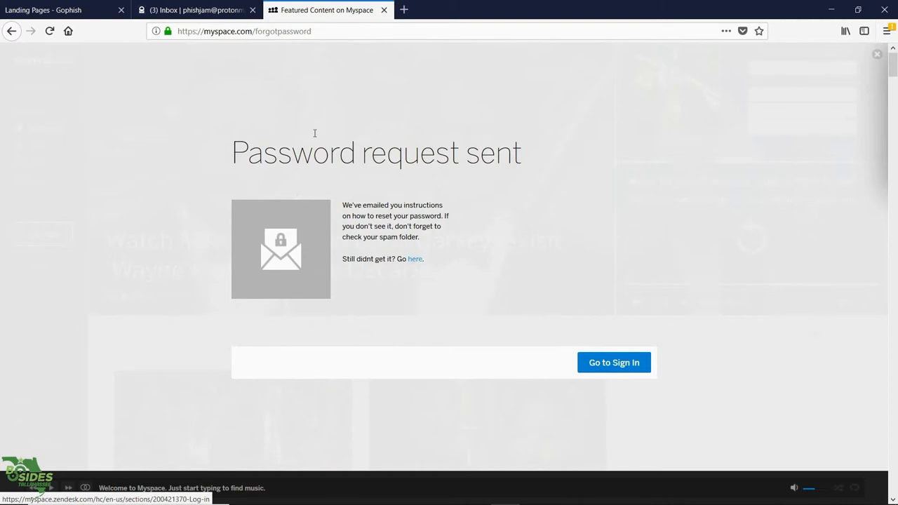
- Open the Password Reset Request email in ProtonMail and load its remote content
click(196, 10)
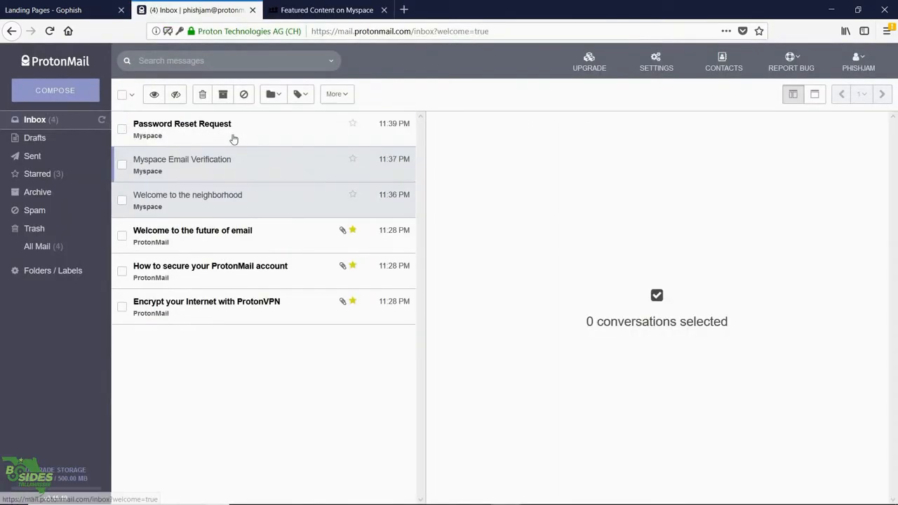
mouse_move(286, 138)
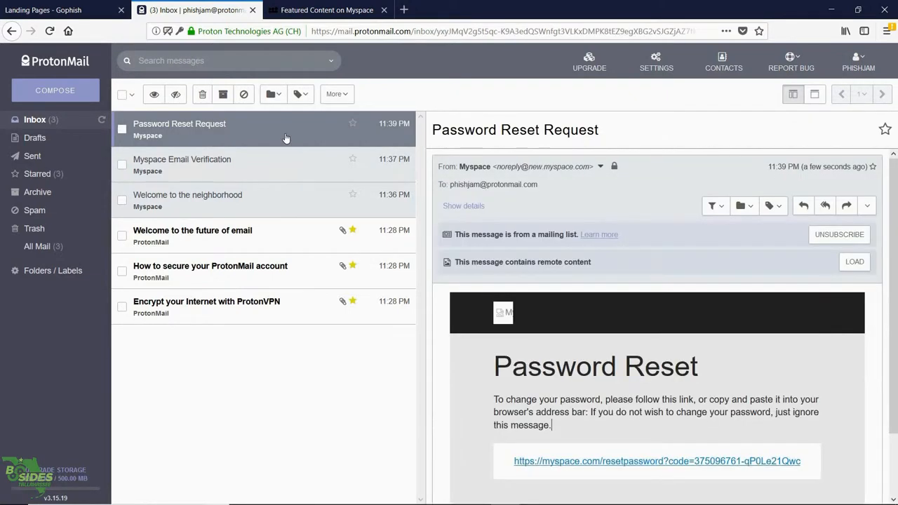
mouse_move(777, 342)
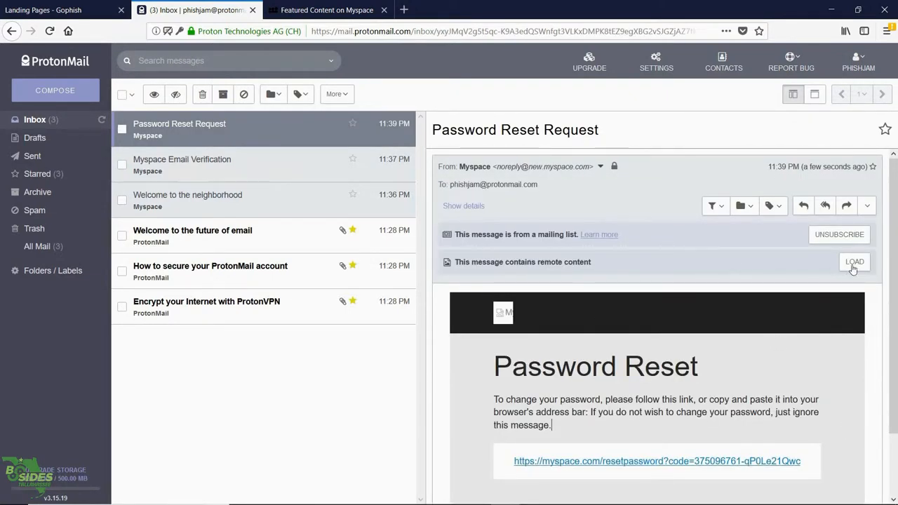
click(854, 262)
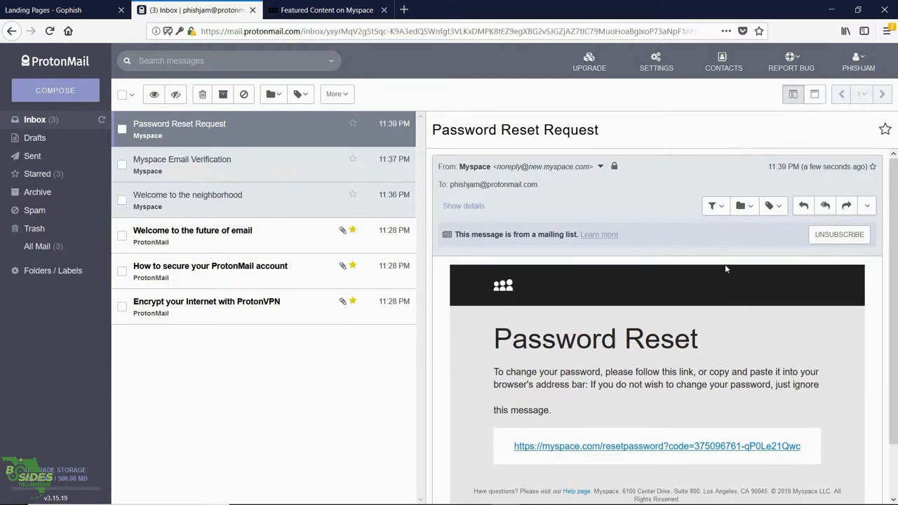
scroll(down, 3)
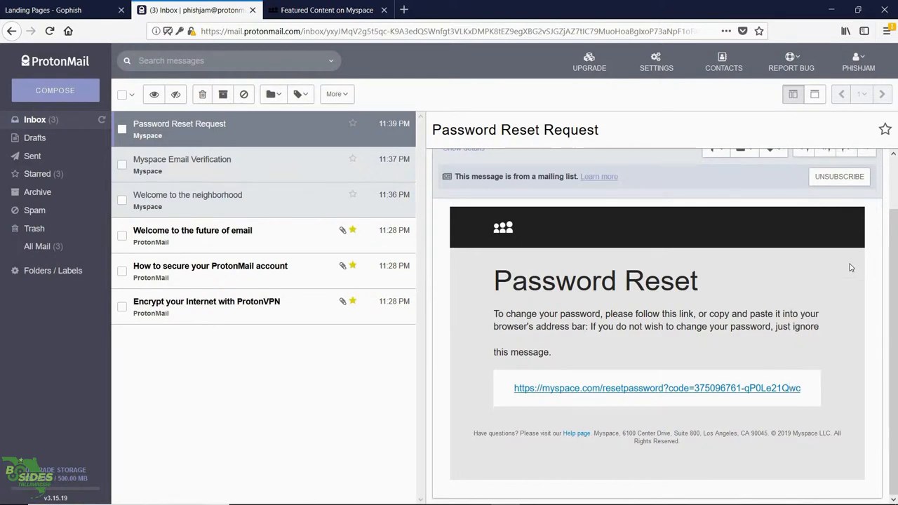
- View the email's HTML source and copy it, then return to the rendered view
click(866, 206)
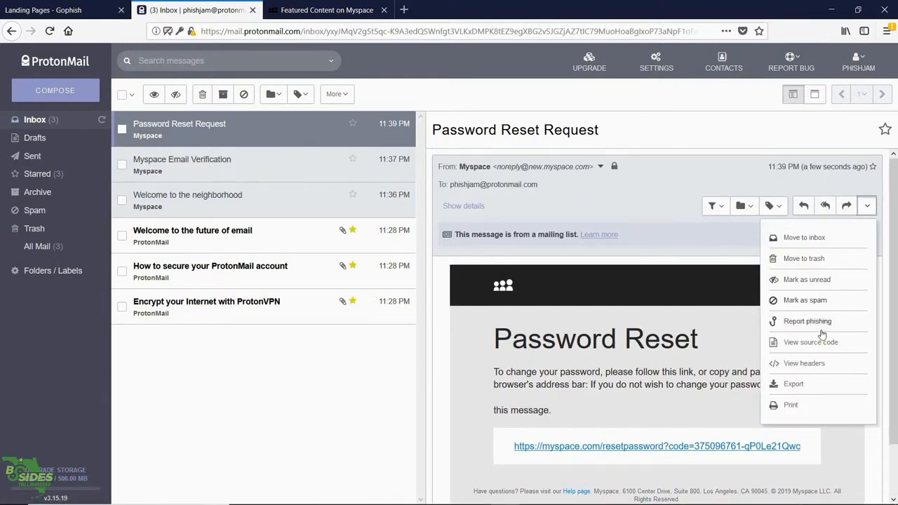
click(810, 341)
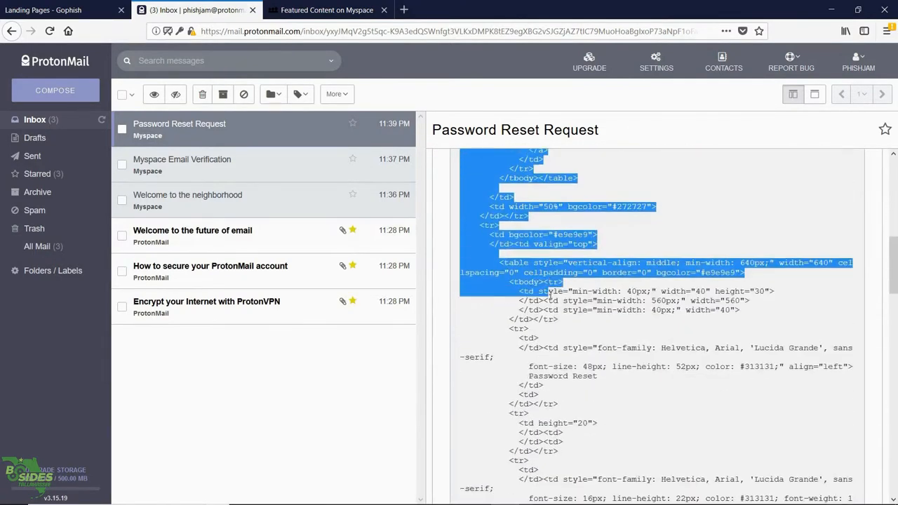
scroll(down, 3)
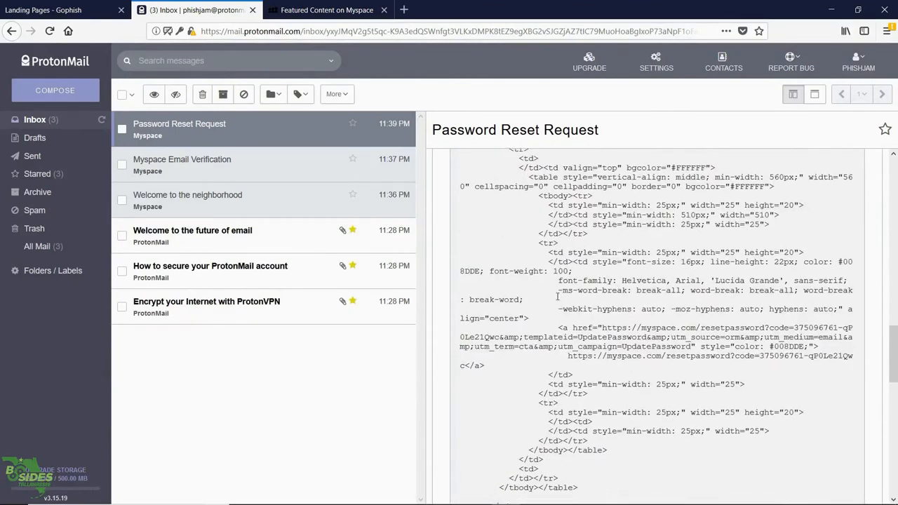
scroll(down, 3)
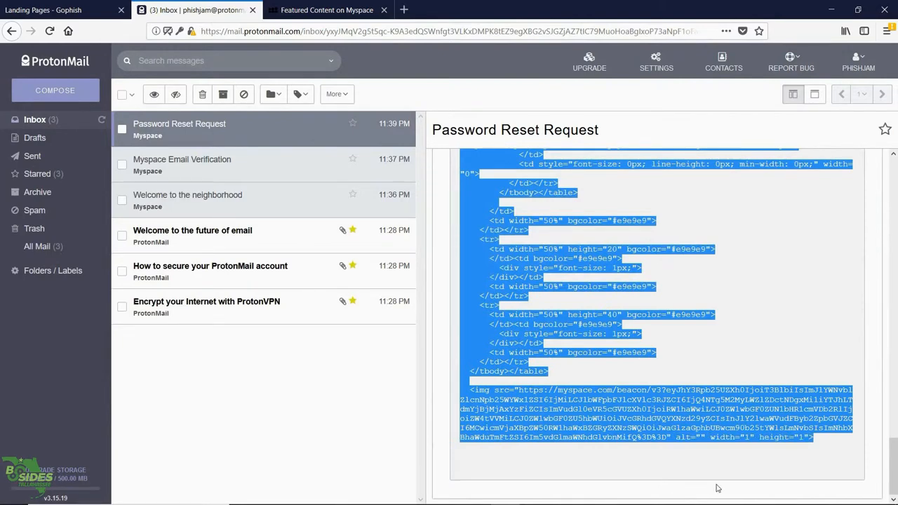
scroll(down, 3)
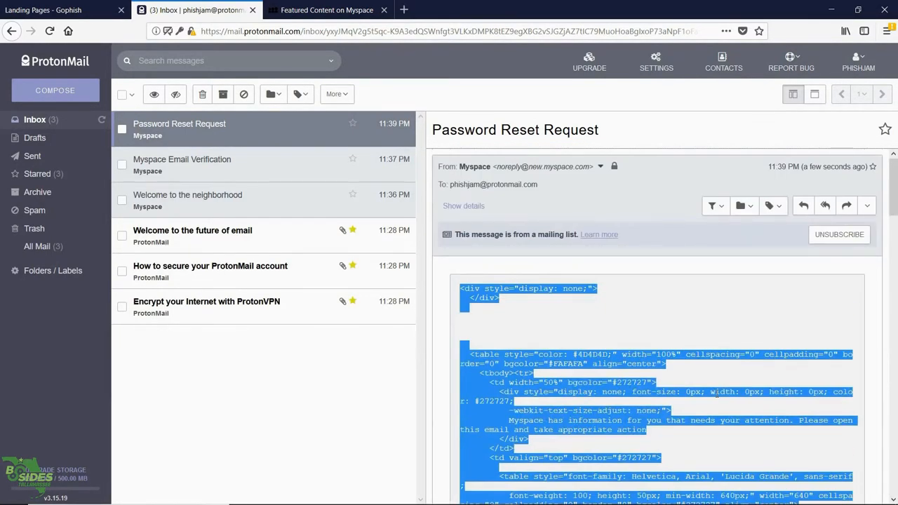
mouse_move(834, 284)
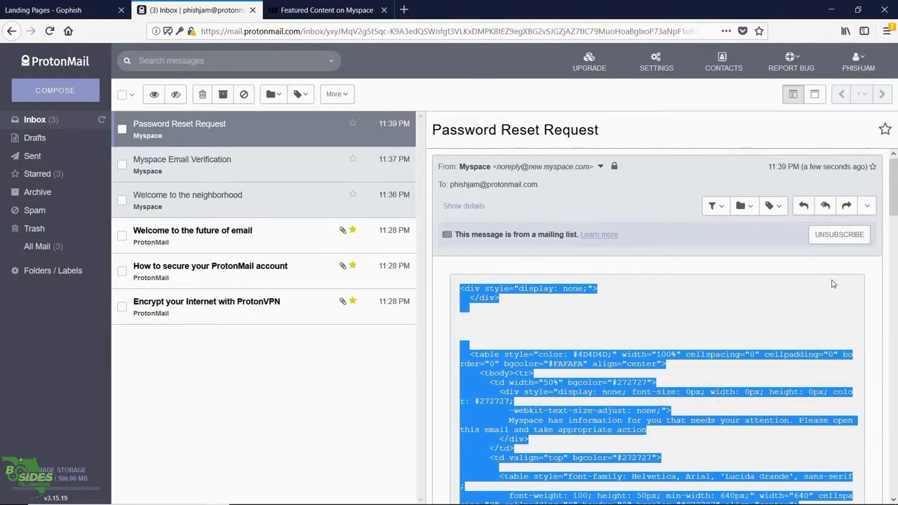
mouse_move(867, 206)
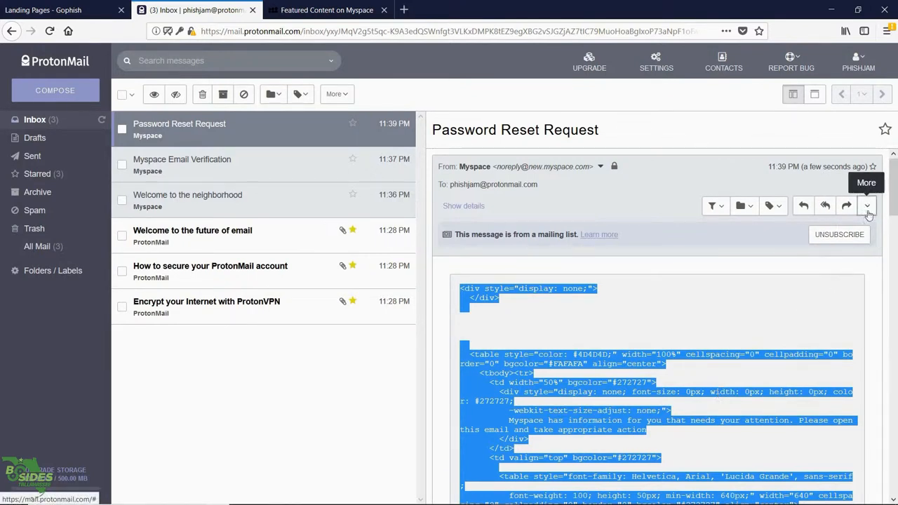
click(867, 206)
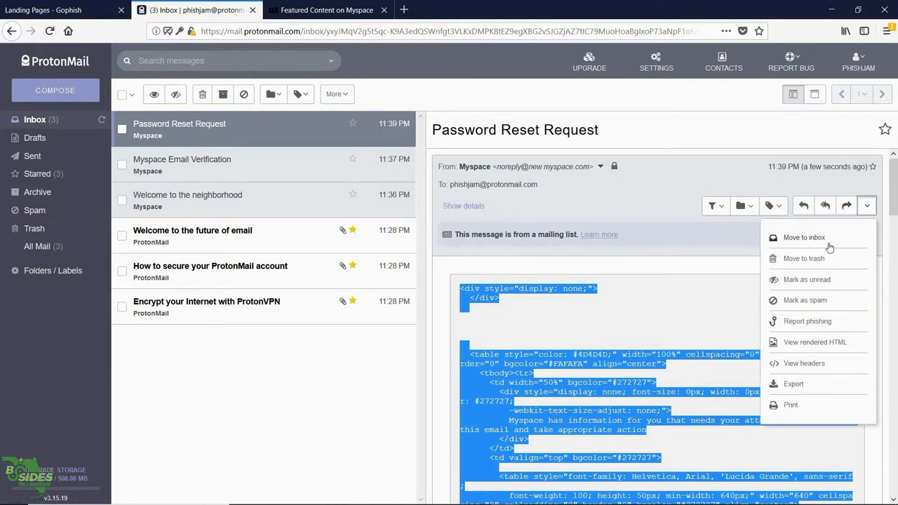
mouse_move(814, 345)
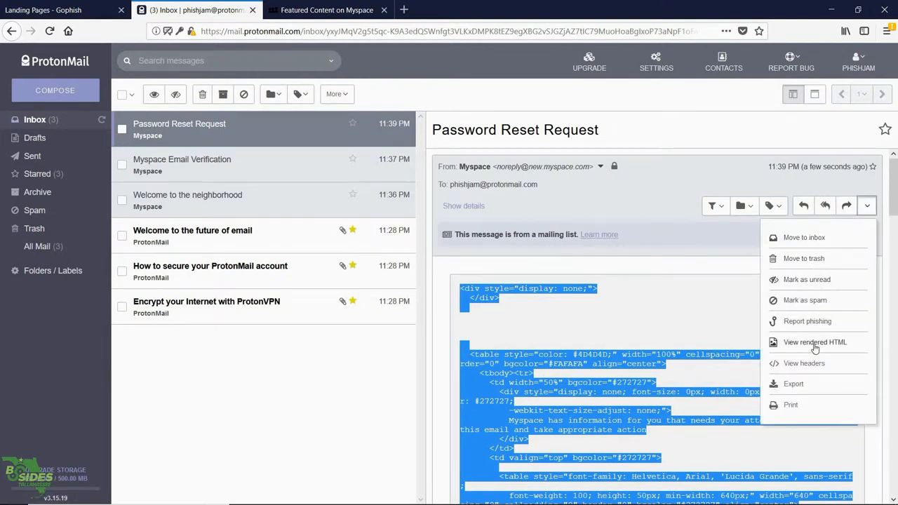
click(815, 341)
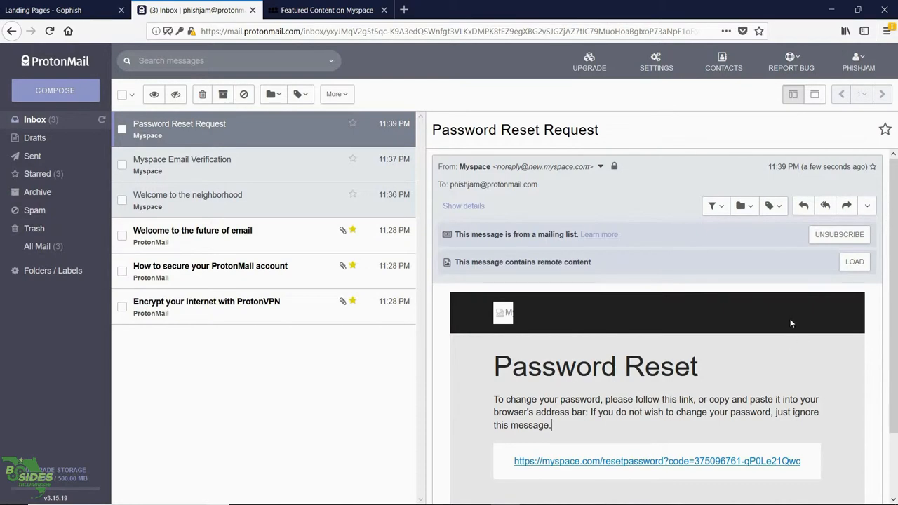
- Create a new Gophish email template named MySpace
click(60, 10)
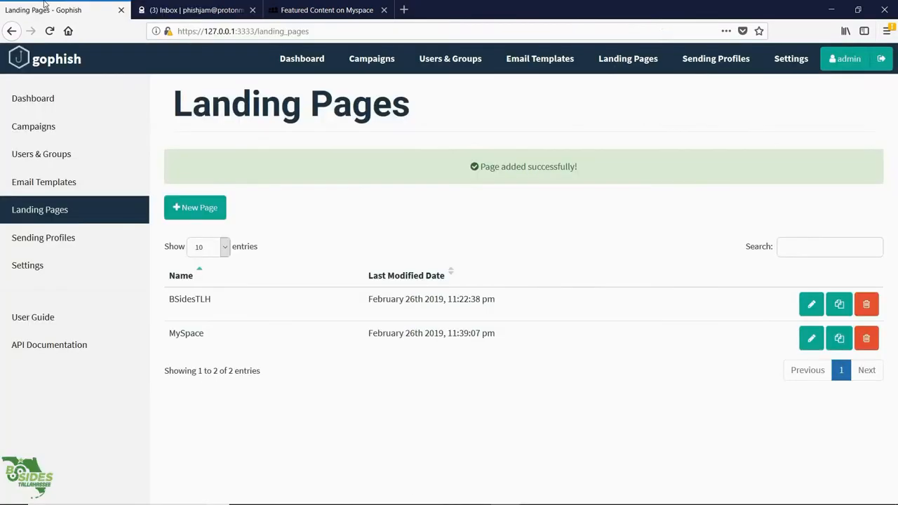
mouse_move(43, 181)
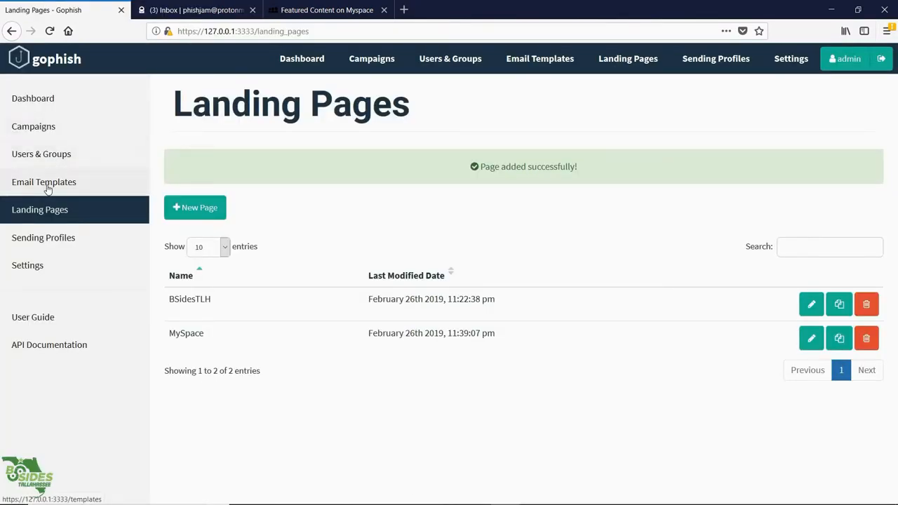
click(43, 181)
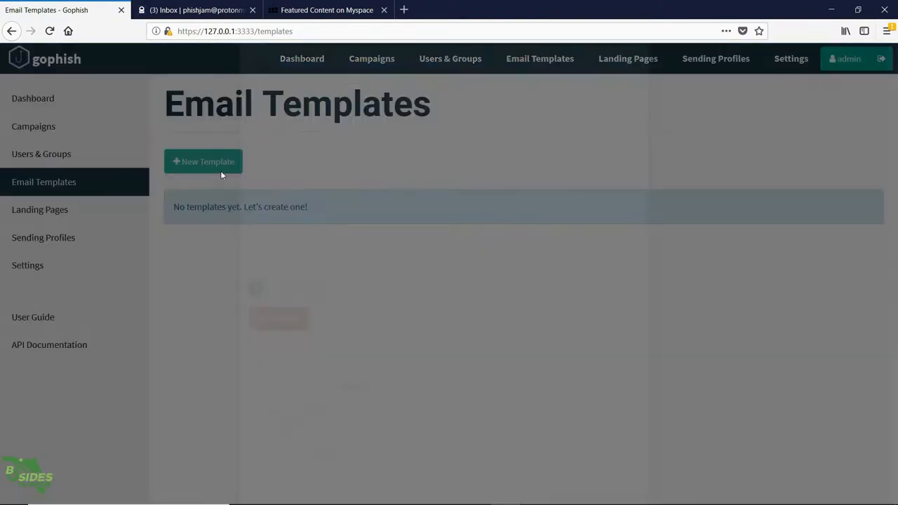
click(204, 161)
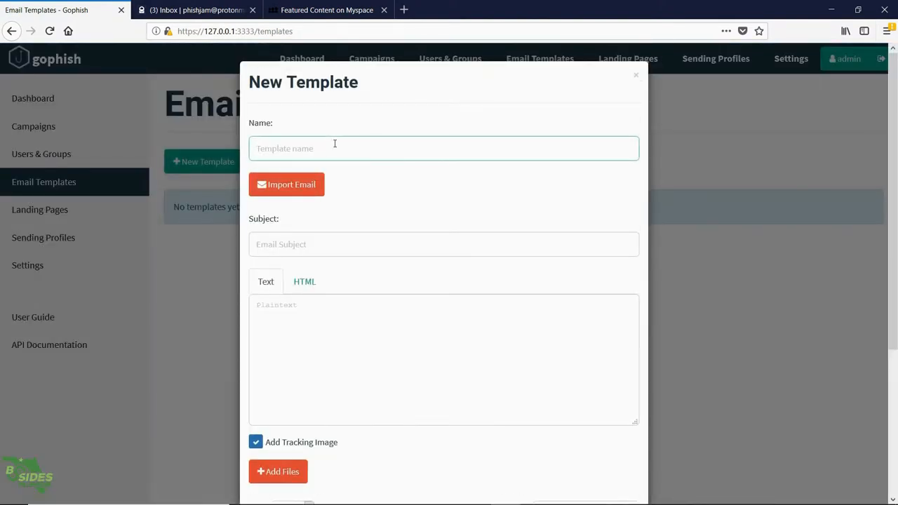
text(MySpace)
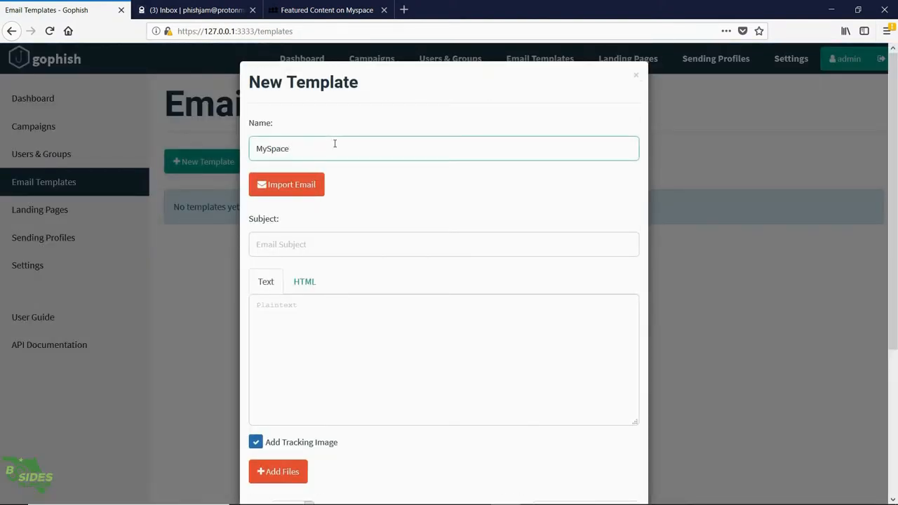
- Import the pasted Myspace reset email HTML into the template body
click(286, 185)
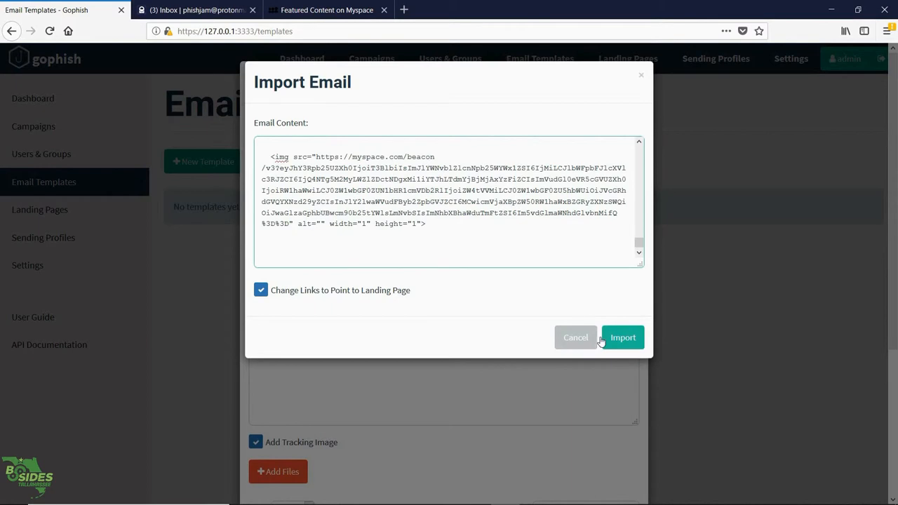
click(622, 337)
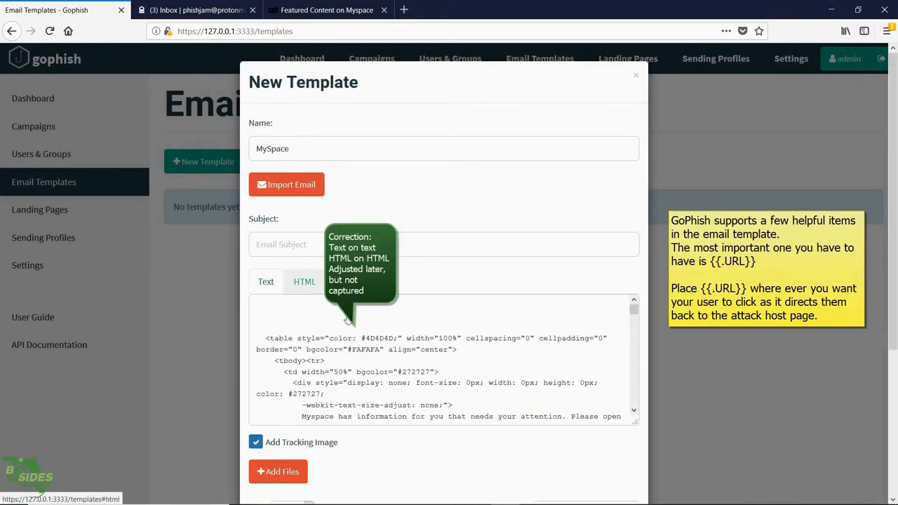
scroll(down, 3)
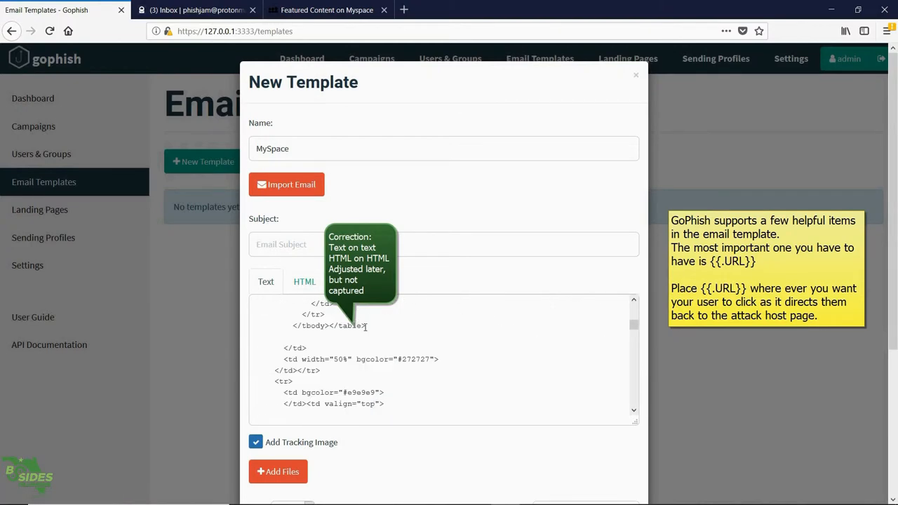
scroll(up, 3)
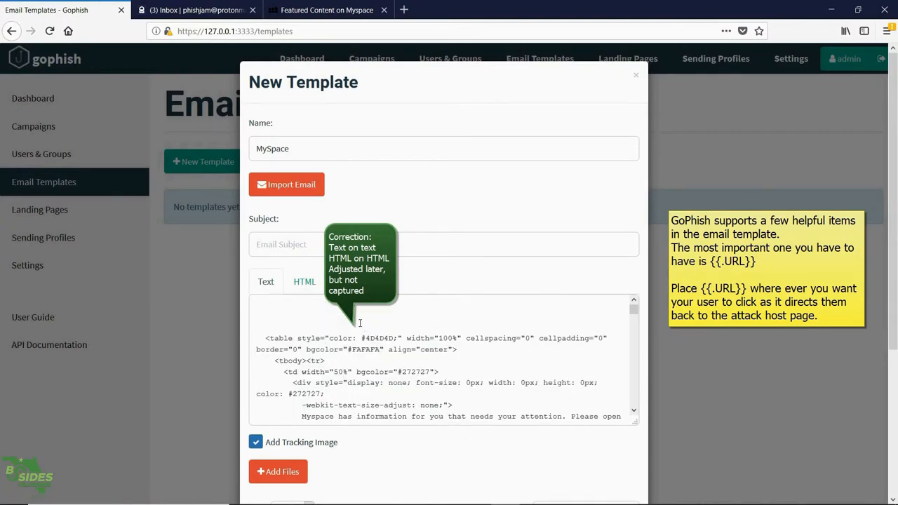
click(327, 10)
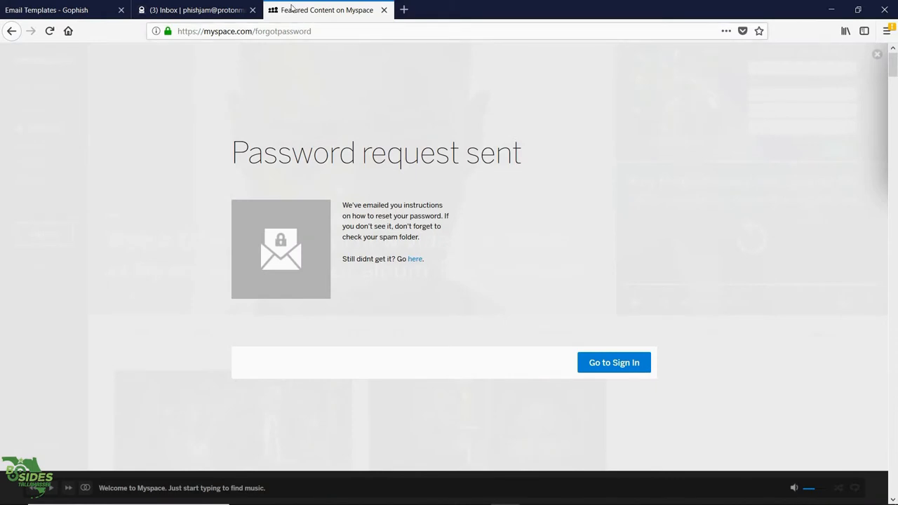
- Reopen the reset email's HTML source in ProtonMail, close the headers window and select the source
click(195, 10)
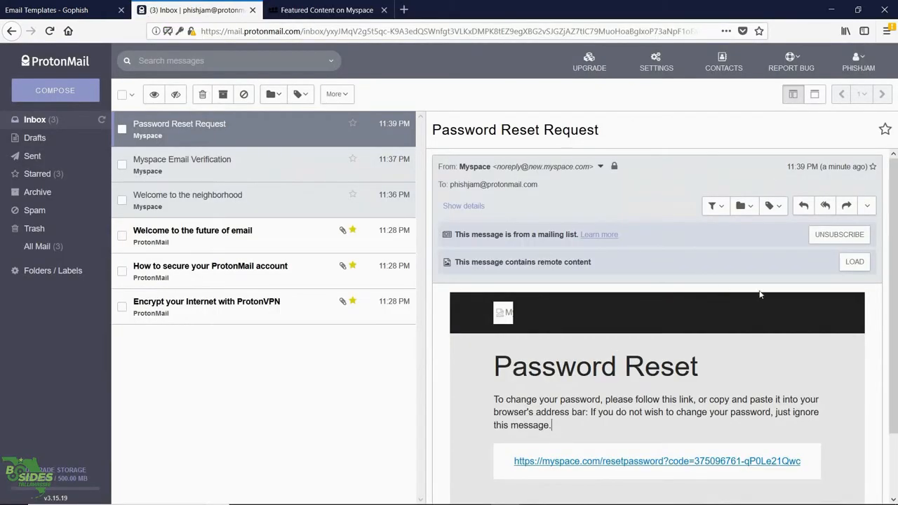
right_click(760, 295)
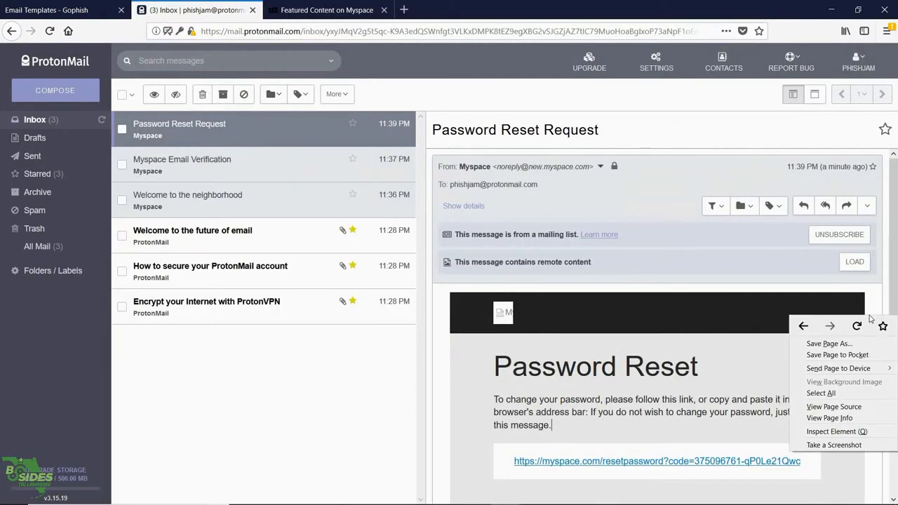
click(866, 205)
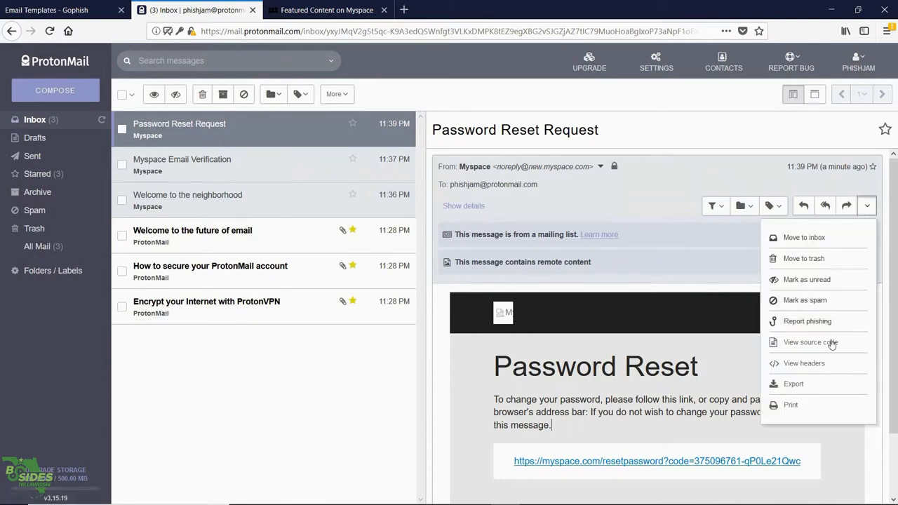
click(810, 342)
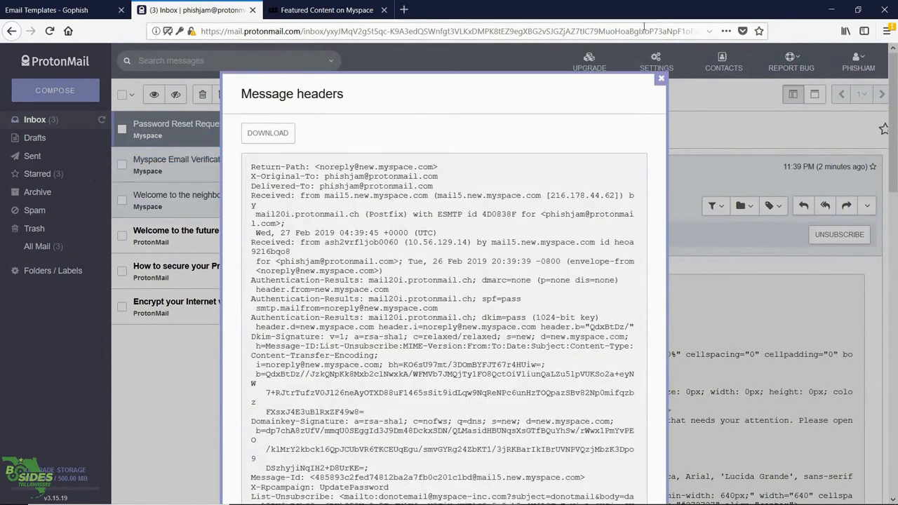
click(660, 78)
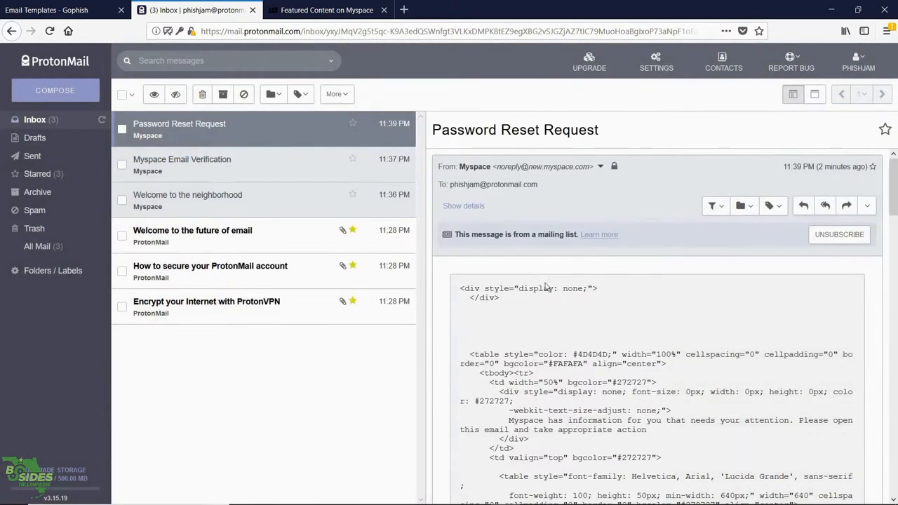
scroll(down, 3)
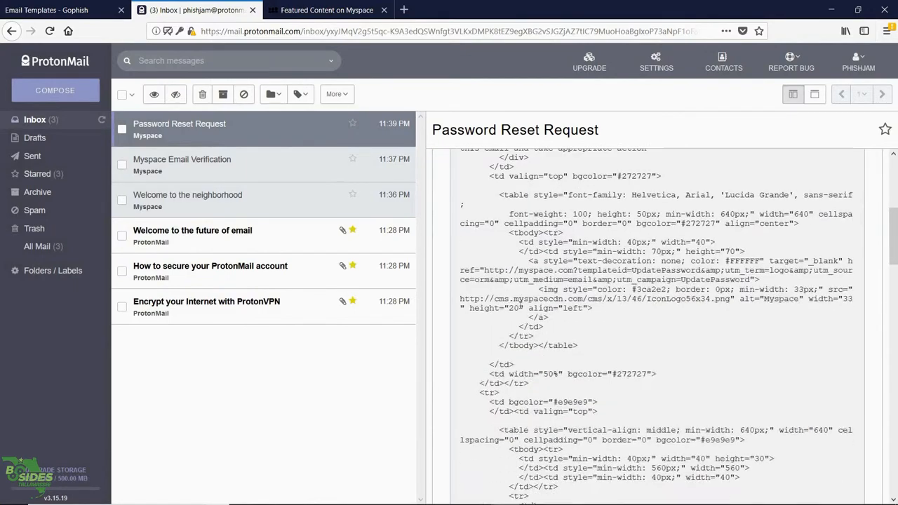
scroll(down, 3)
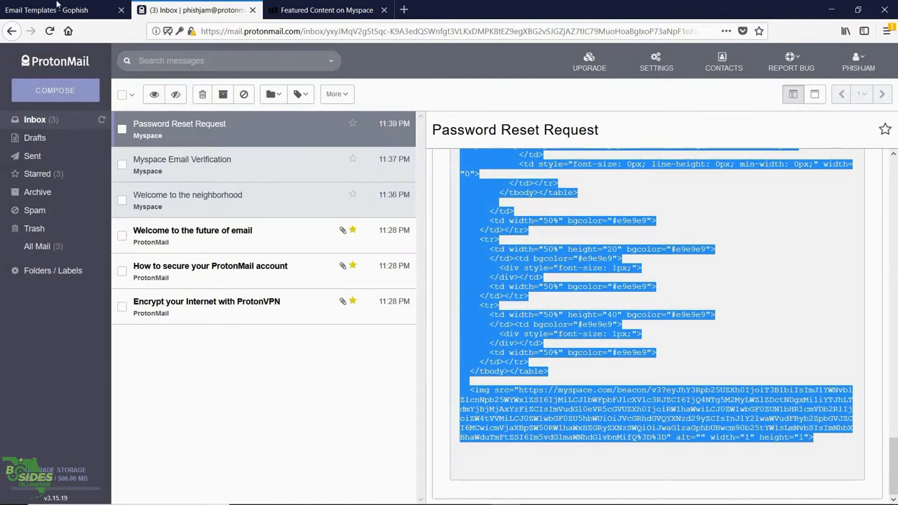
click(60, 10)
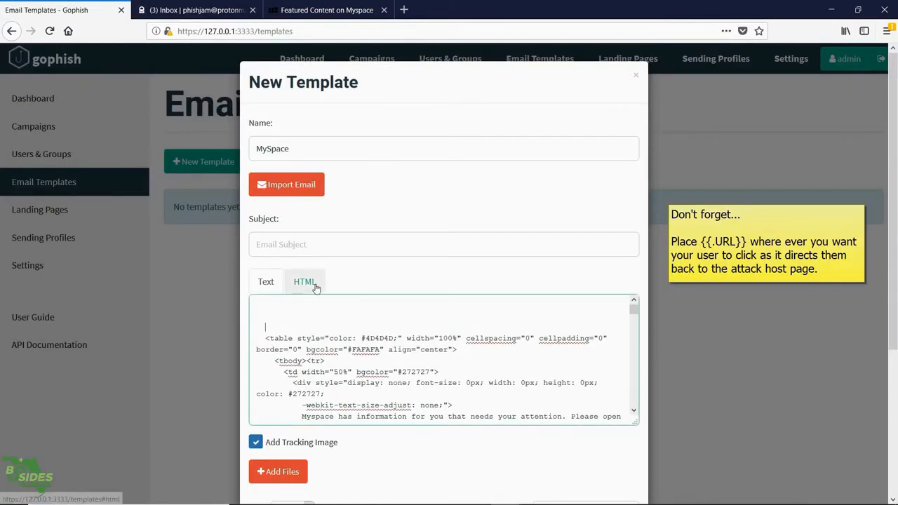
- Check the original subject in ProtonMail and enter 'Password Reset Request' as the template subject
click(266, 282)
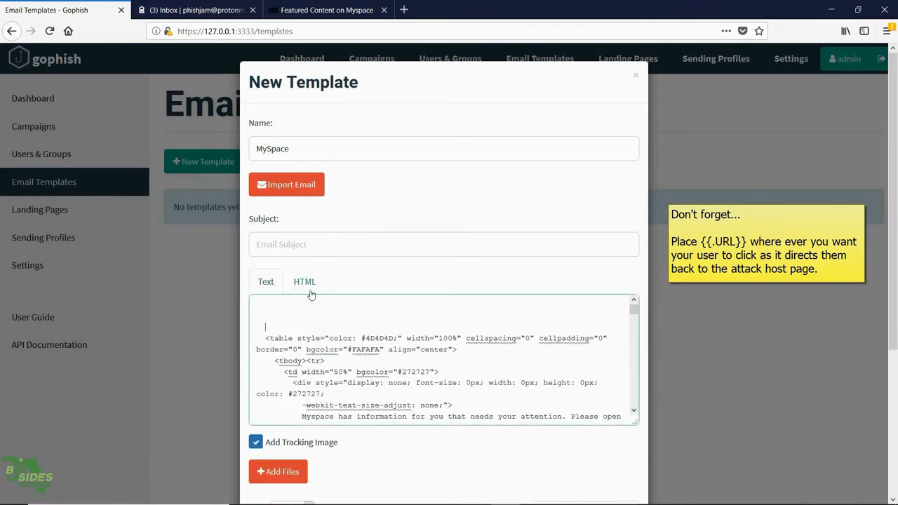
click(444, 244)
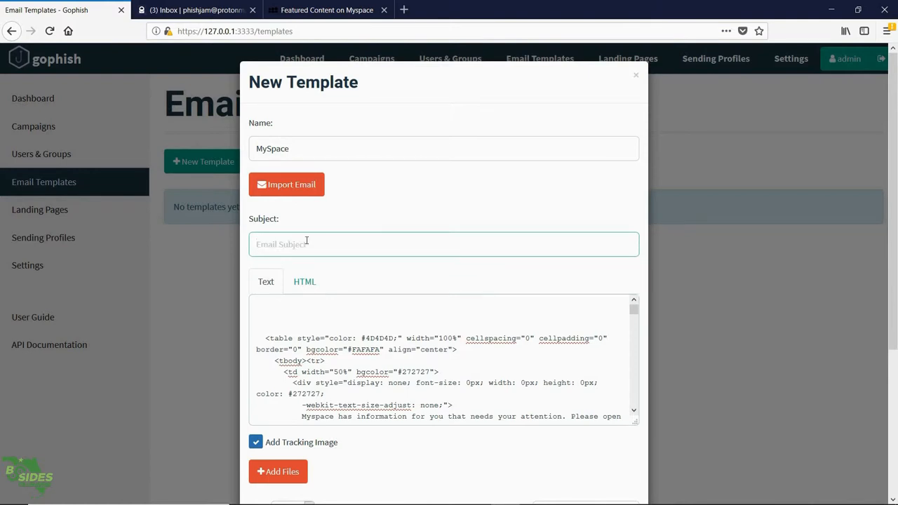
click(197, 10)
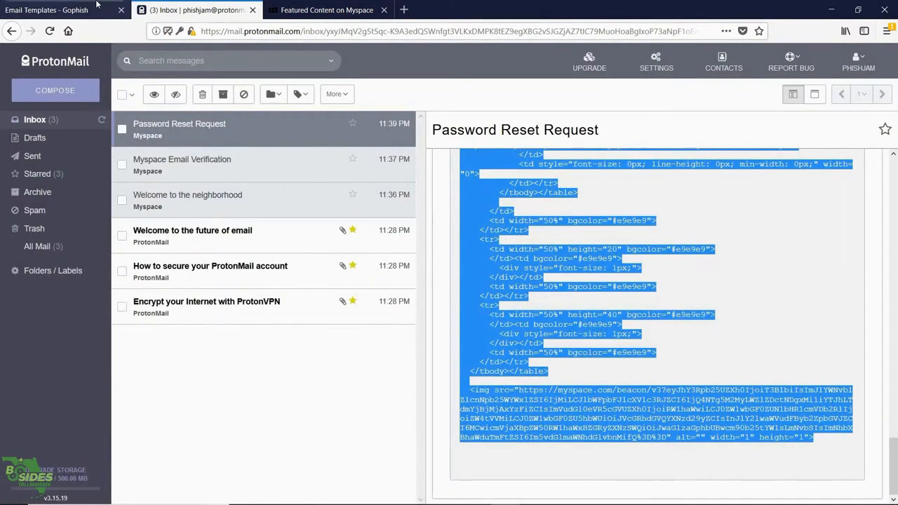
click(63, 10)
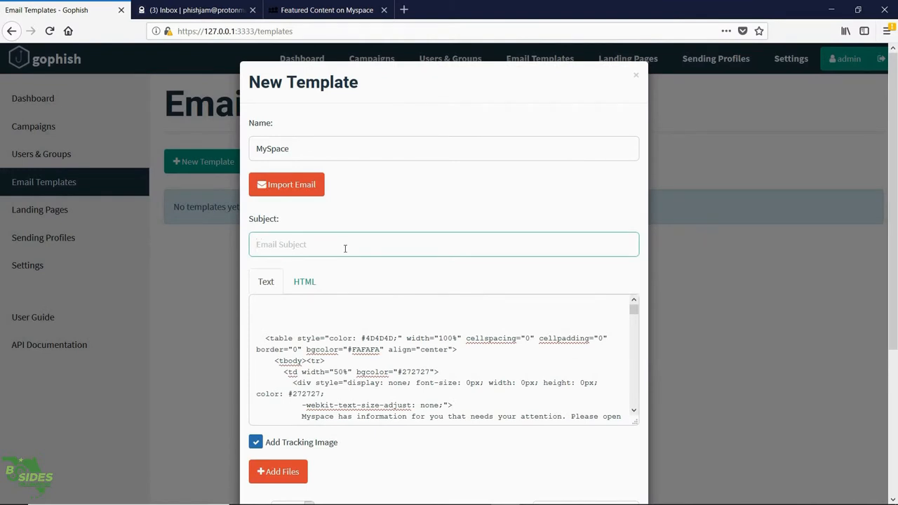
text(Password)
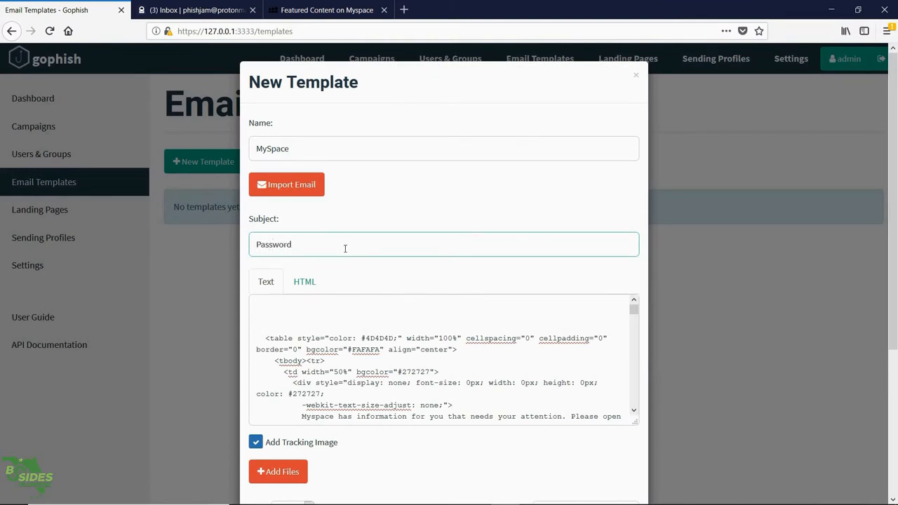
text(Reset R)
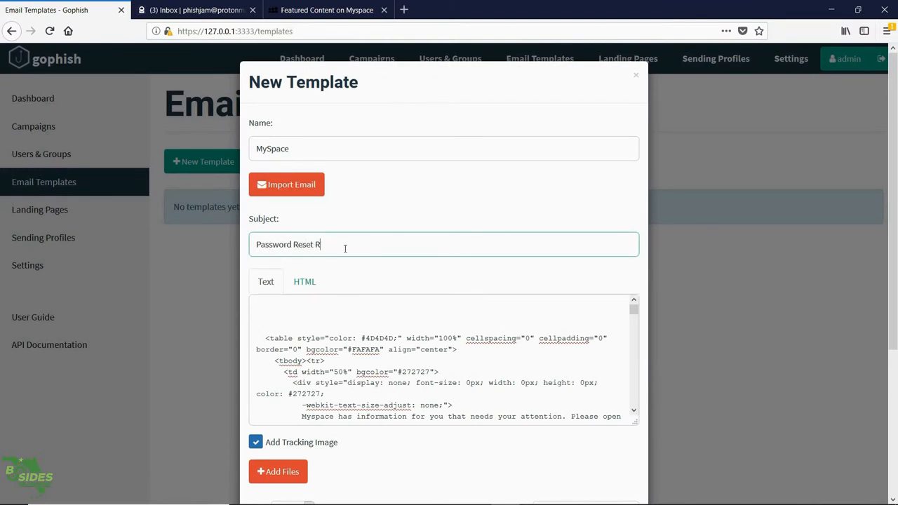
text(equest)
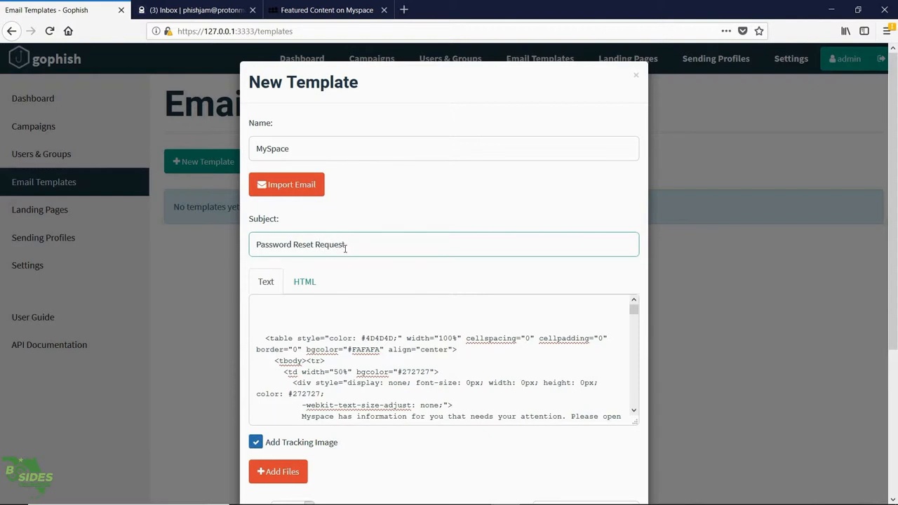
scroll(down, 3)
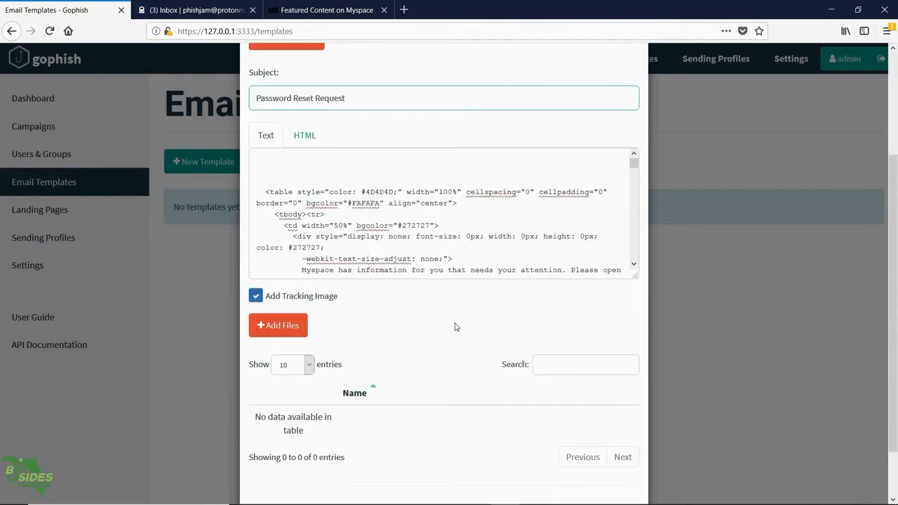
scroll(down, 3)
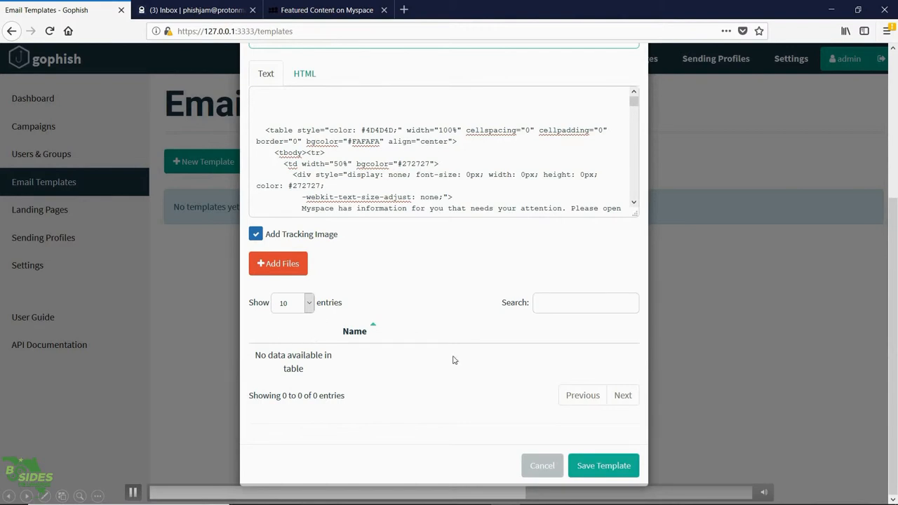
- Save the MySpace template, then reopen it for review and close the dialog
click(603, 465)
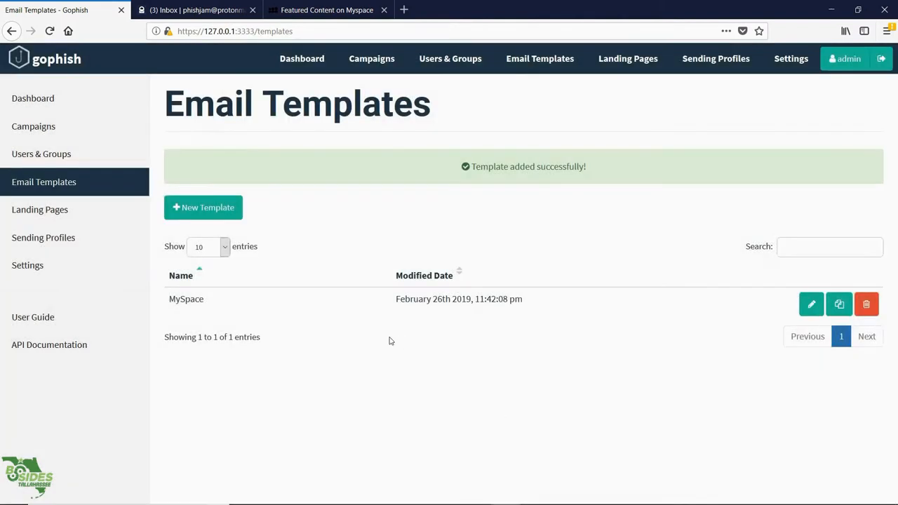
mouse_move(838, 304)
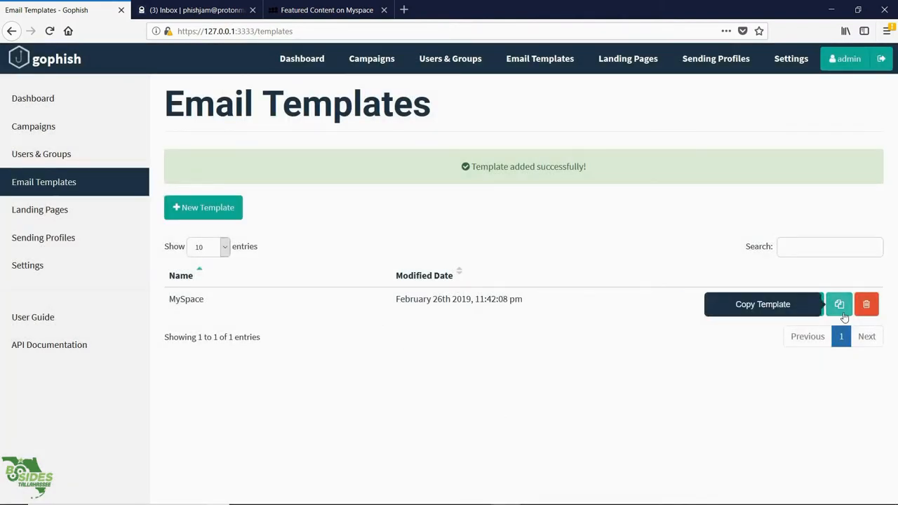
mouse_move(54, 264)
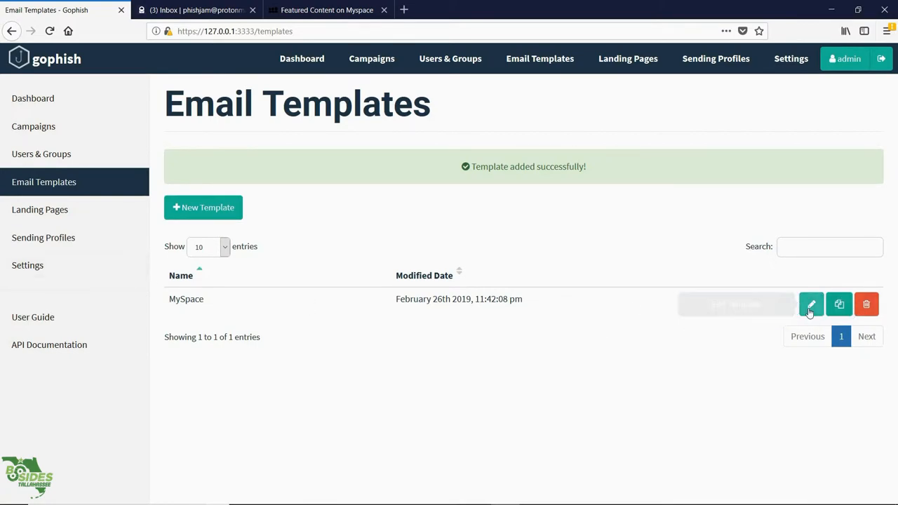
click(811, 304)
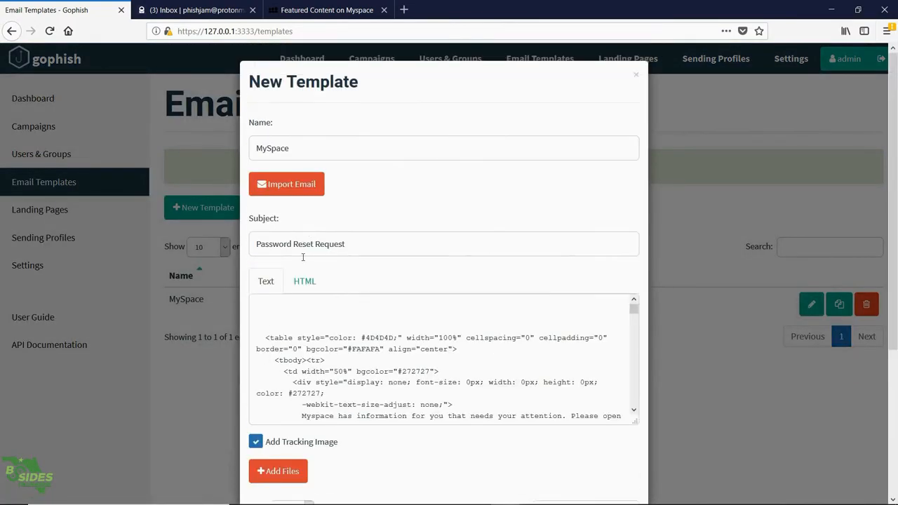
click(304, 281)
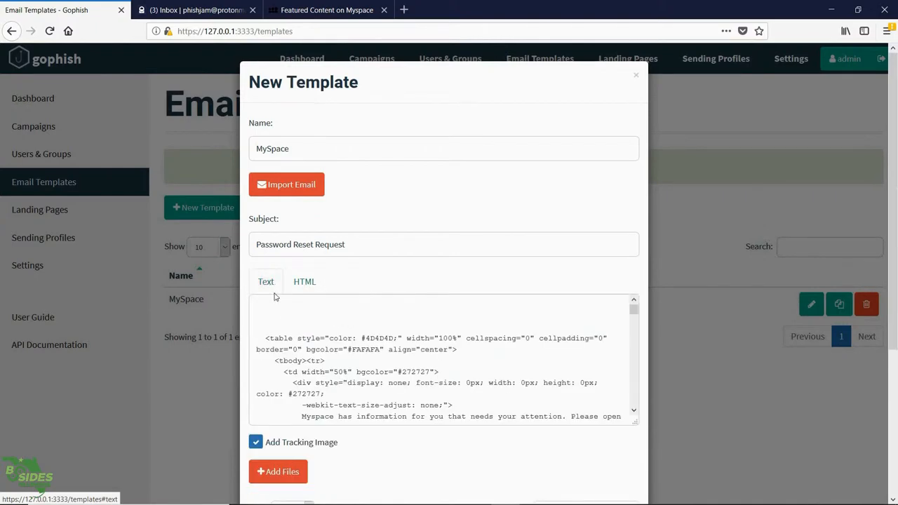
scroll(down, 3)
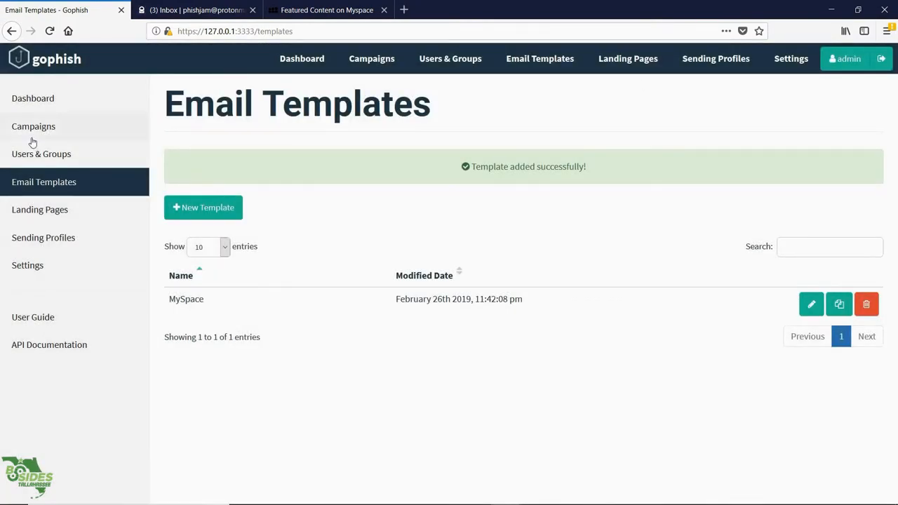
- Visit Sending Profiles, start a new profile, then move on to a blank group form
click(43, 237)
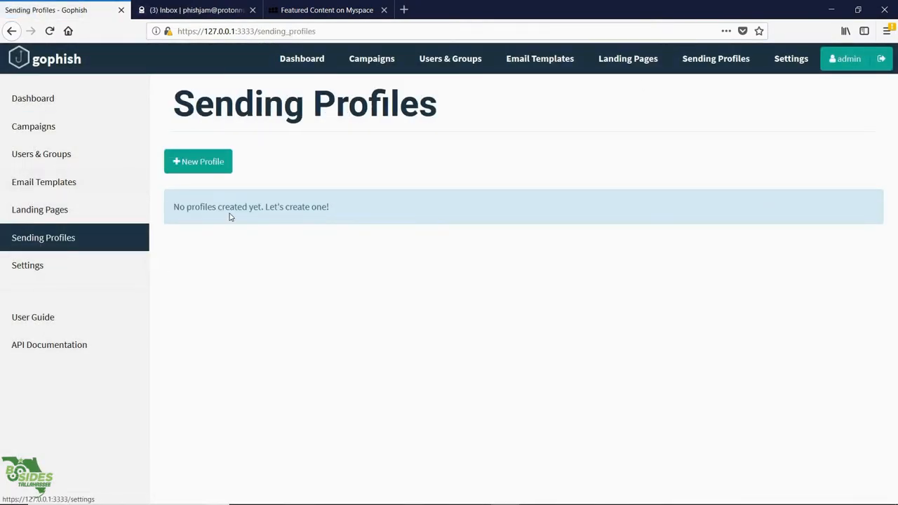
click(198, 161)
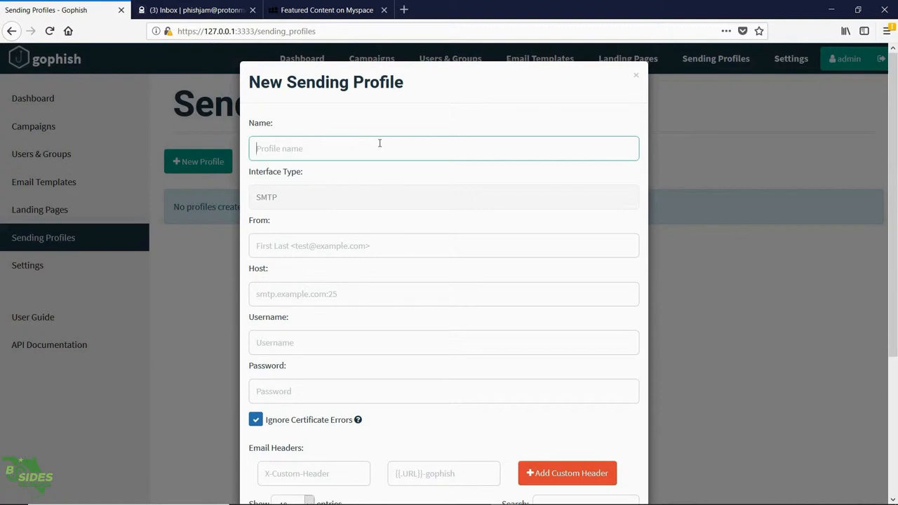
click(33, 126)
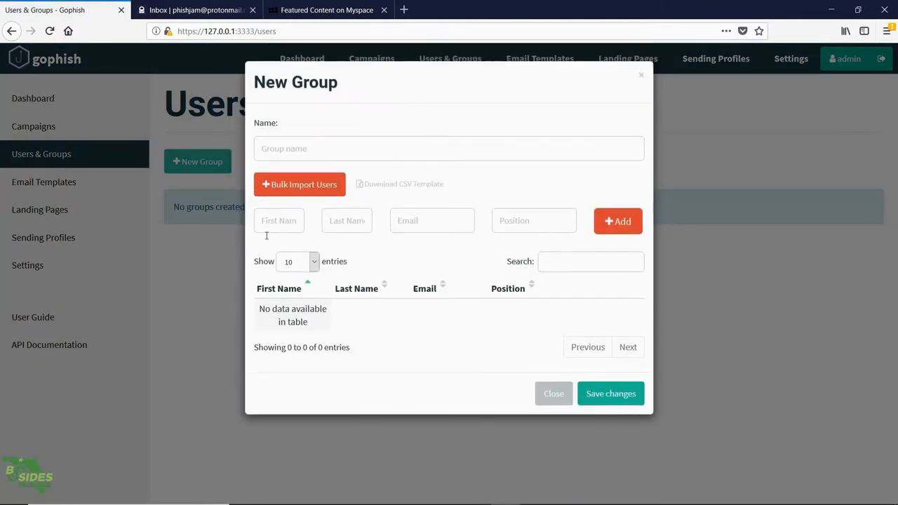
- Name the group PhishMe, add member Jam with a phish ProtonMail address, and save
click(449, 148)
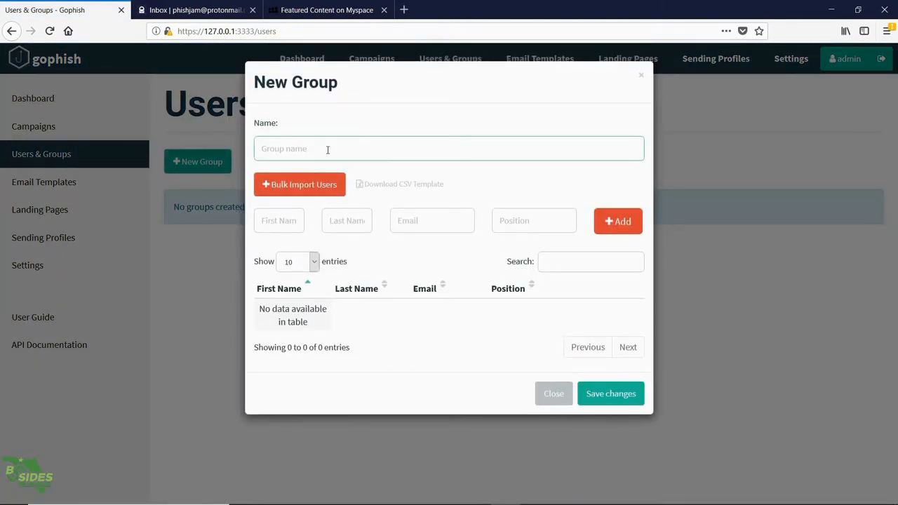
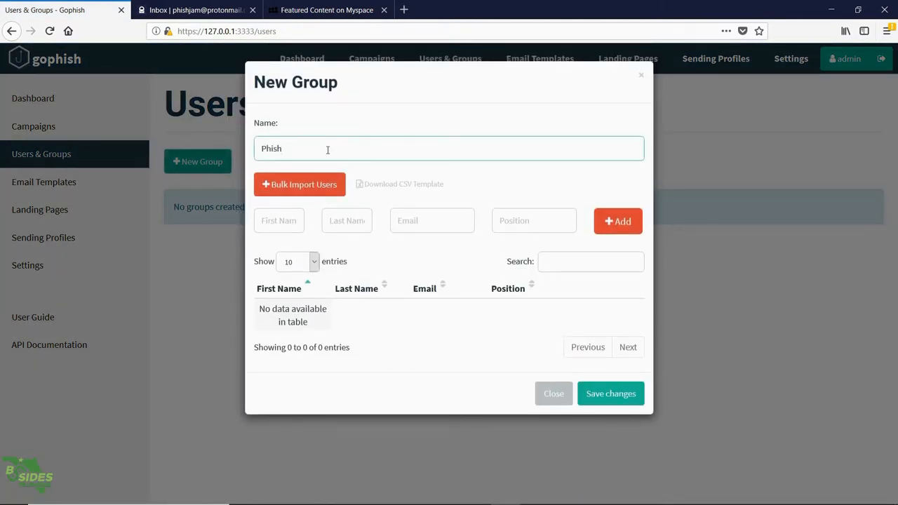
text(Me)
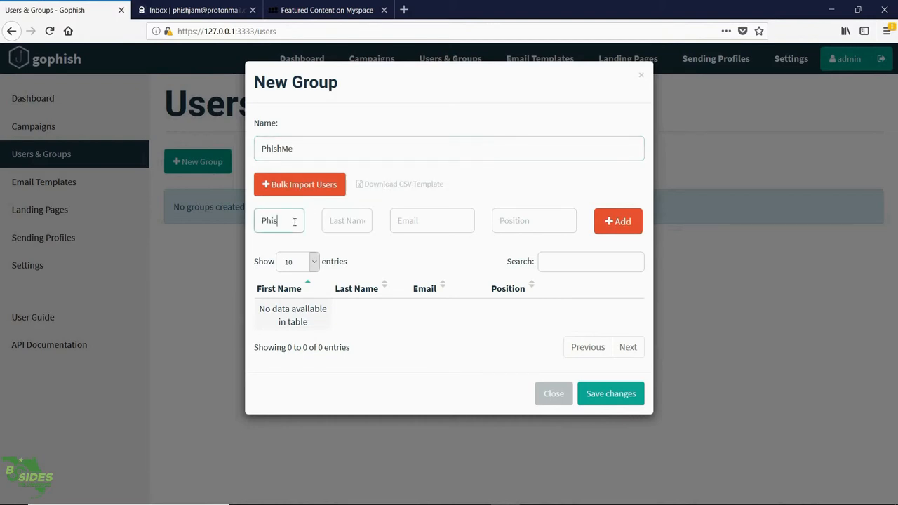
text(Jam)
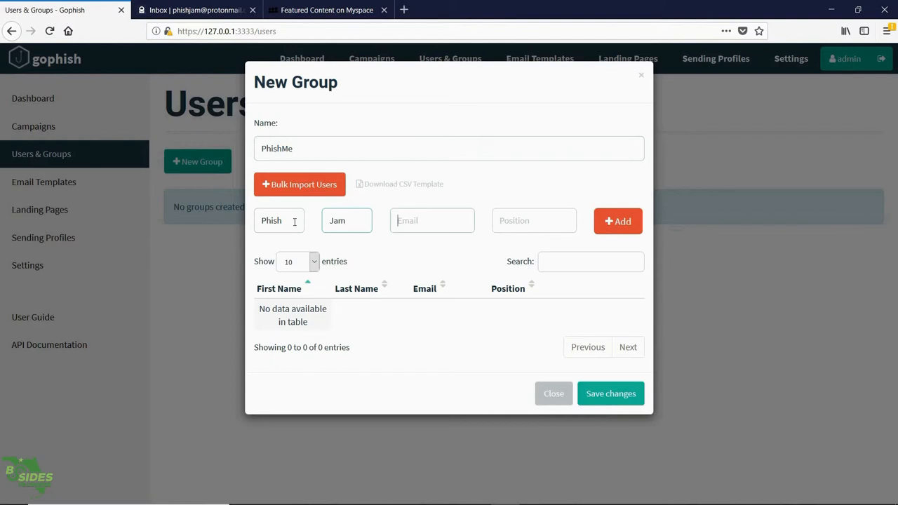
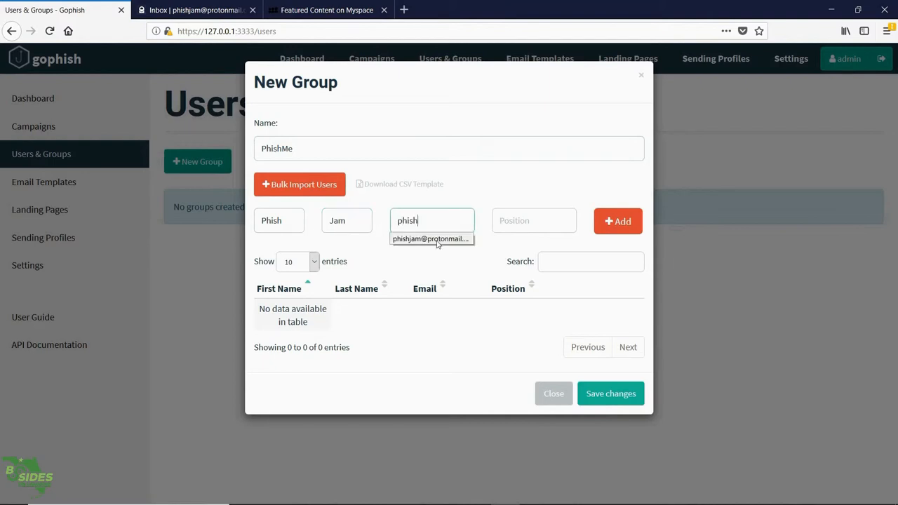
click(617, 221)
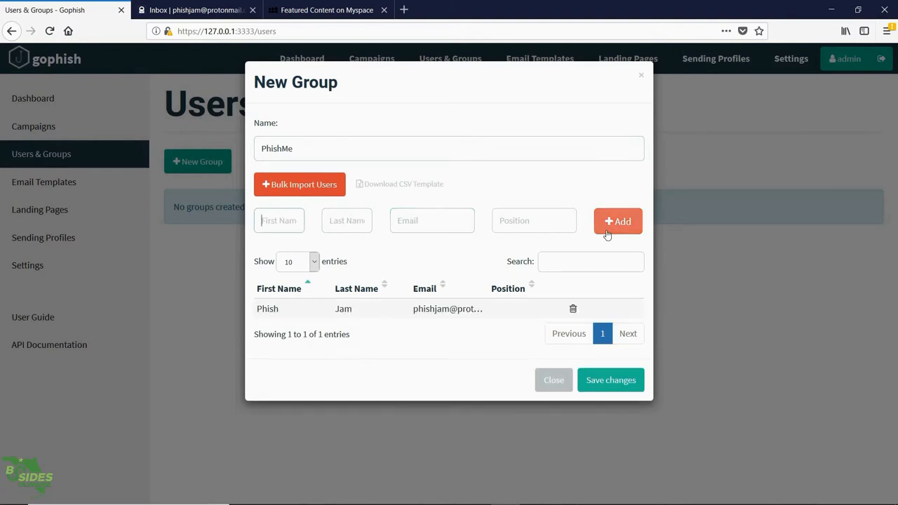
click(609, 380)
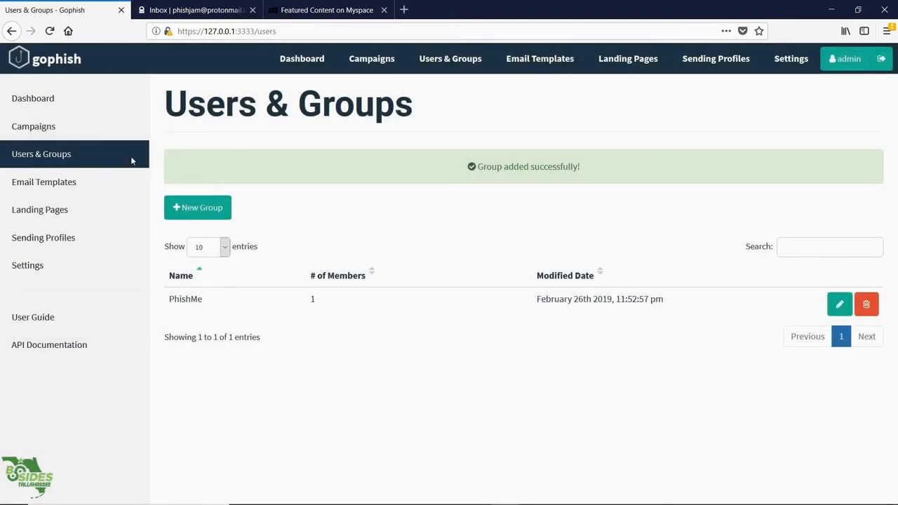
mouse_move(33, 127)
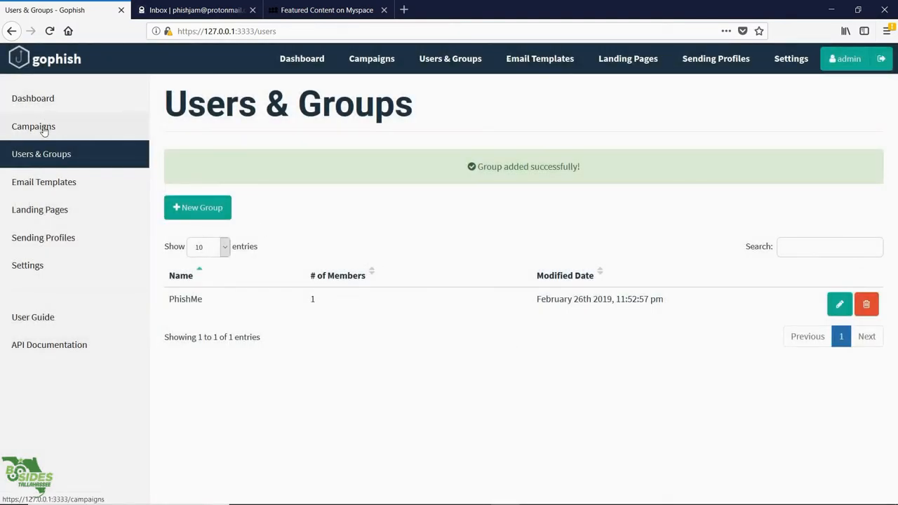
- Start a new campaign named MySpace using the MySpace template and landing page
click(33, 126)
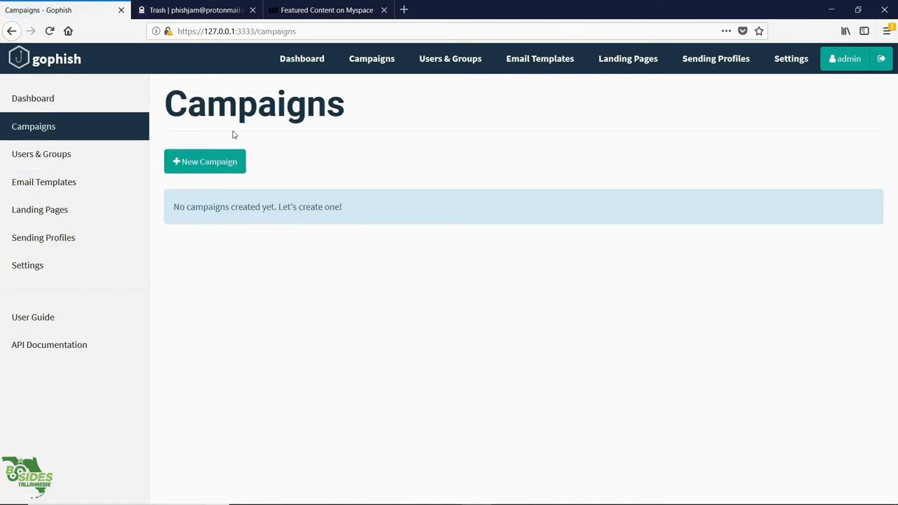
click(204, 161)
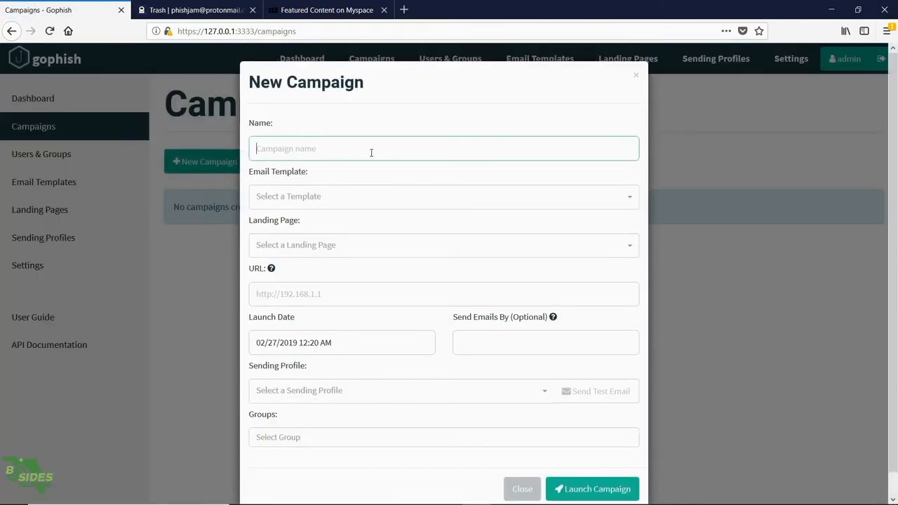
text(MySpace)
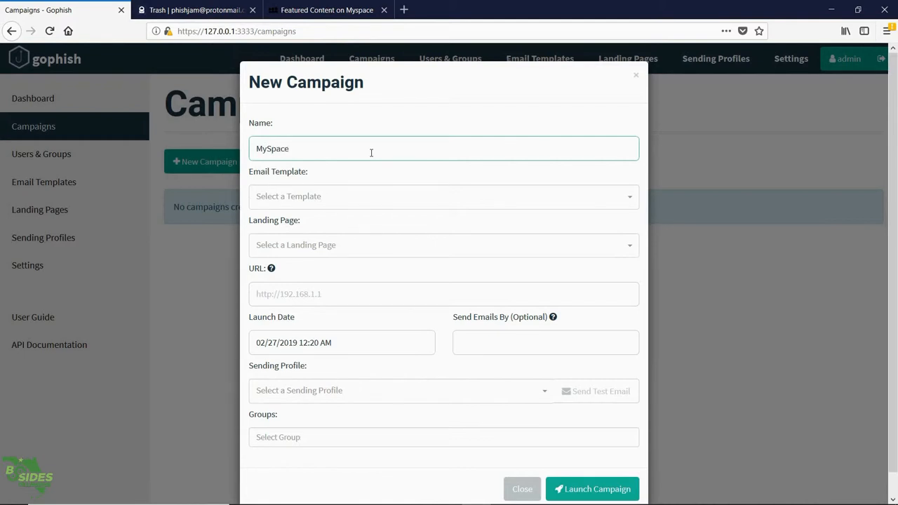
click(443, 196)
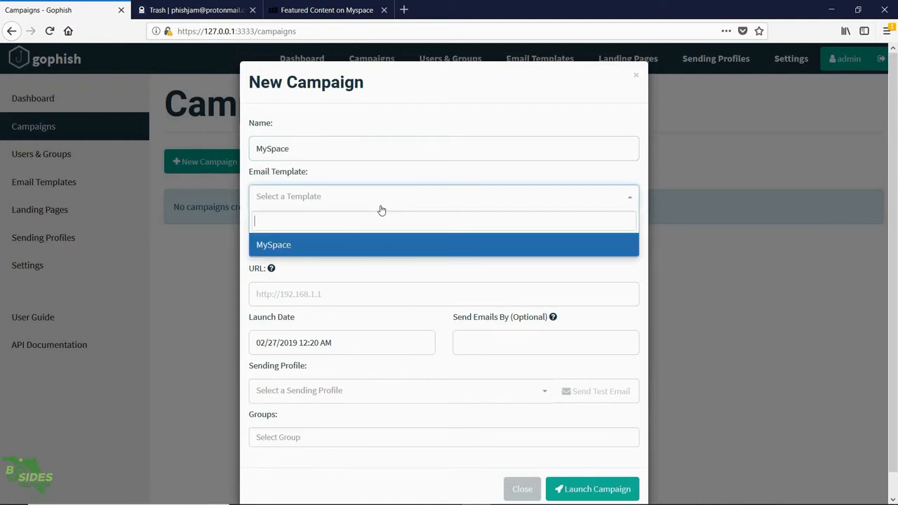
click(444, 244)
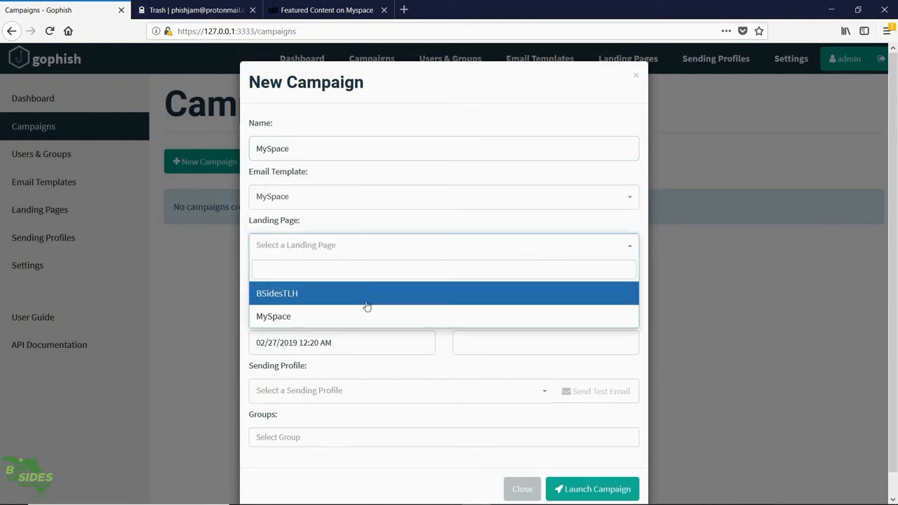
click(273, 316)
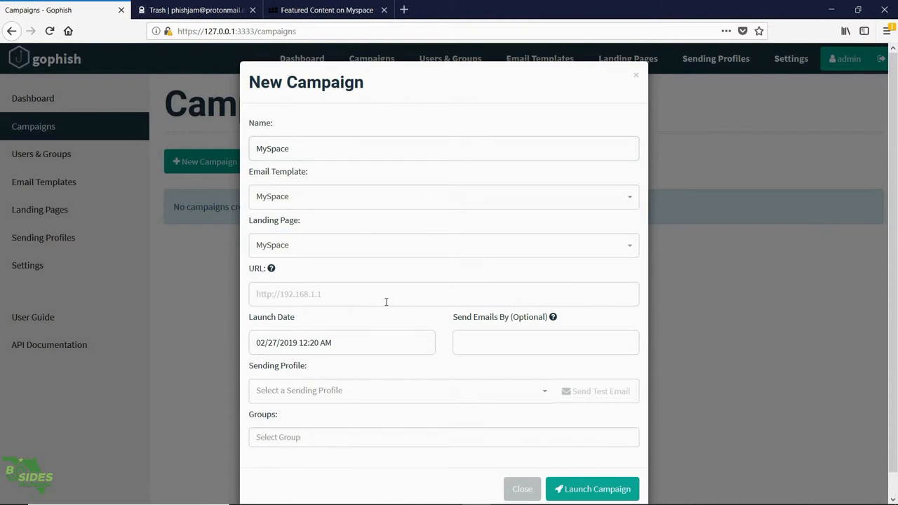
text(http)
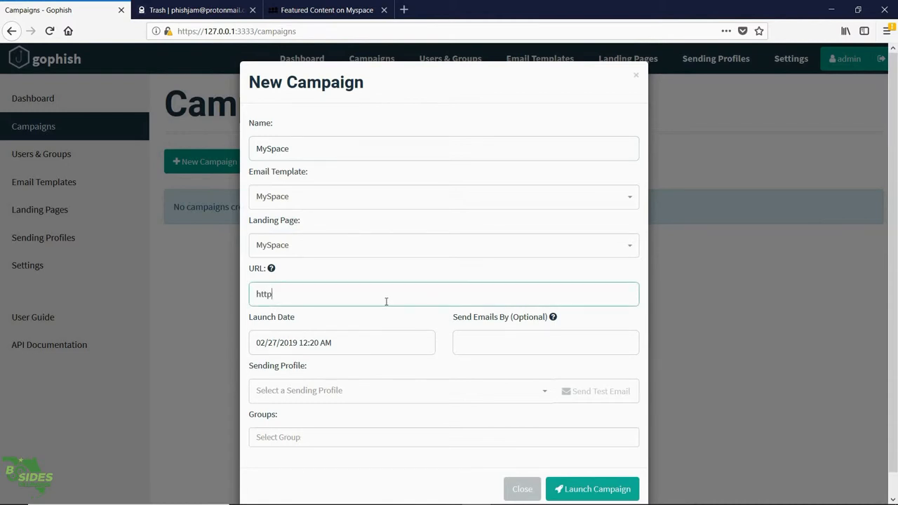
text(://127)
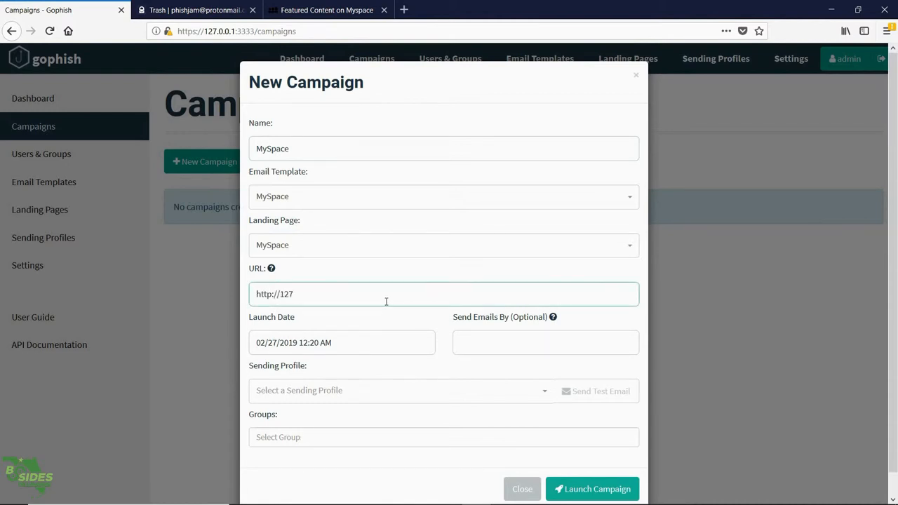
text(.0.0.1)
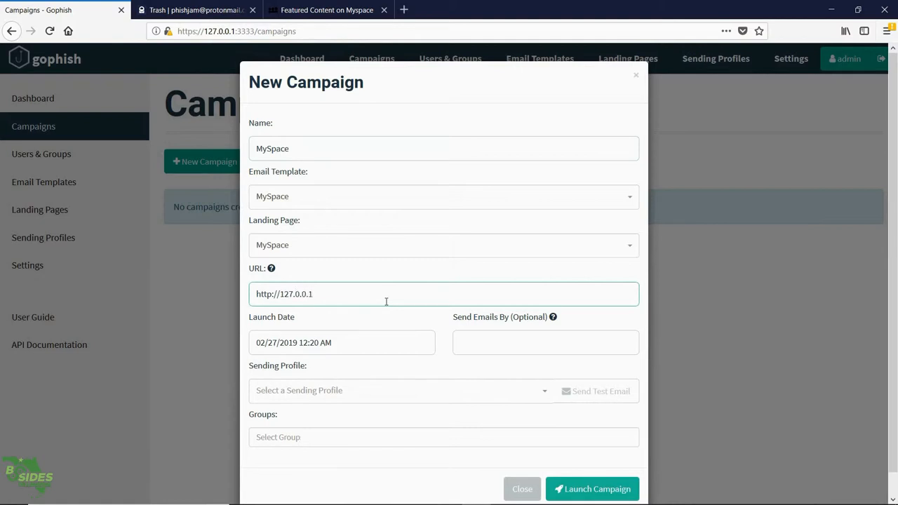
text(:3334)
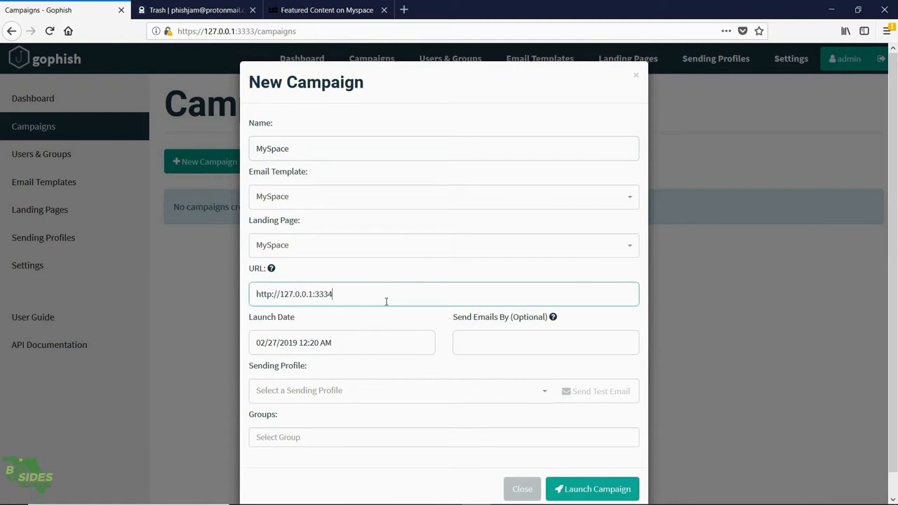
click(400, 391)
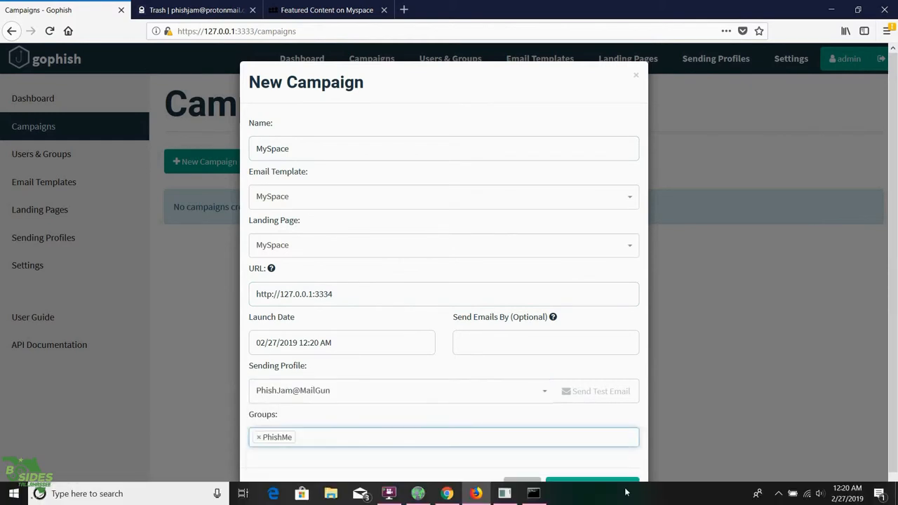
click(592, 489)
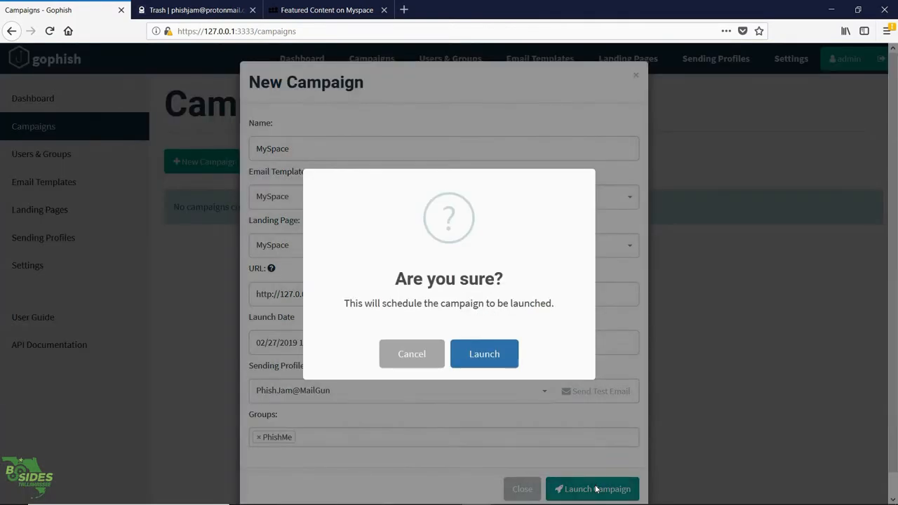
click(484, 353)
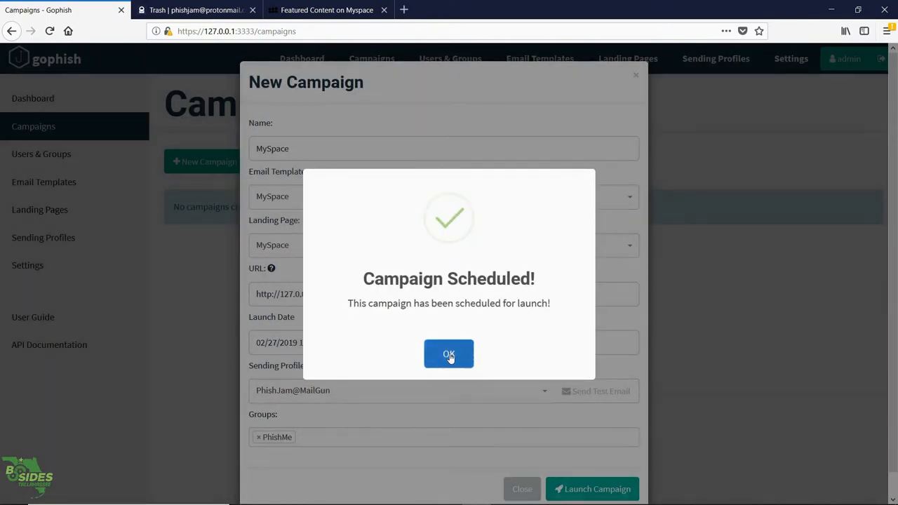
click(449, 353)
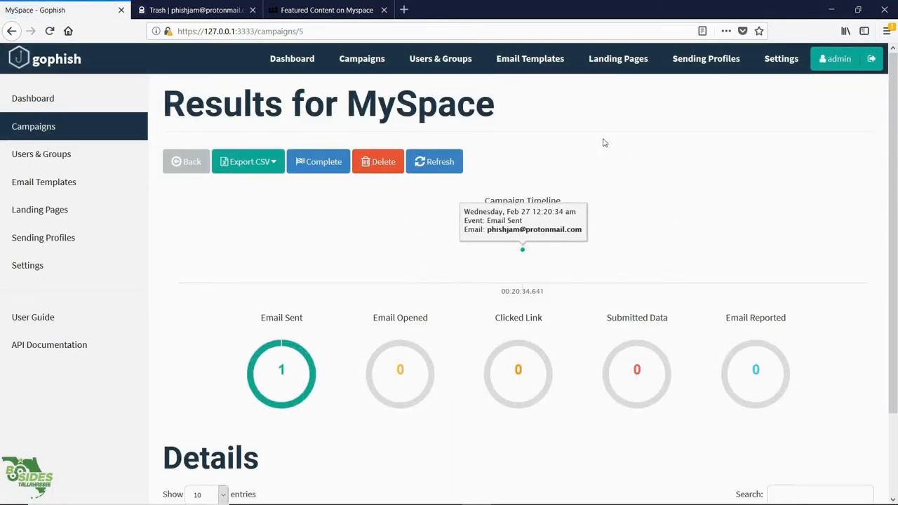
mouse_move(211, 6)
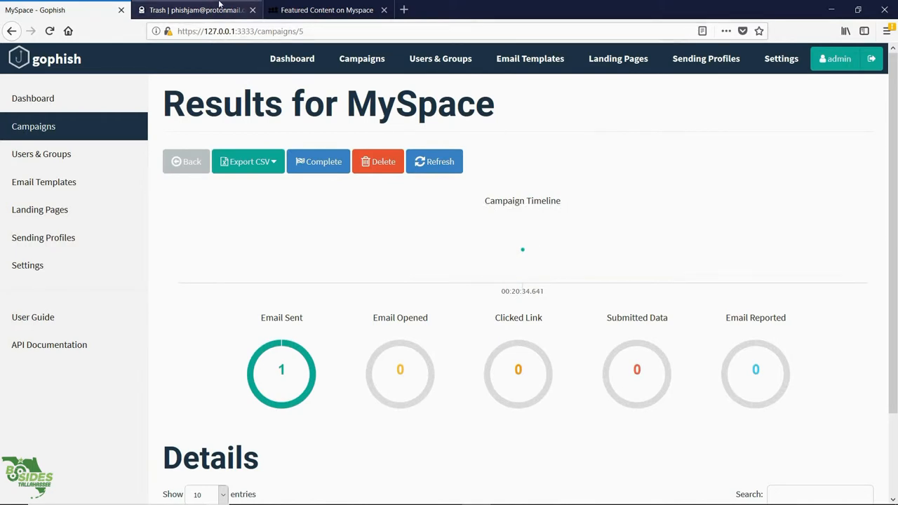
- Open the Password Reset Request email, load its remote images, and show its full headers
click(196, 10)
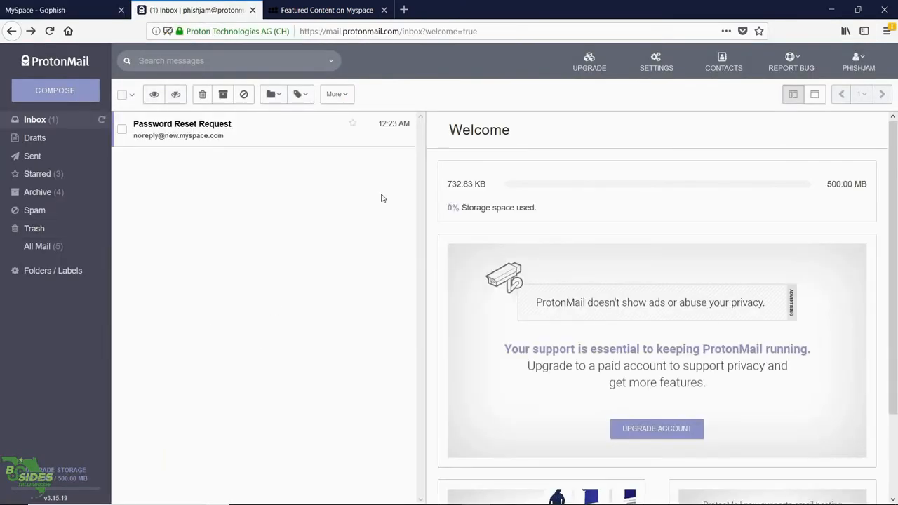
mouse_move(303, 141)
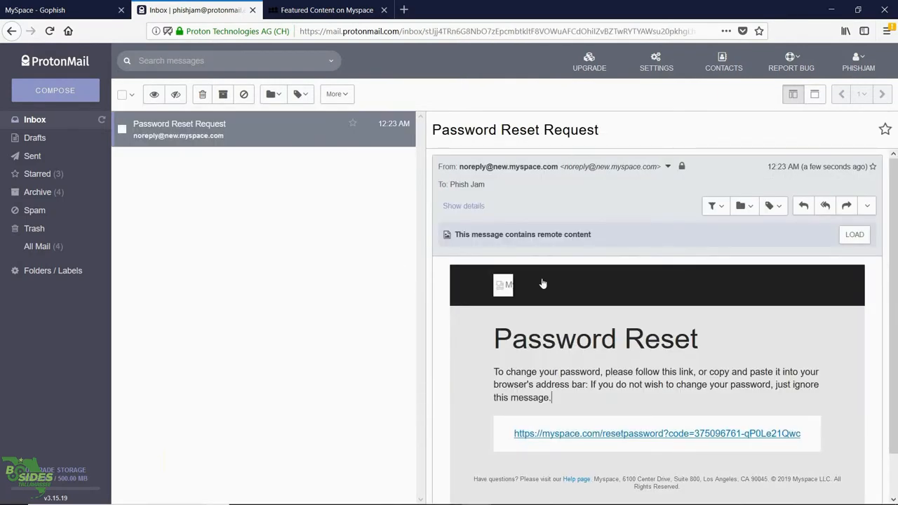
mouse_move(508, 166)
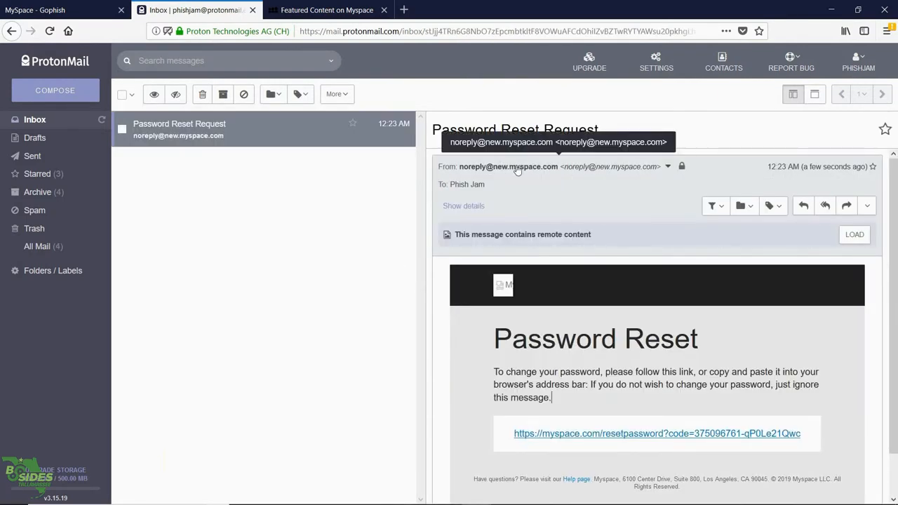
click(854, 234)
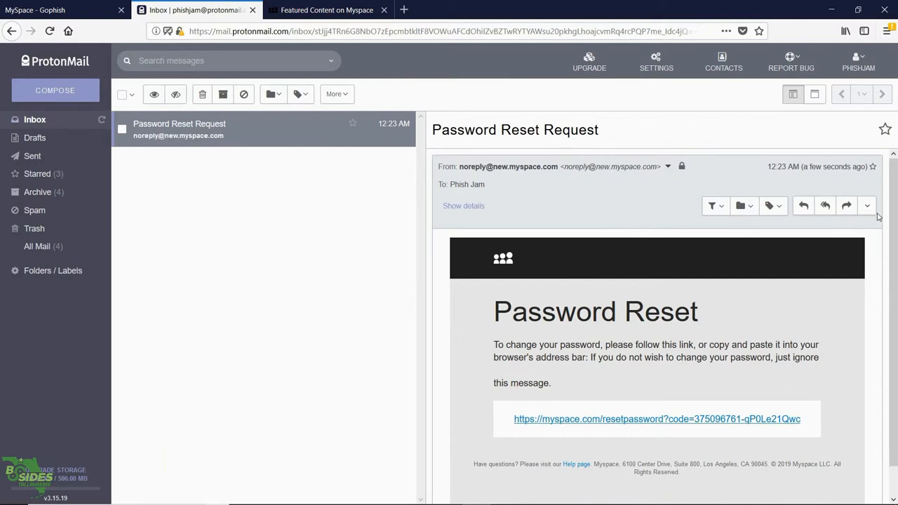
click(866, 206)
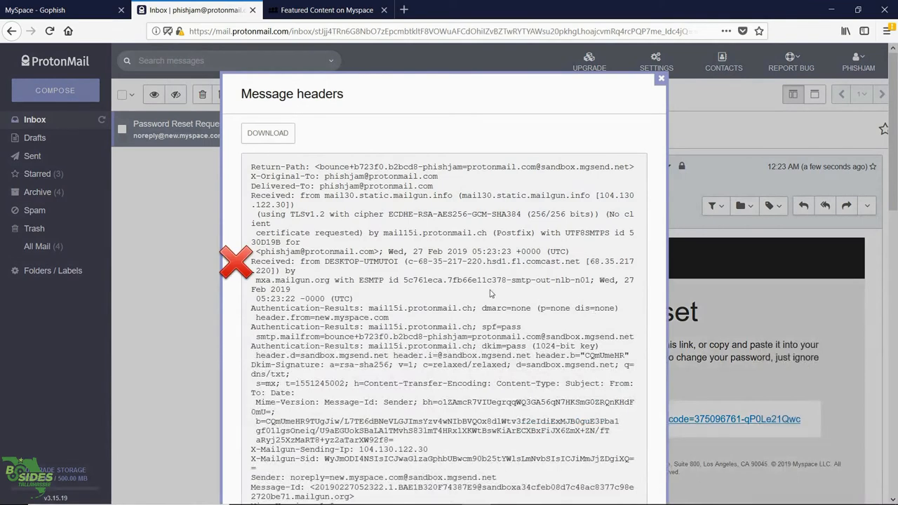
- Examine the headers, close them, and follow the email's password reset link
double_click(347, 260)
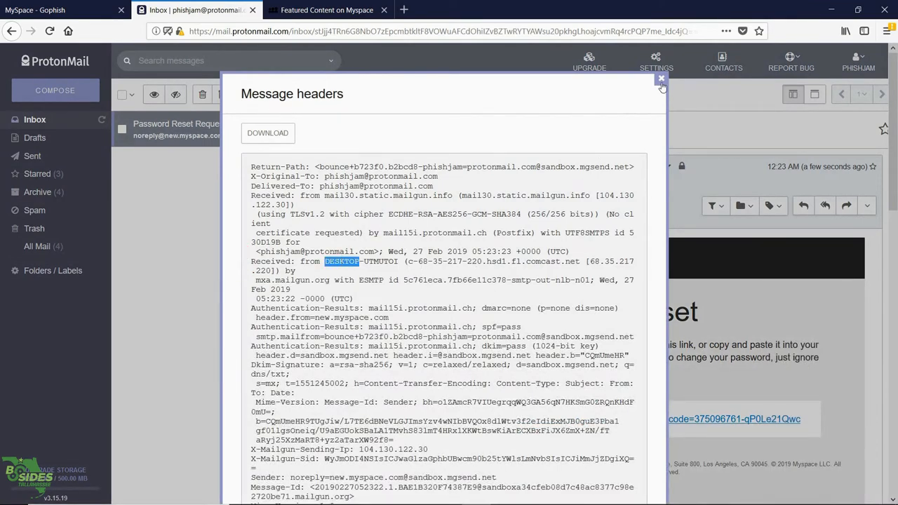
click(660, 79)
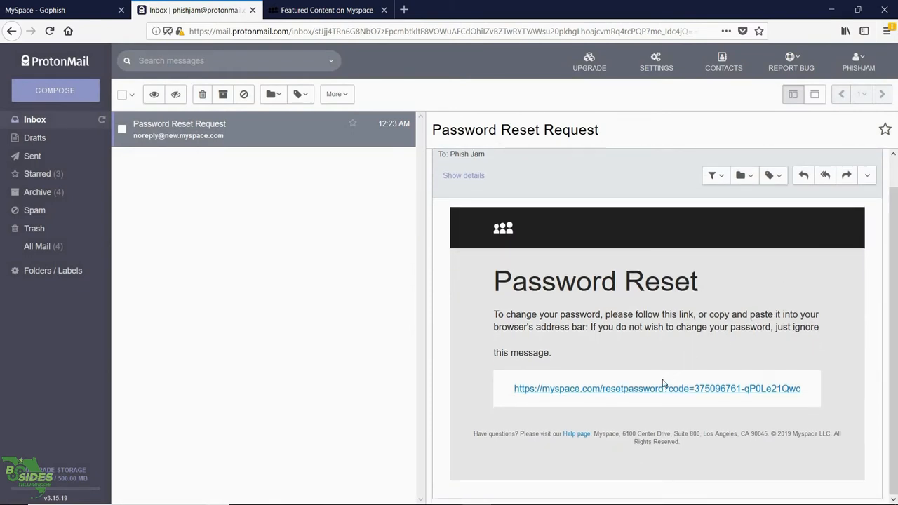
click(657, 388)
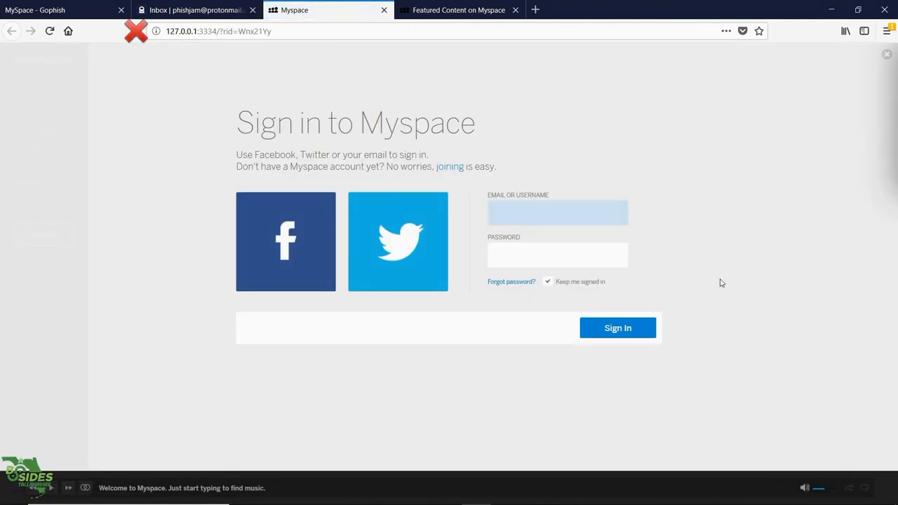
- Display the cloned Sign in to Myspace page served from 127.0.0.1:3334
click(557, 213)
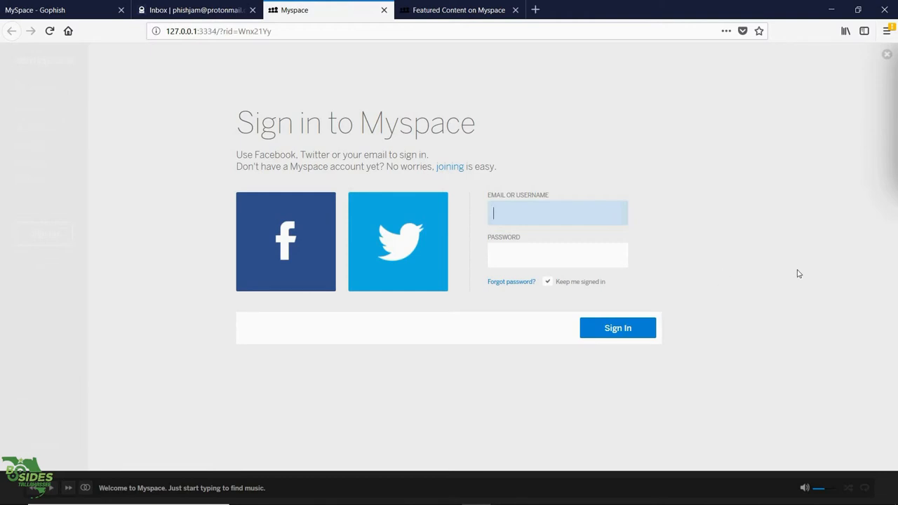
mouse_move(675, 127)
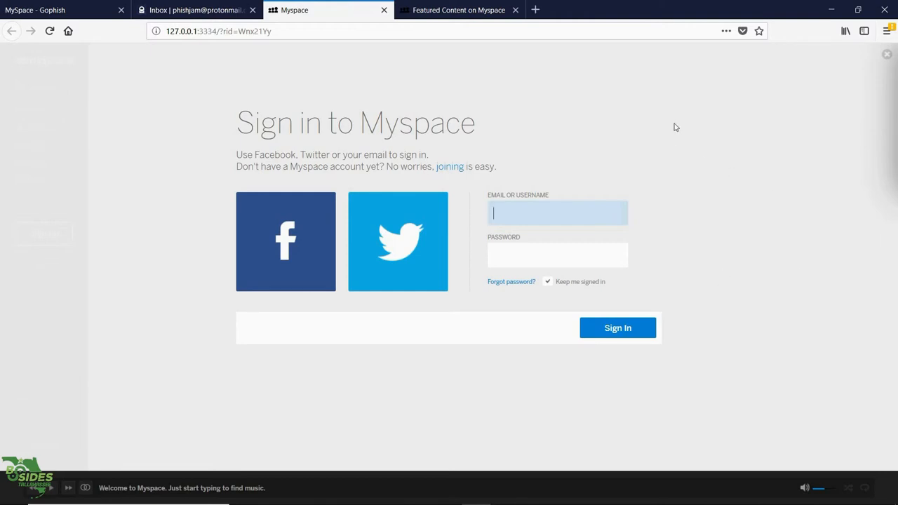
click(458, 10)
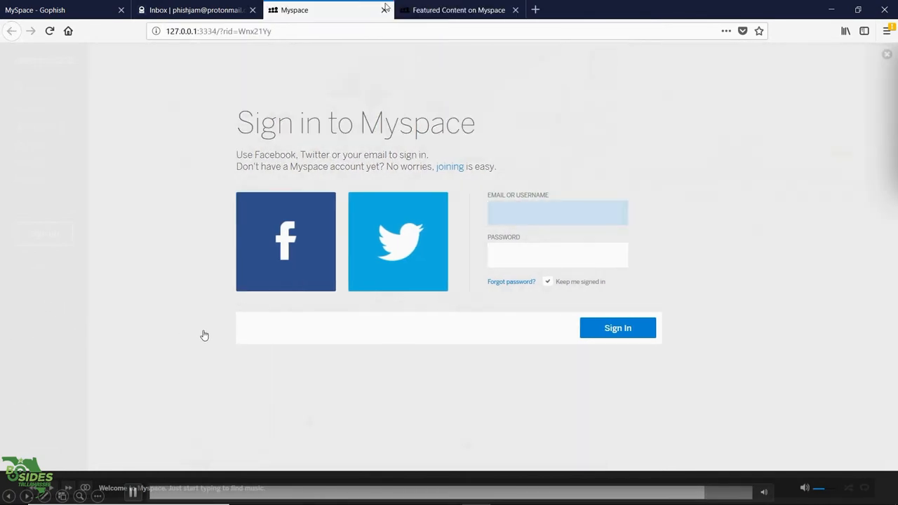
click(557, 212)
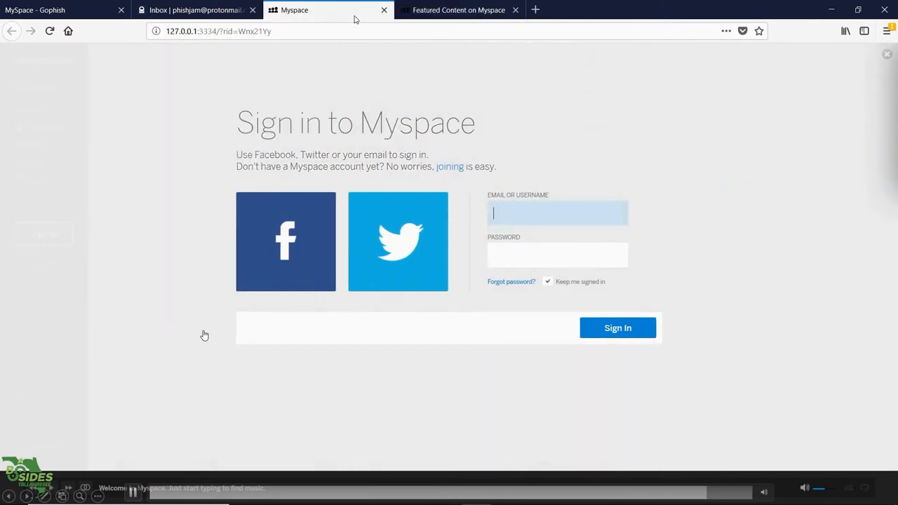
- Refresh the Gophish MySpace campaign results to record the clicked link
click(53, 10)
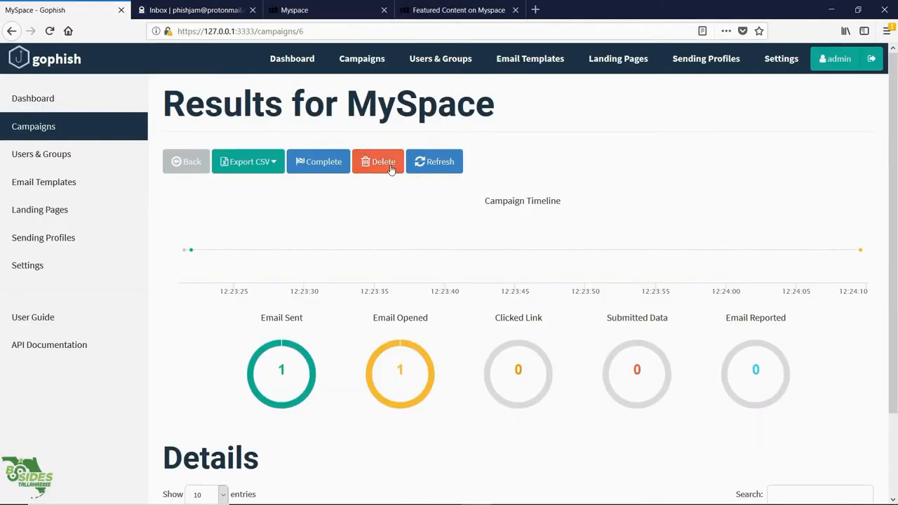
click(434, 161)
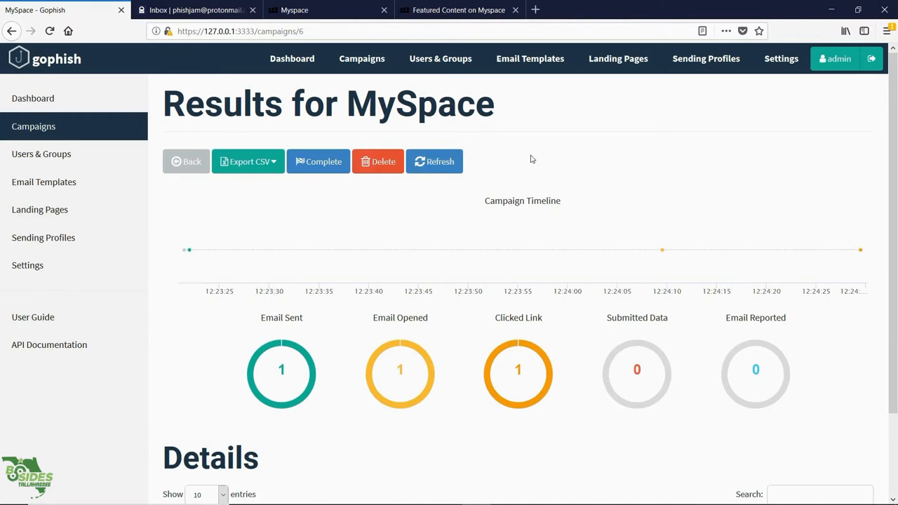
mouse_move(556, 182)
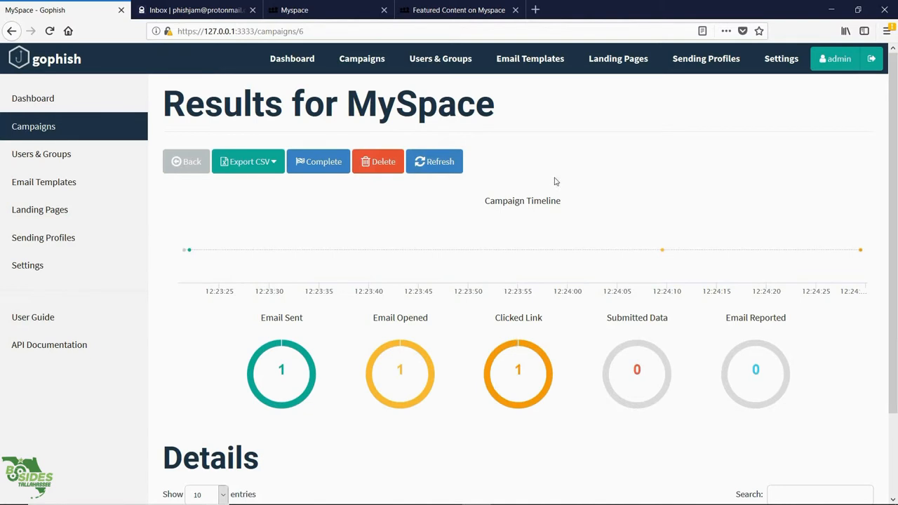
mouse_move(369, 192)
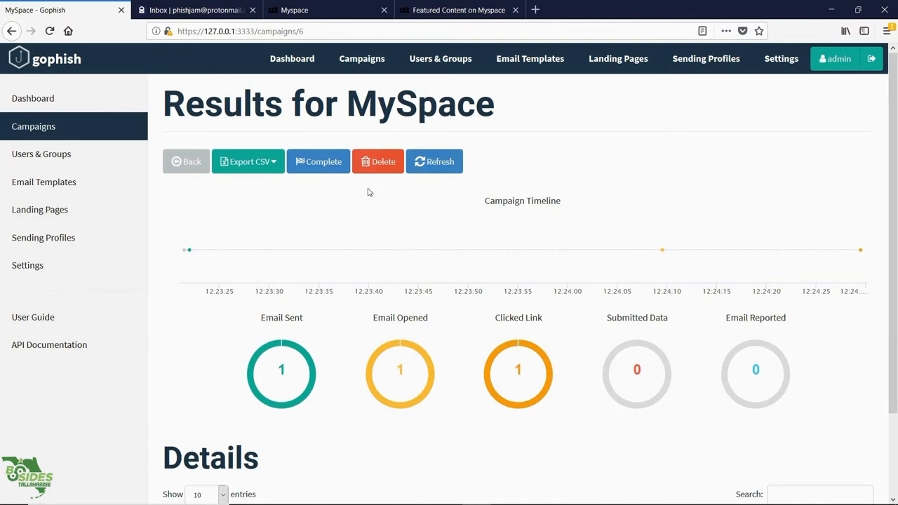
mouse_move(362, 198)
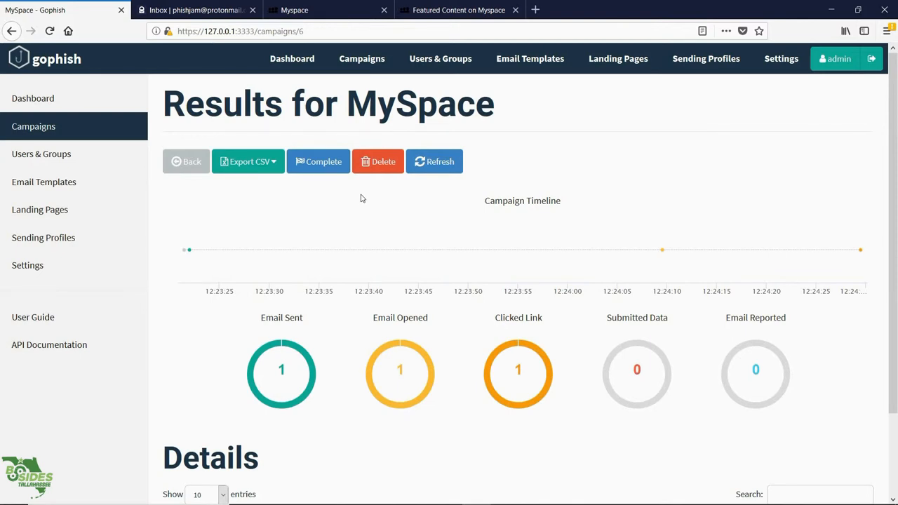
- Sign in on the fake Myspace page with the suggested email and a password
click(329, 10)
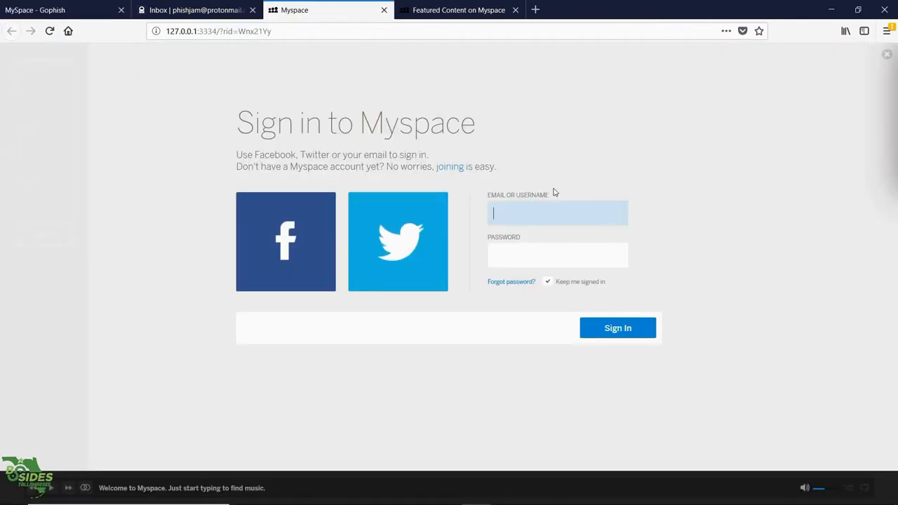
click(557, 213)
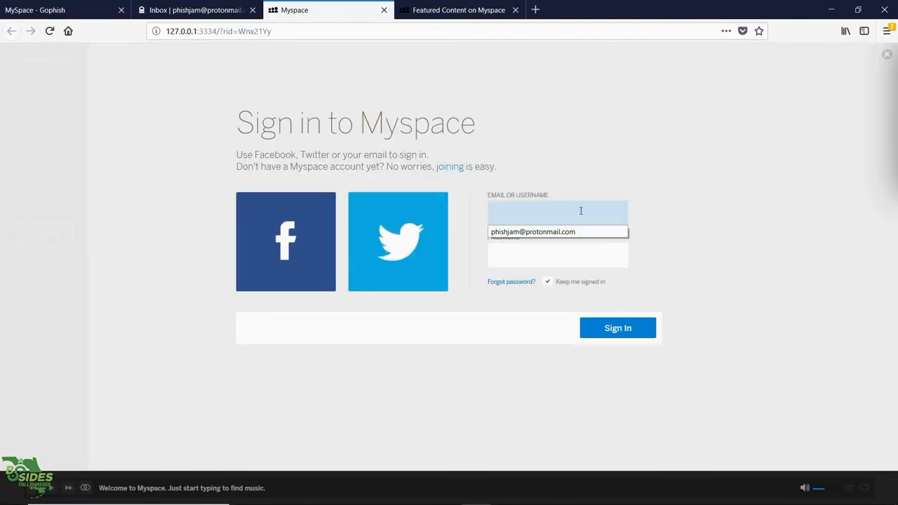
click(532, 232)
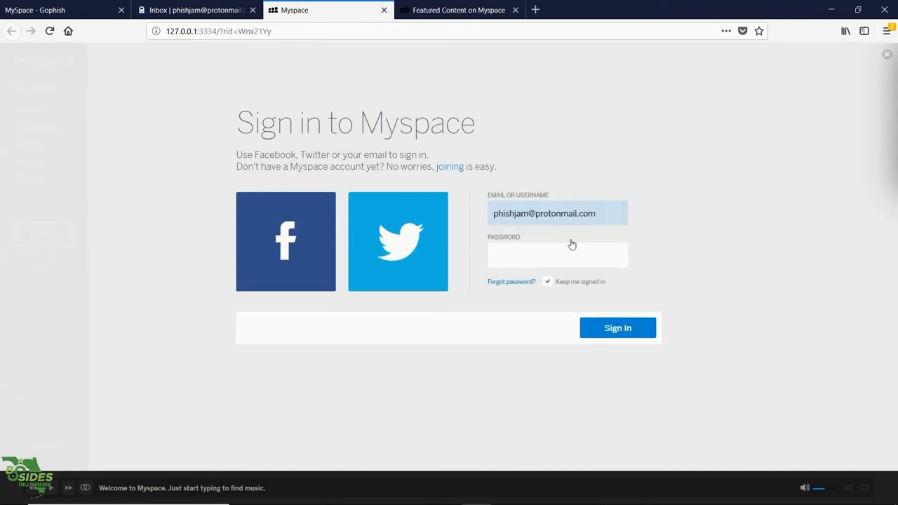
text(•••)
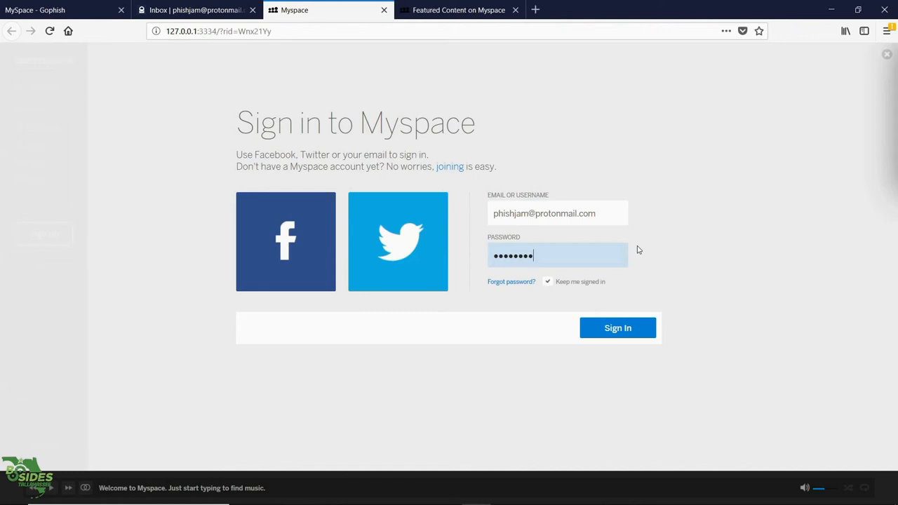
click(618, 327)
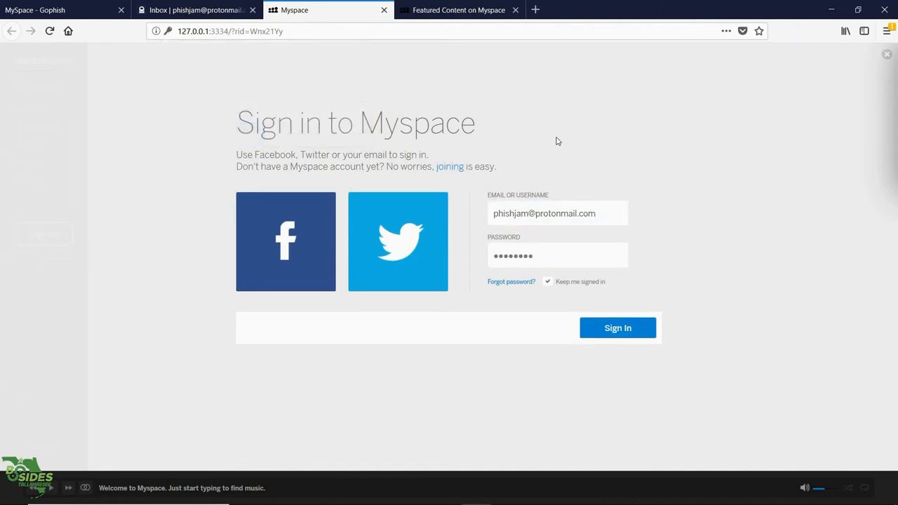
mouse_move(597, 327)
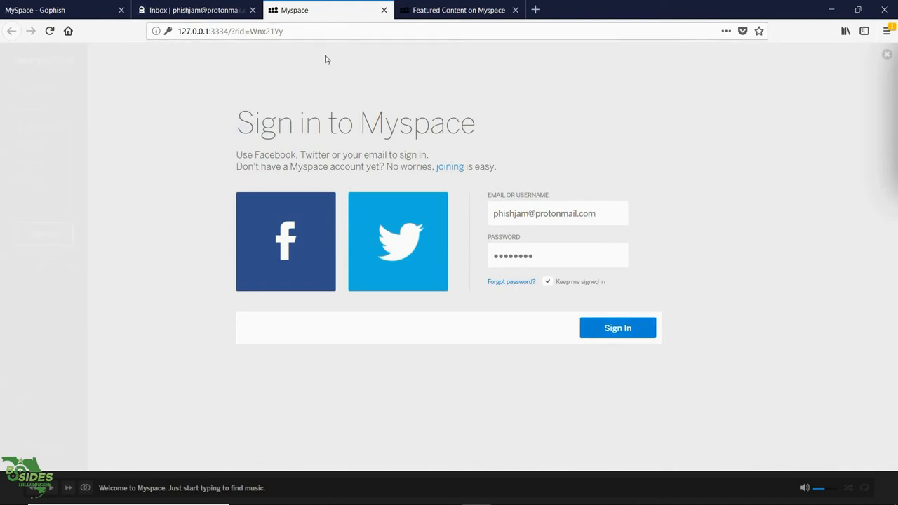
click(60, 10)
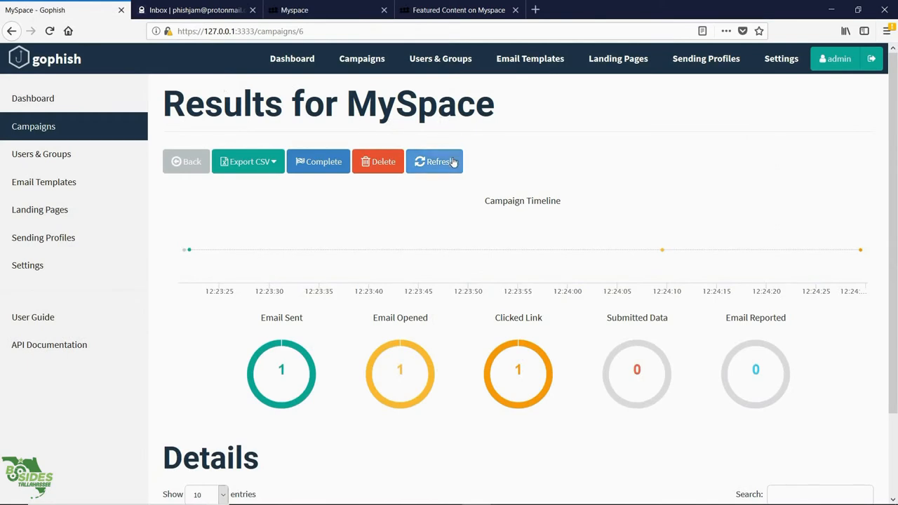
- Refresh the MySpace results to show one Submitted Data event
click(434, 161)
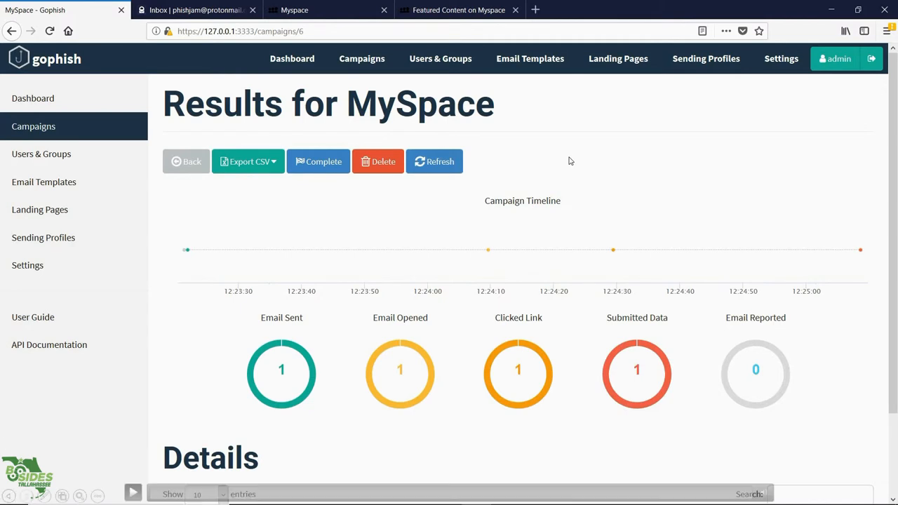
mouse_move(18, 382)
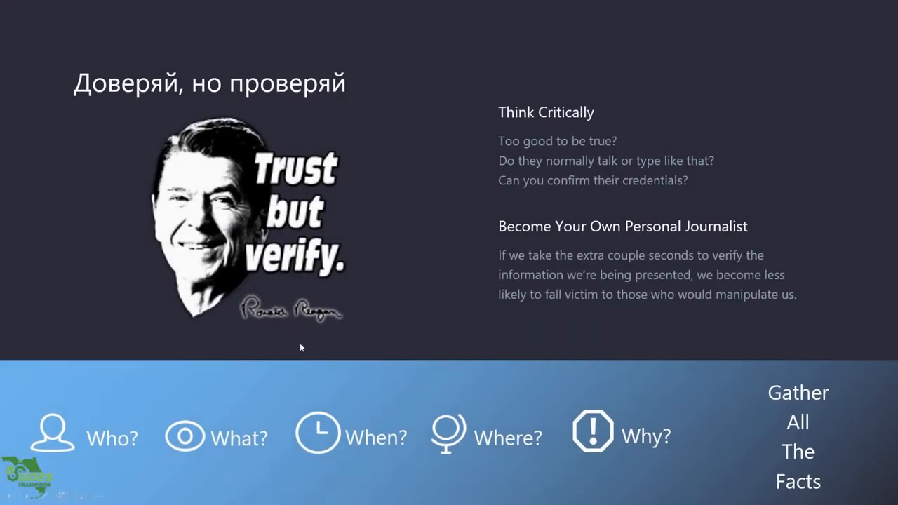
mouse_move(359, 429)
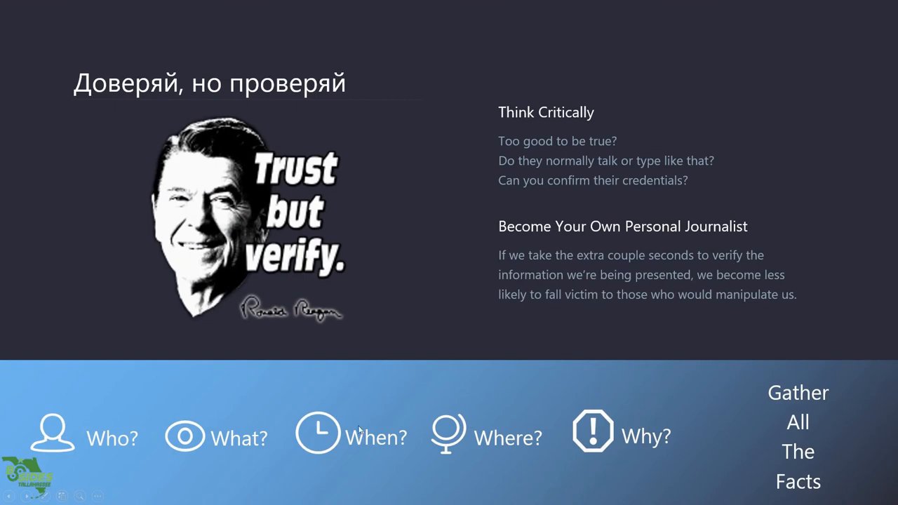
mouse_move(846, 193)
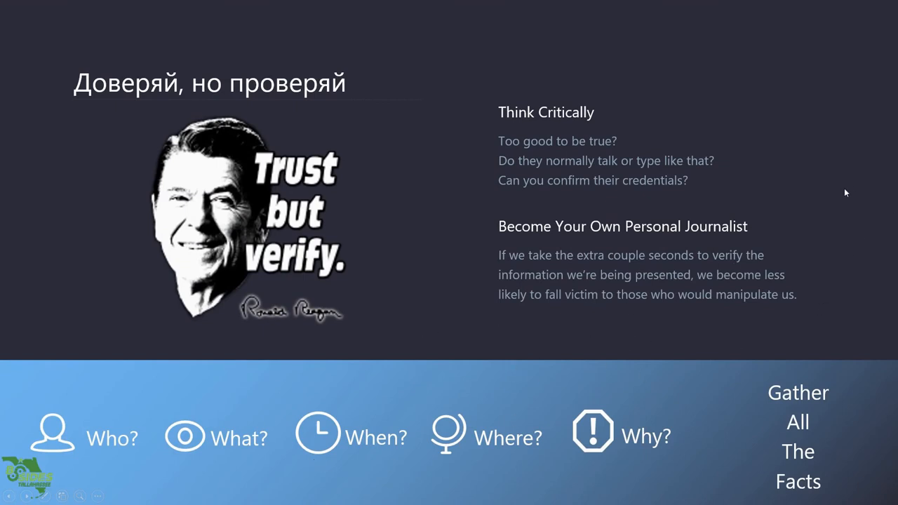
mouse_move(708, 256)
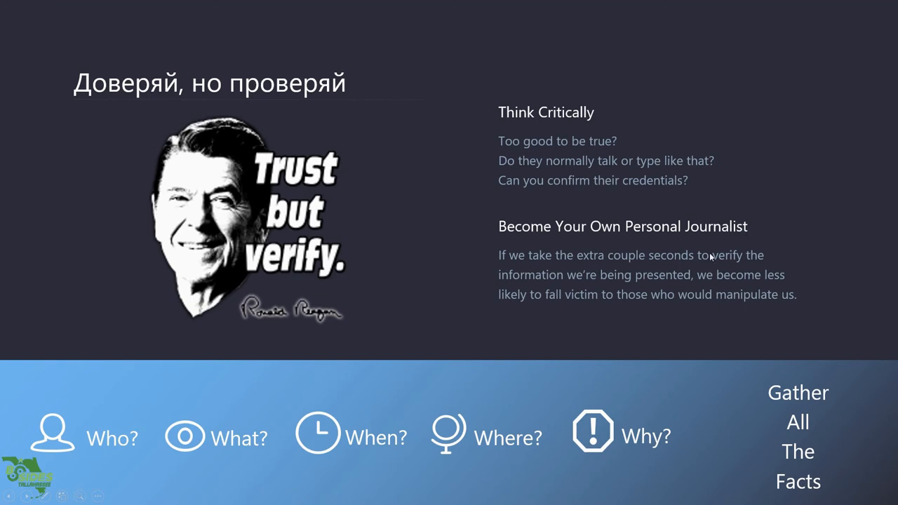
mouse_move(592, 216)
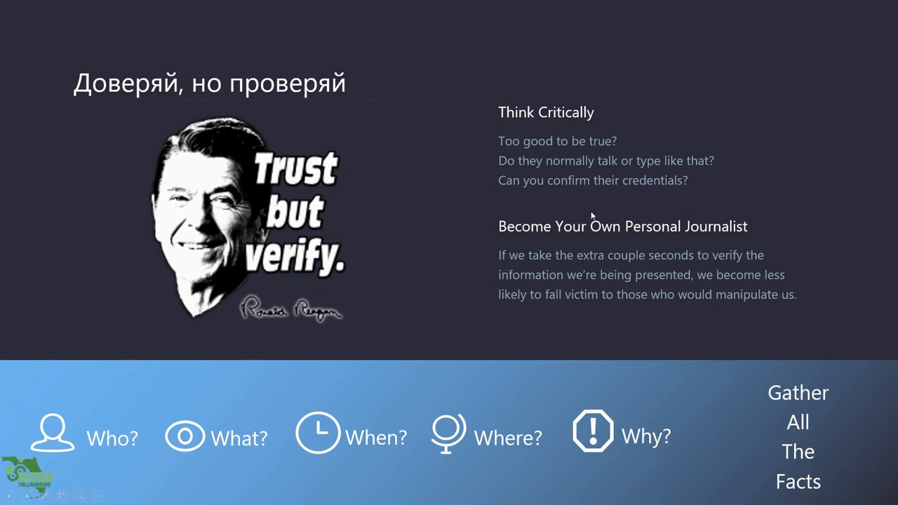
mouse_move(345, 419)
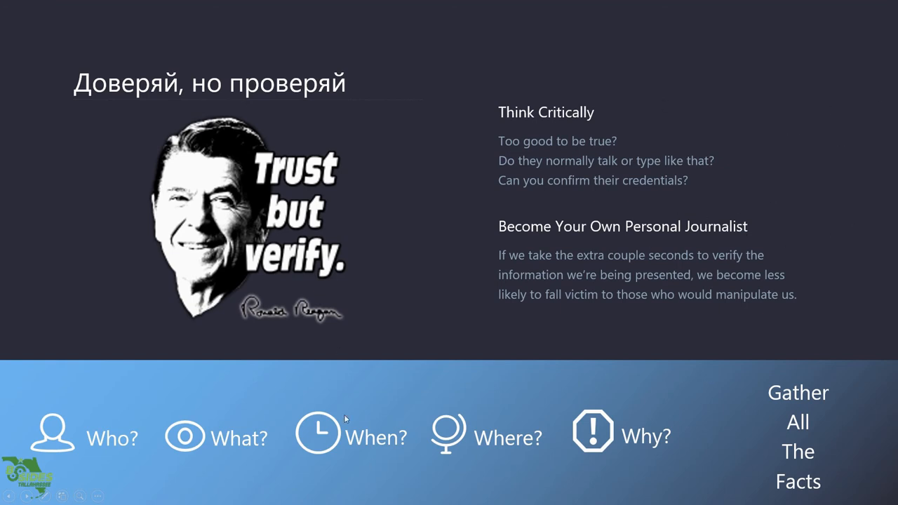
mouse_move(575, 322)
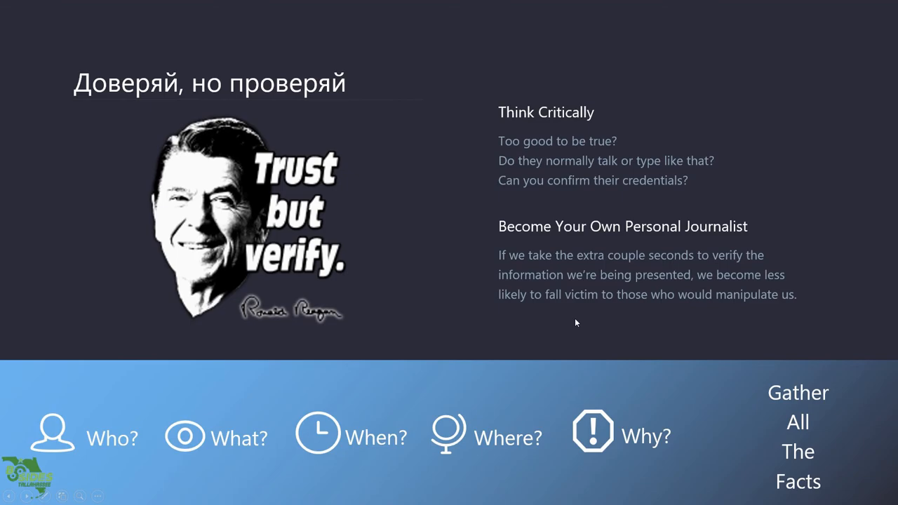